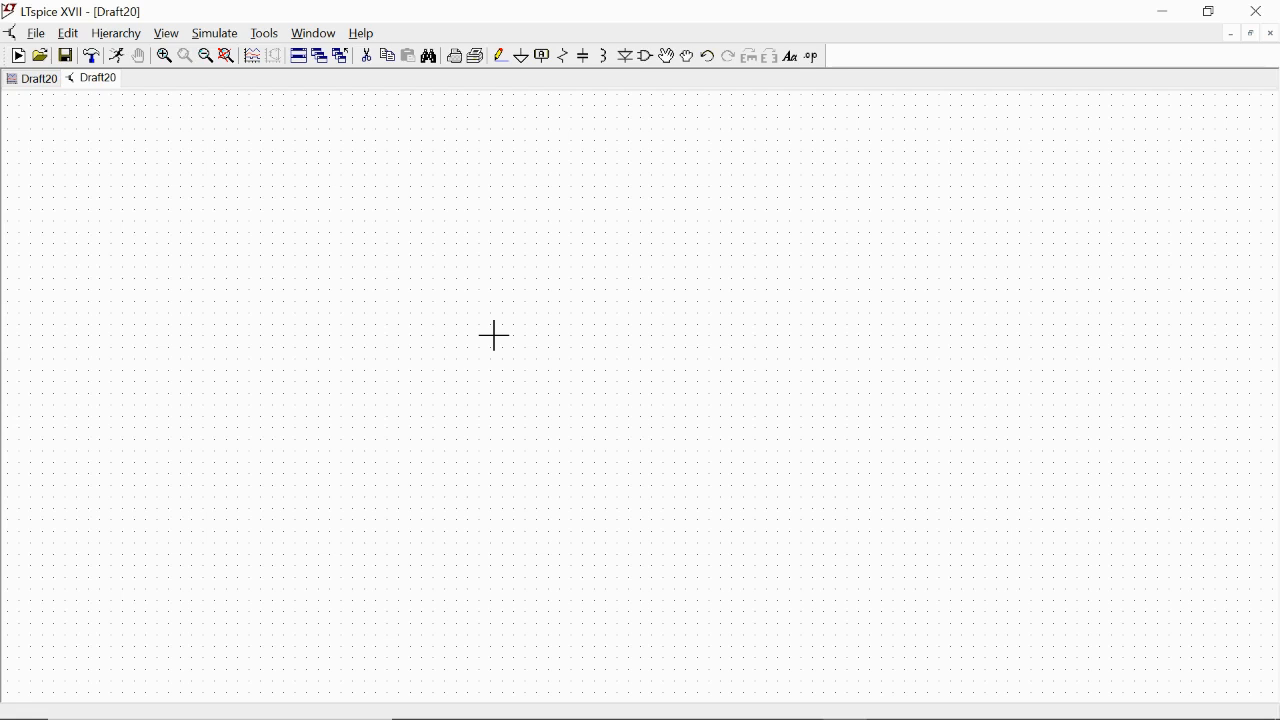
{"action": "mouse_move", "coordinate": [640, 76]}
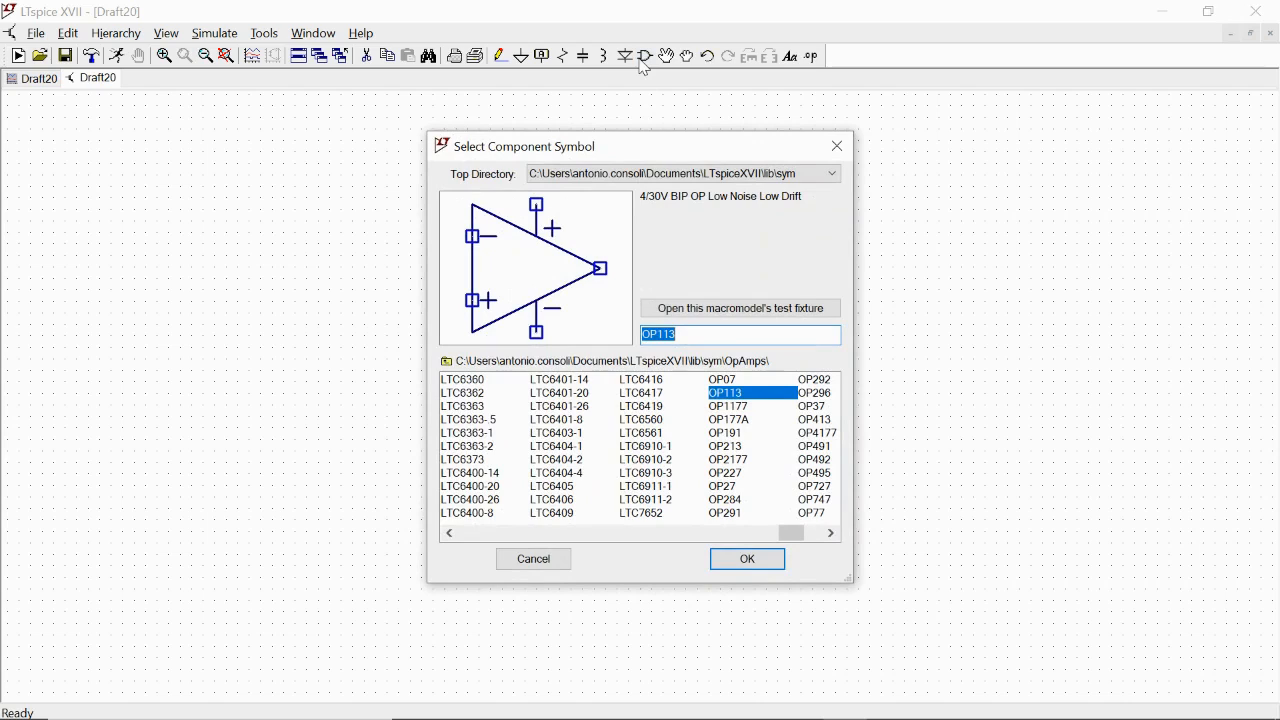
{"action": "mouse_move", "coordinate": [590, 248]}
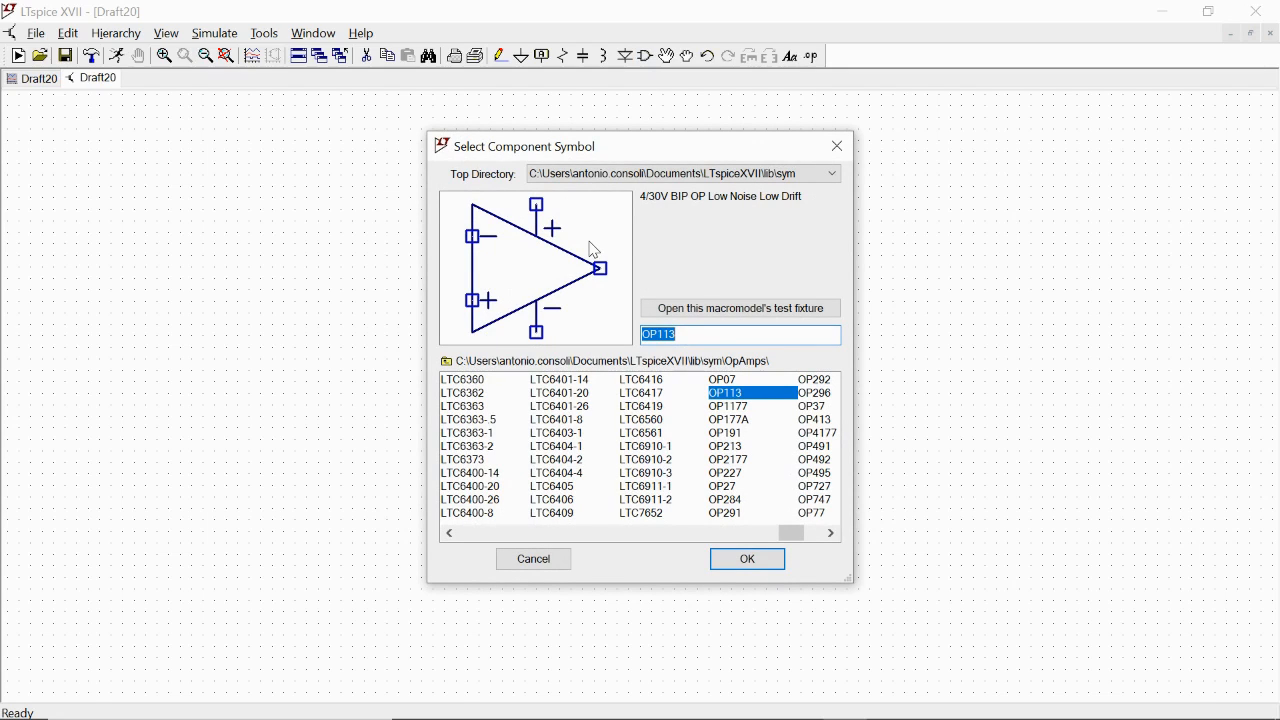
{"action": "mouse_move", "coordinate": [746, 558]}
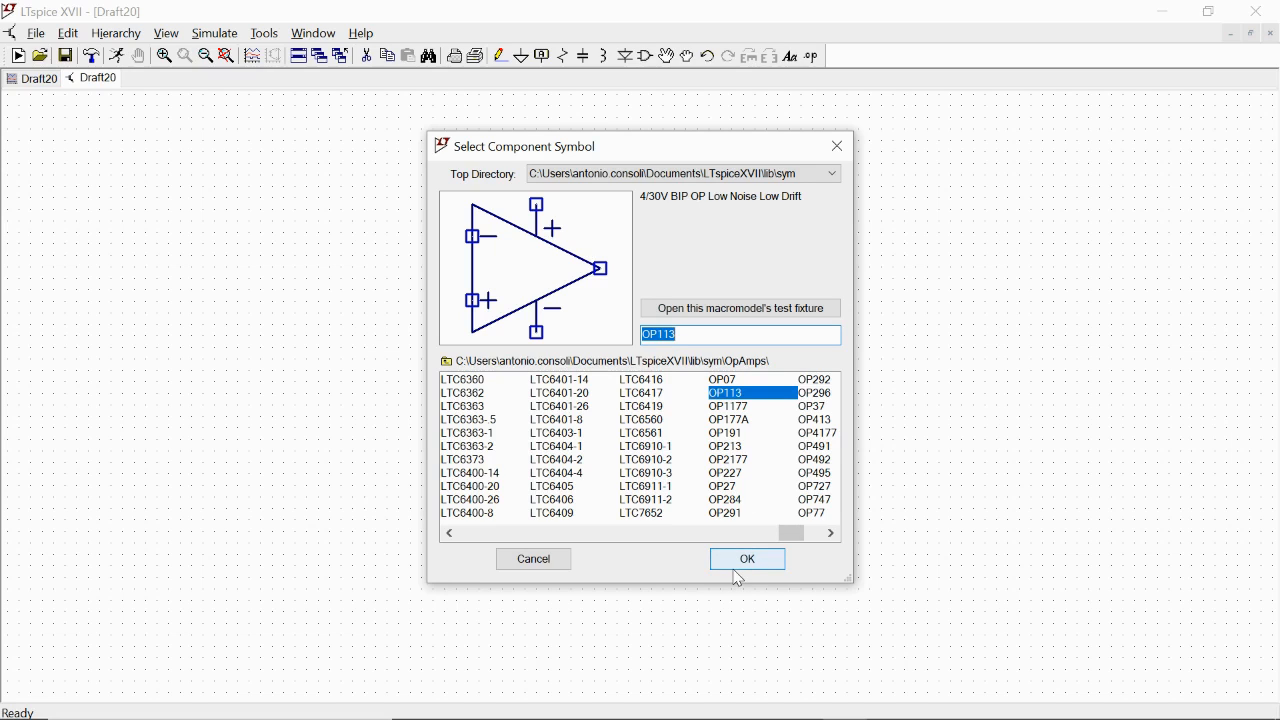
Place an OP113 op-amp, U1, from the OpAmps library onto the blank schematic.
{"action": "left_click", "coordinate": [746, 558]}
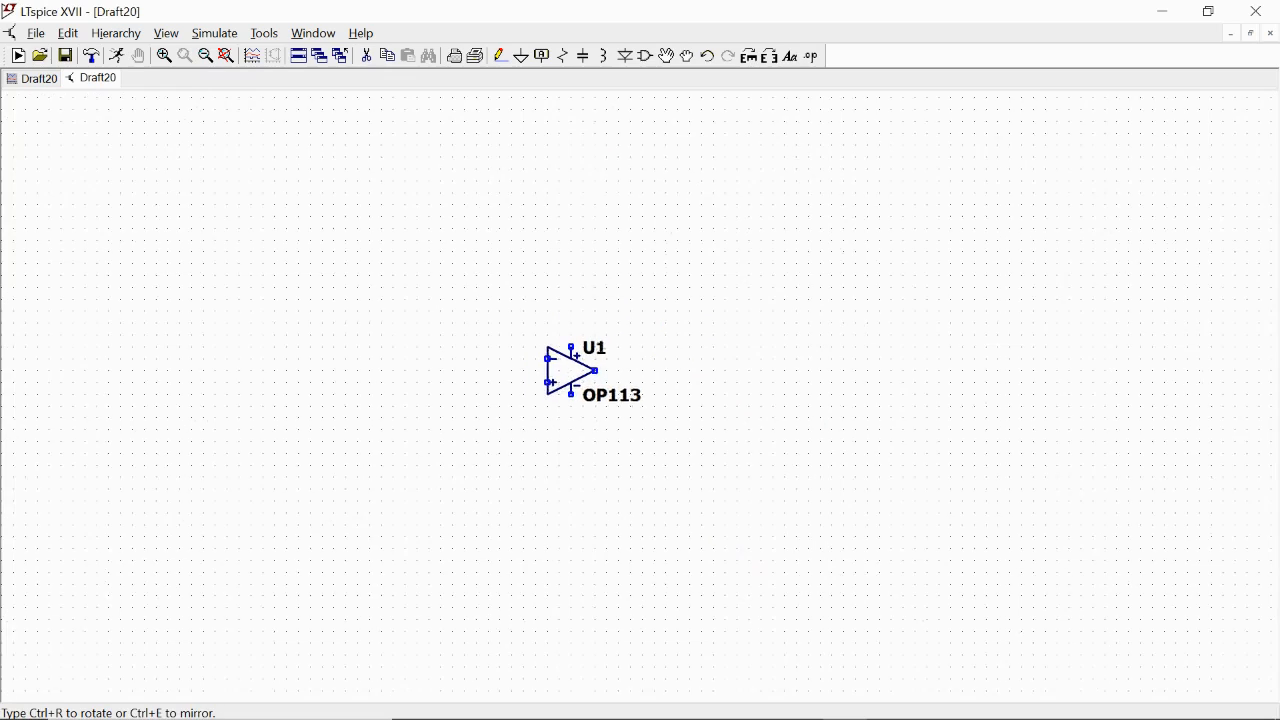
{"action": "left_click", "coordinate": [820, 350]}
{"action": "type", "text": "ce"}
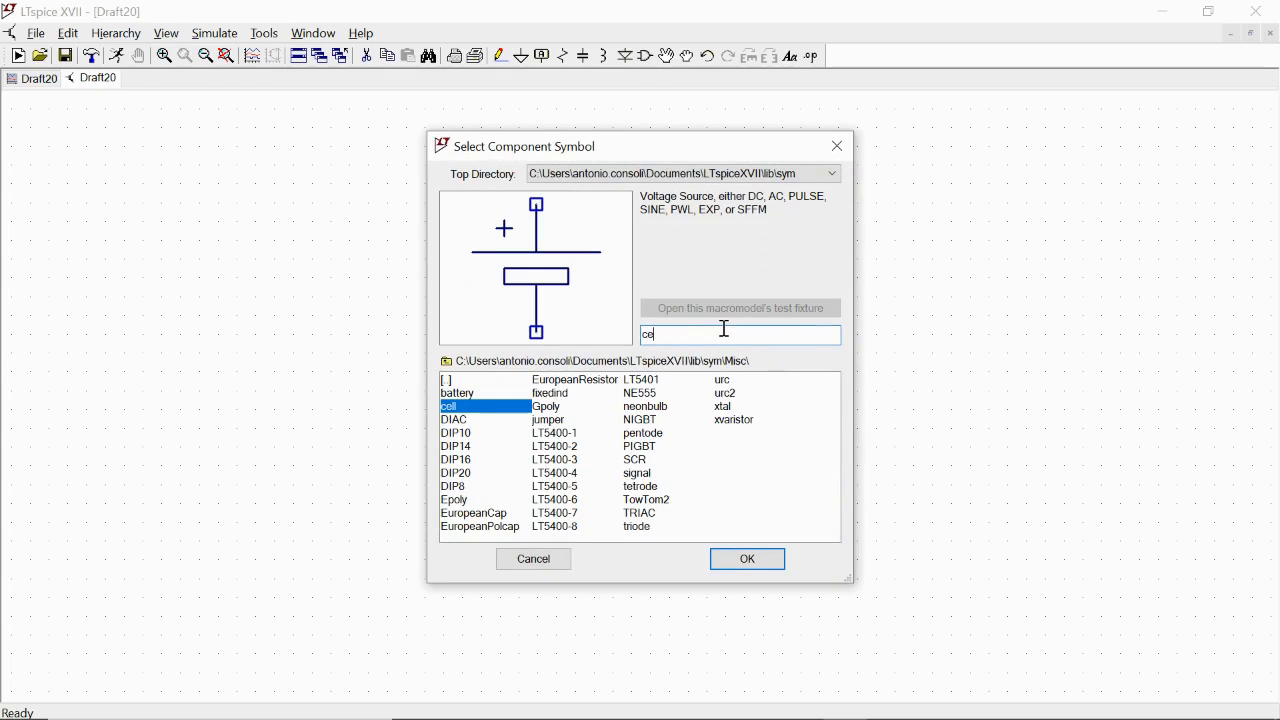
Add two 'cell' voltage sources V1 and V2 beside the op-amp, each set to 10 V DC.
{"action": "type", "text": "ll"}
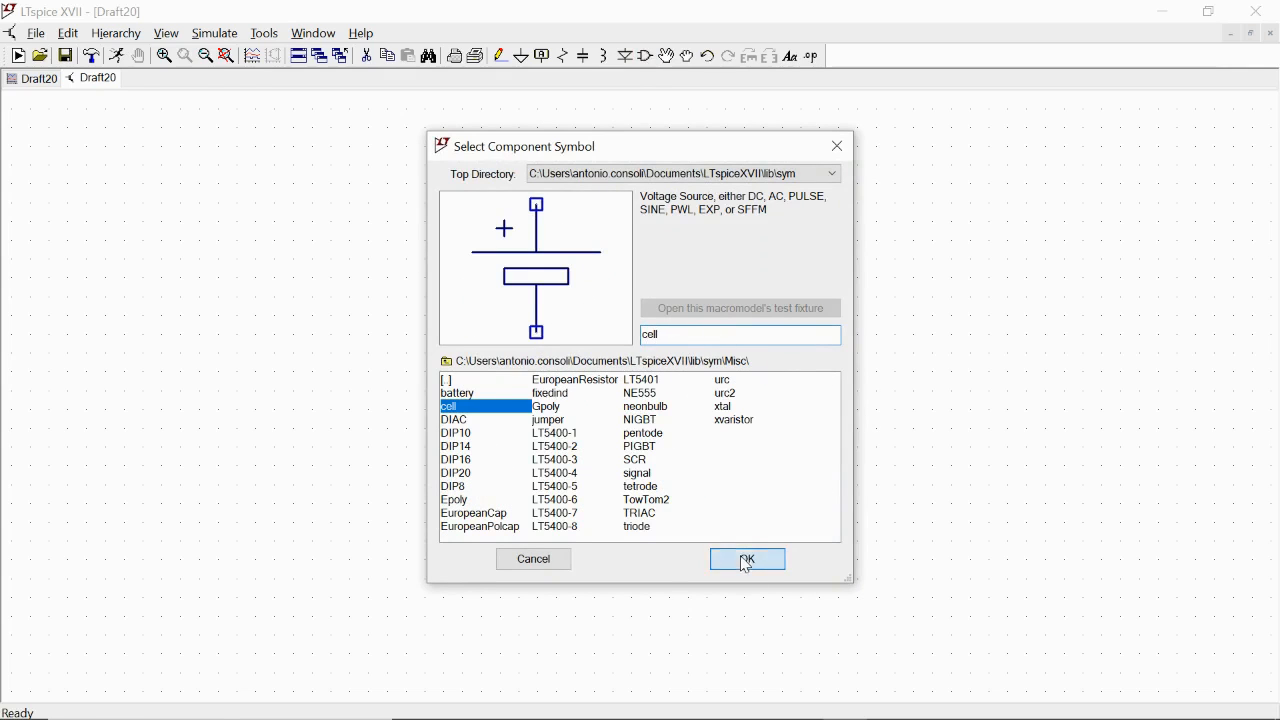
{"action": "left_click", "coordinate": [748, 558]}
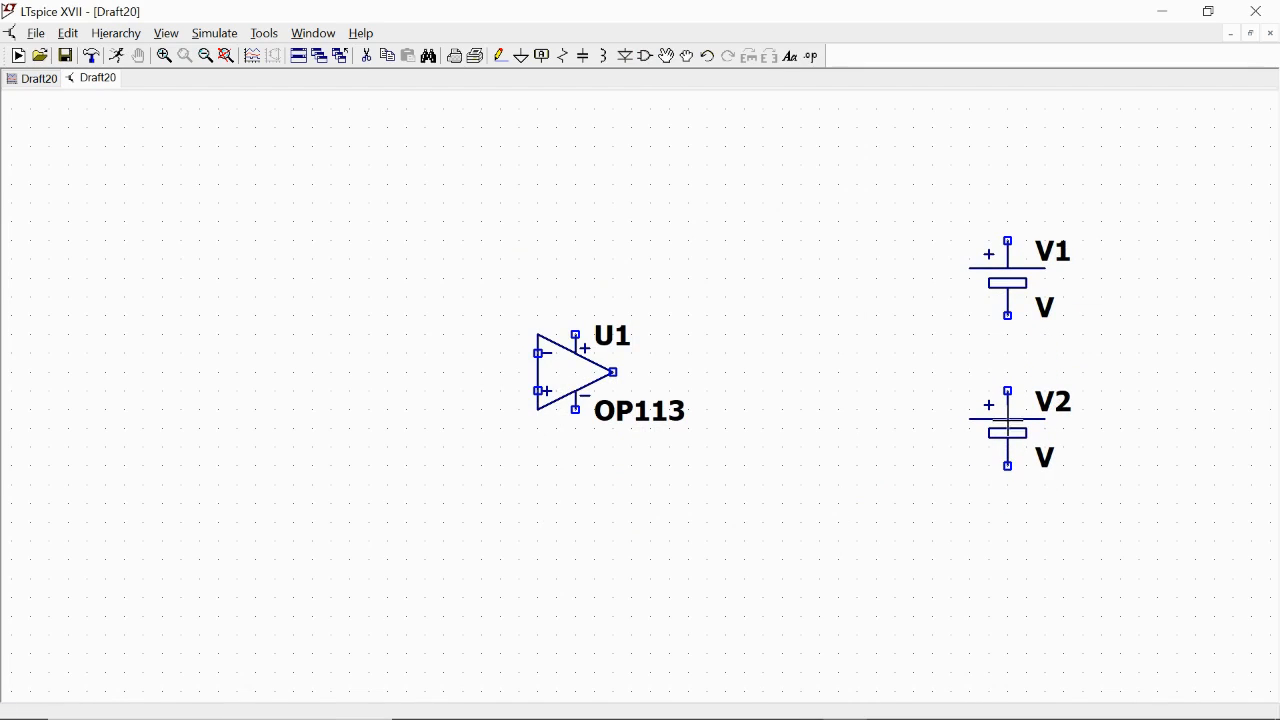
{"action": "double_click", "coordinate": [1008, 284]}
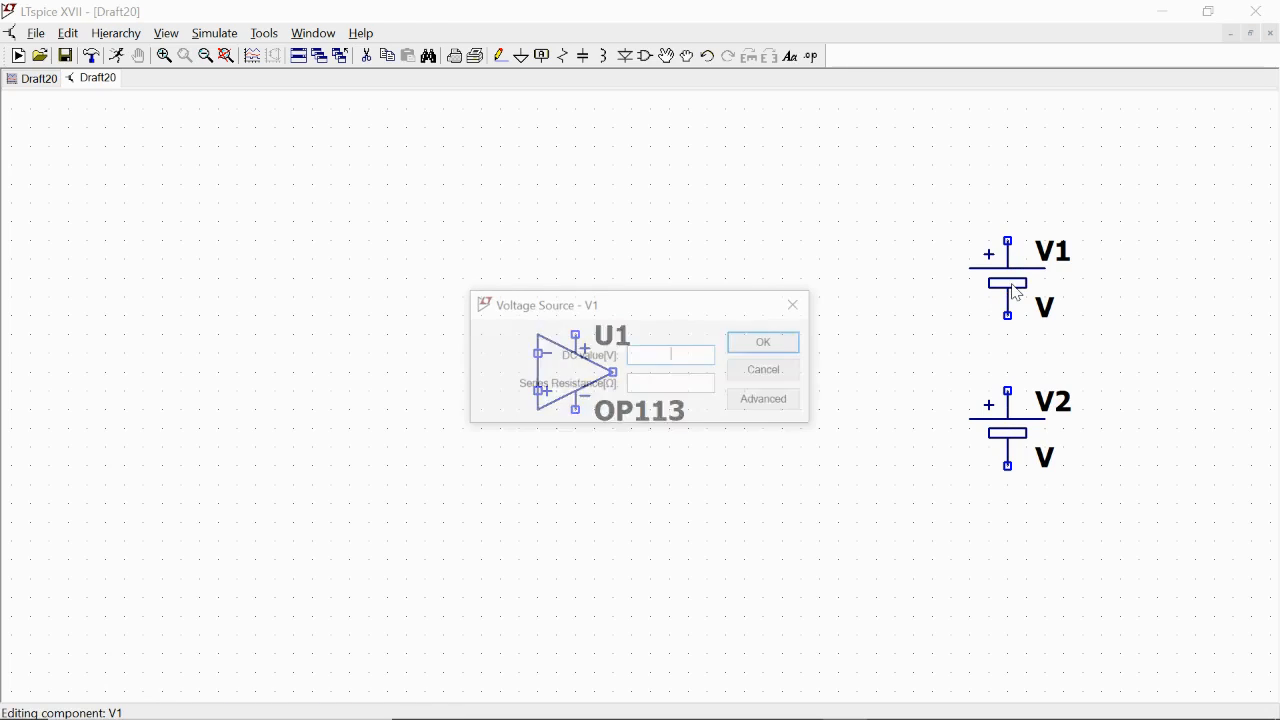
{"action": "left_click", "coordinate": [762, 340]}
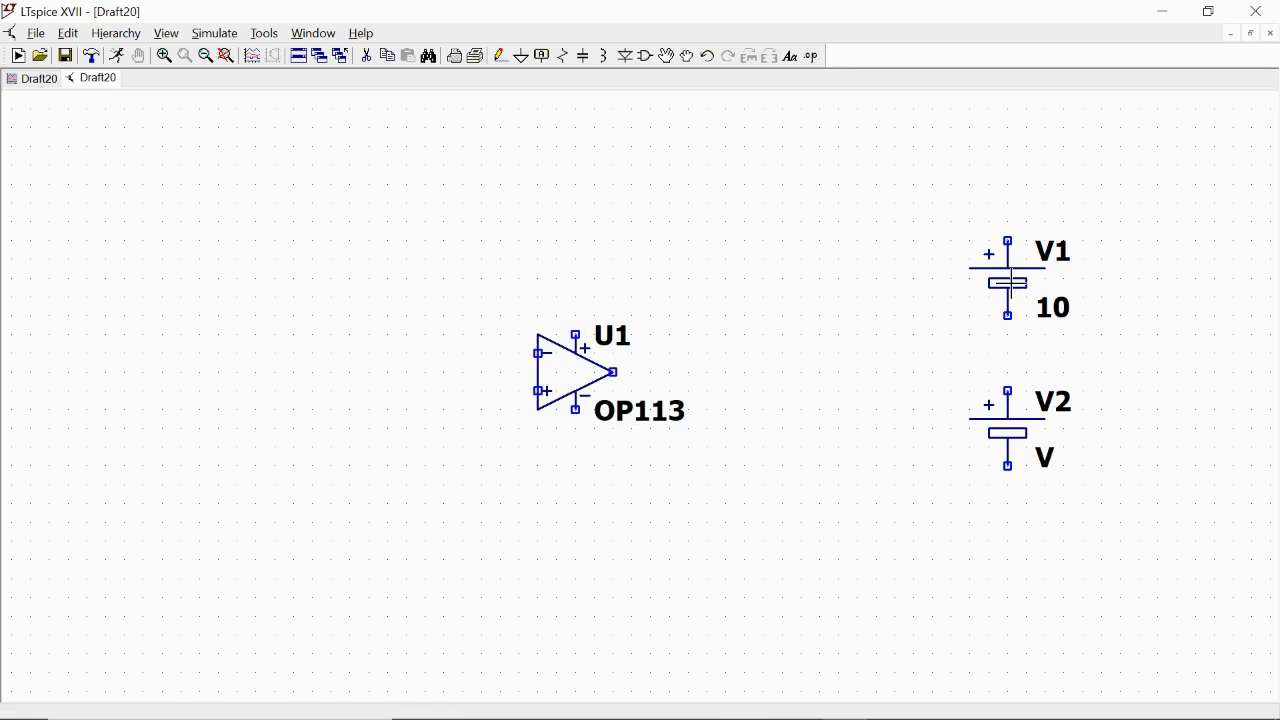
{"action": "double_click", "coordinate": [1008, 432]}
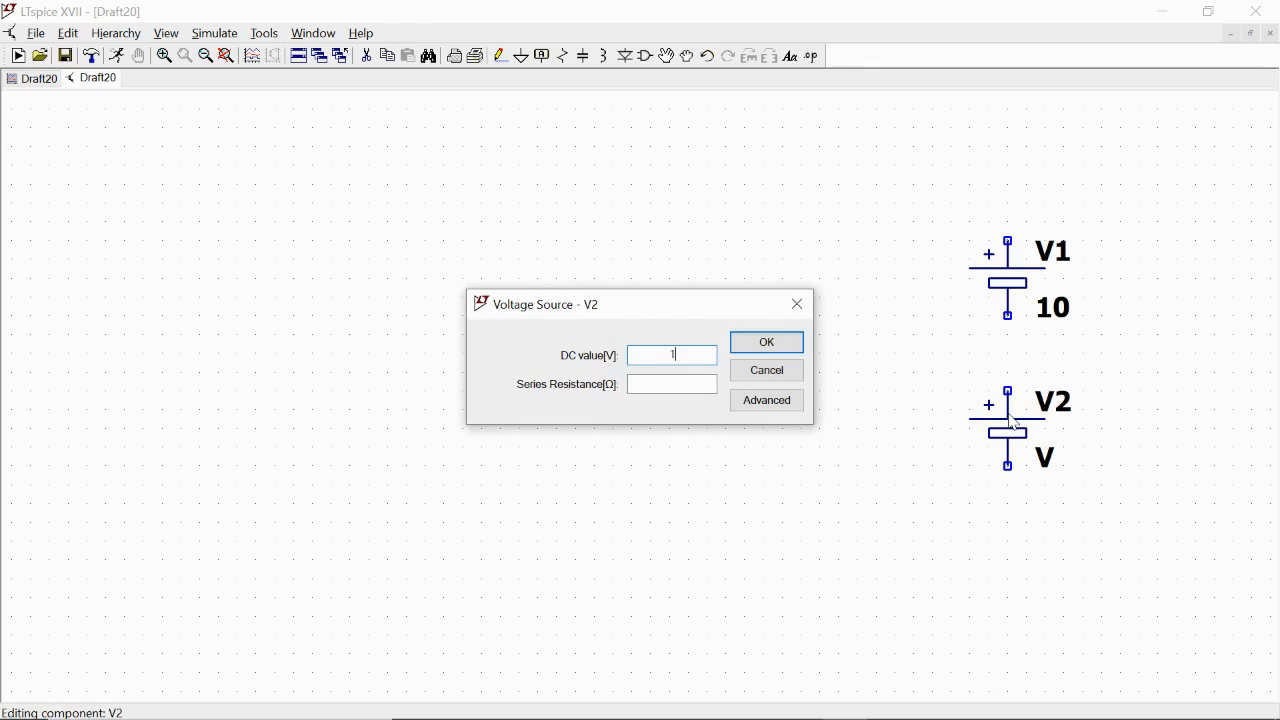
{"action": "left_click", "coordinate": [764, 342]}
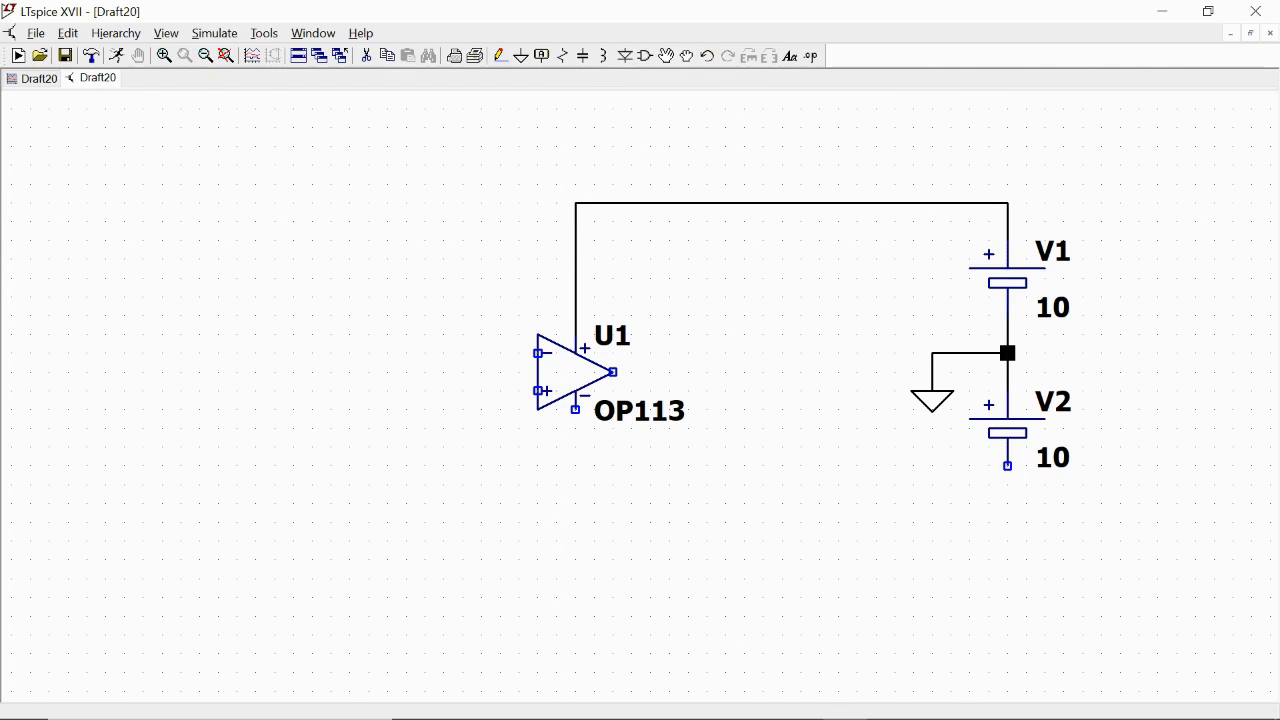
{"action": "mouse_move", "coordinate": [630, 318]}
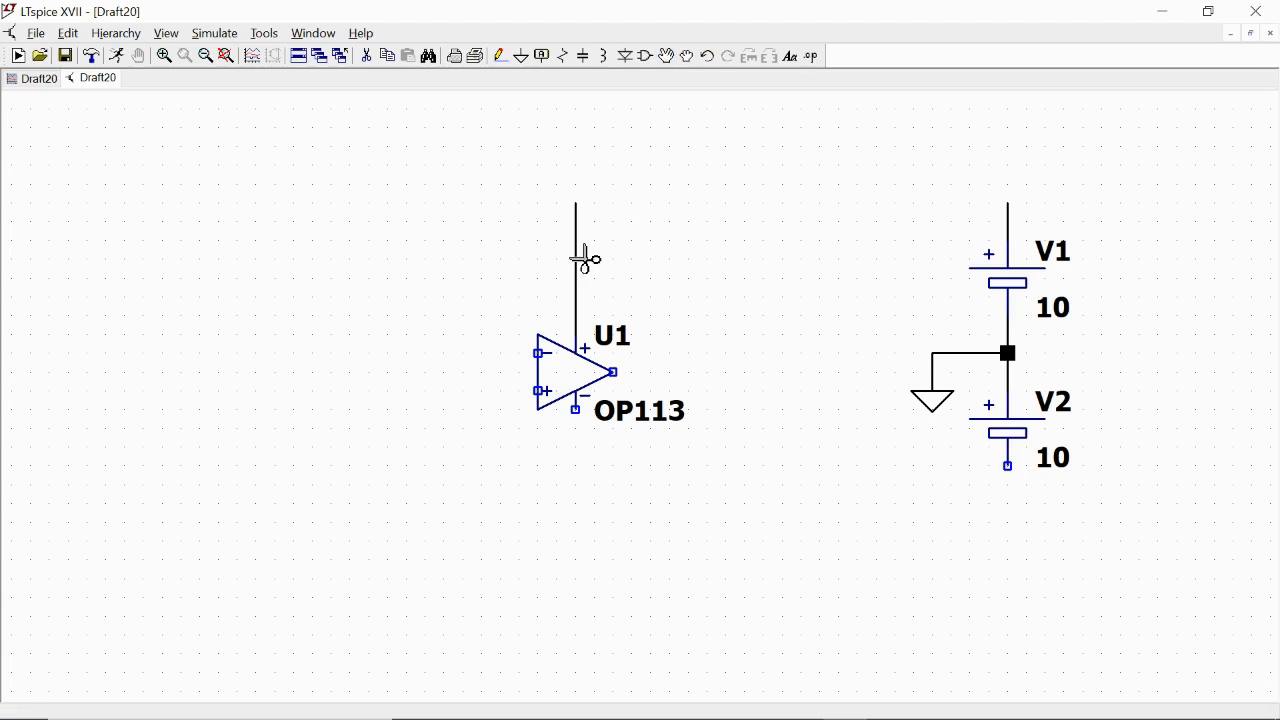
Delete the stray wire and label the net above V1 as output port BIAS+.
{"action": "left_click", "coordinate": [576, 260]}
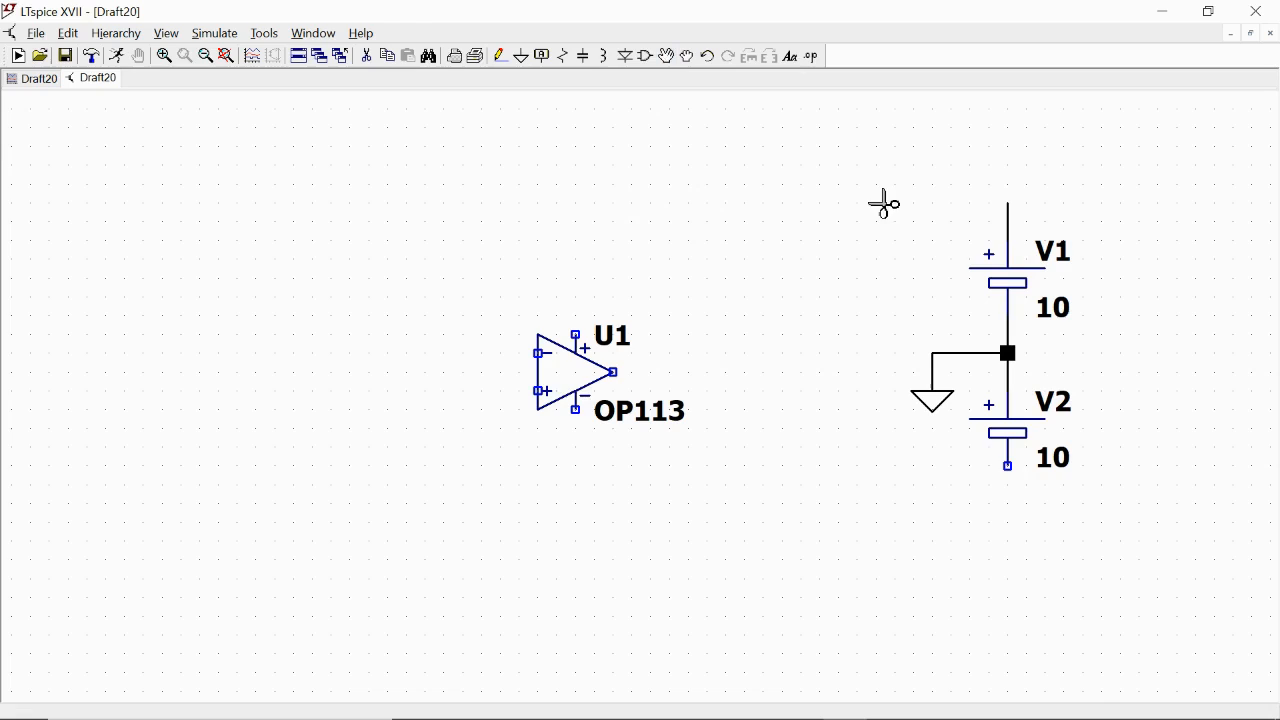
{"action": "mouse_move", "coordinate": [1004, 206]}
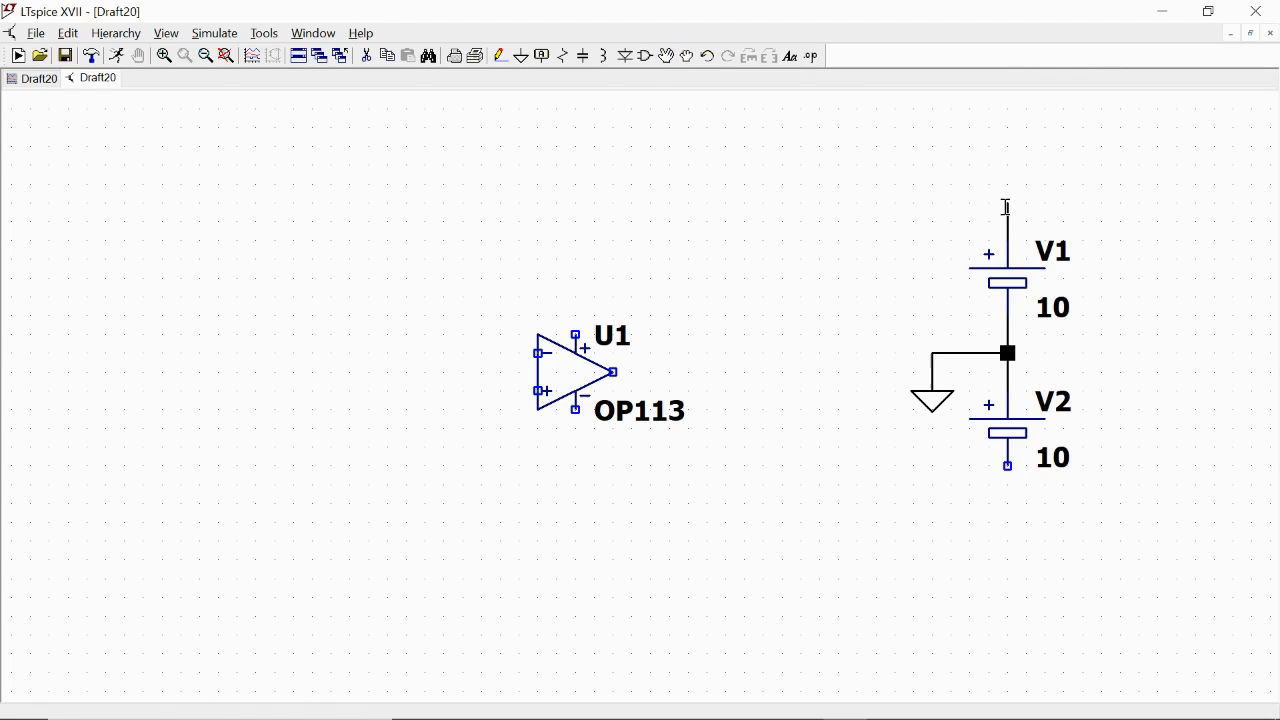
{"action": "right_click", "coordinate": [1004, 210]}
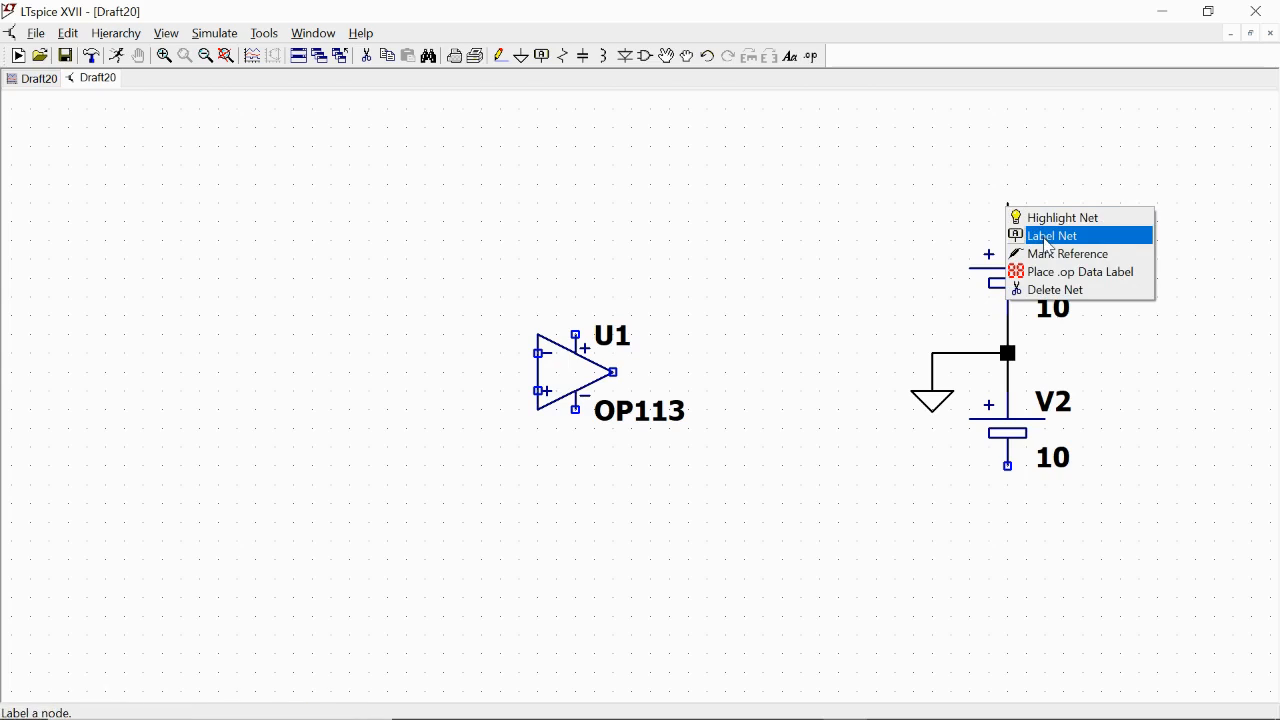
{"action": "left_click", "coordinate": [1052, 236]}
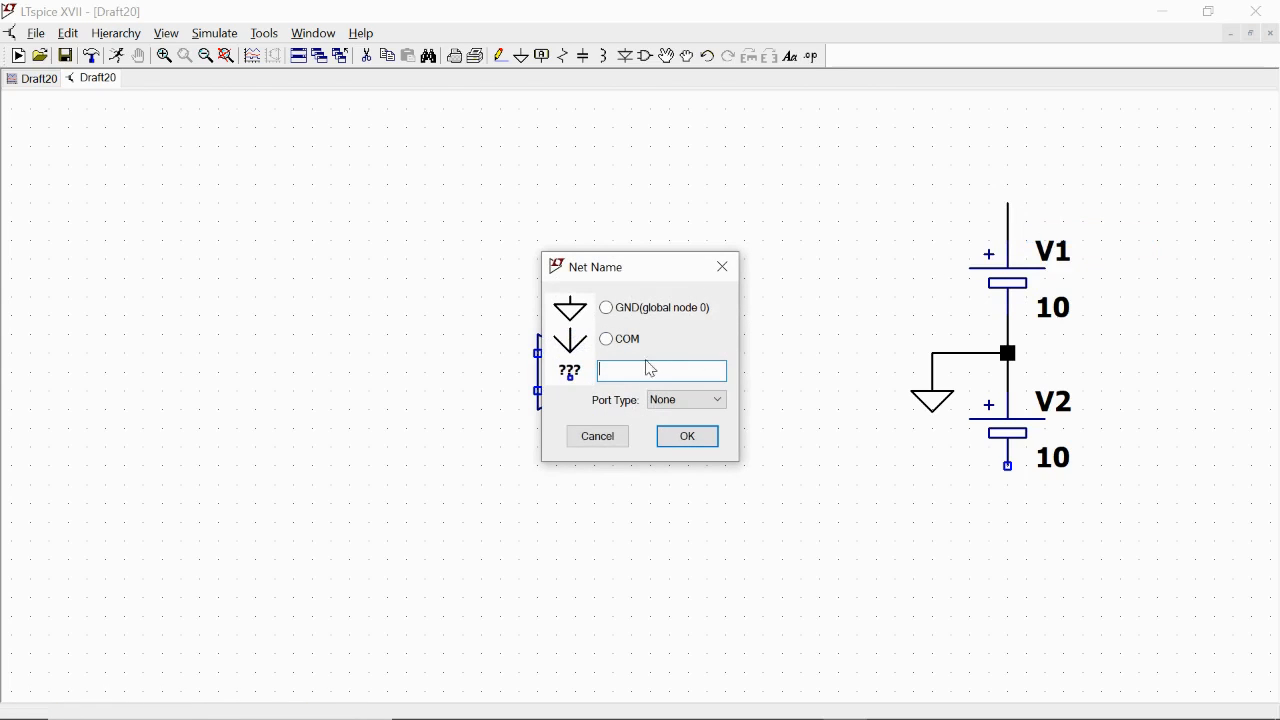
{"action": "left_click", "coordinate": [684, 400]}
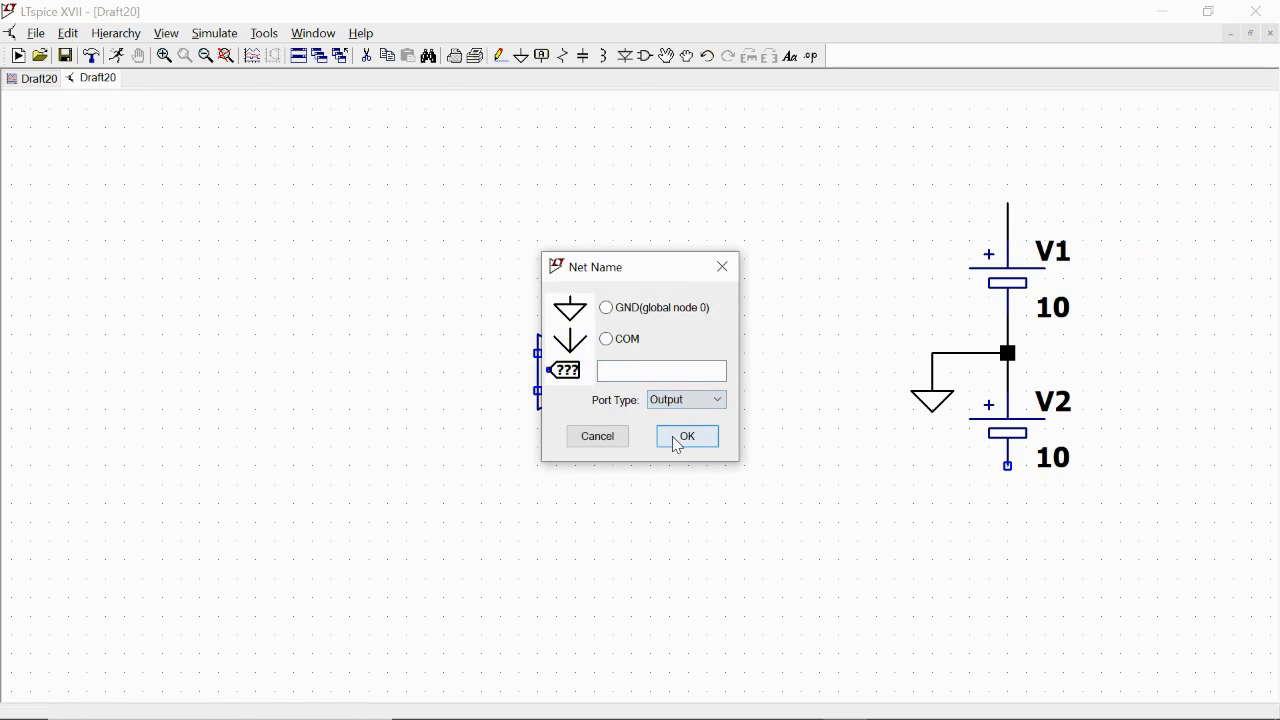
{"action": "type", "text": "B"}
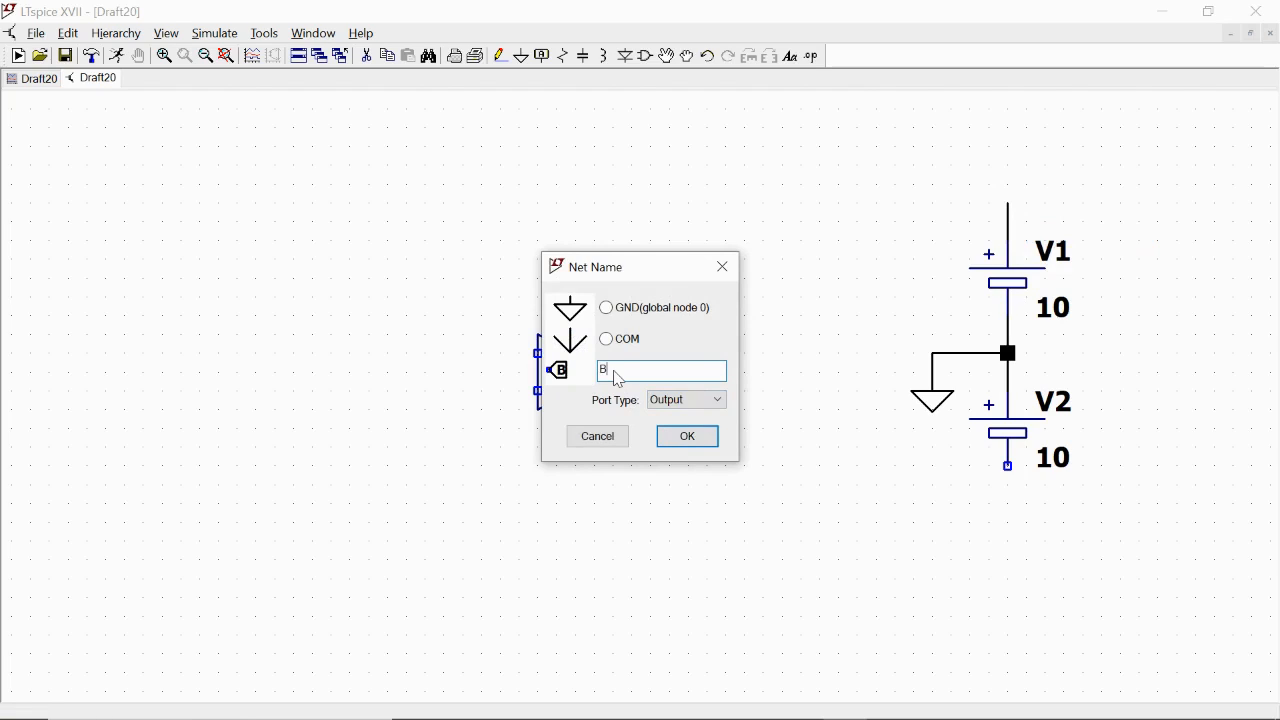
{"action": "type", "text": "IAS"}
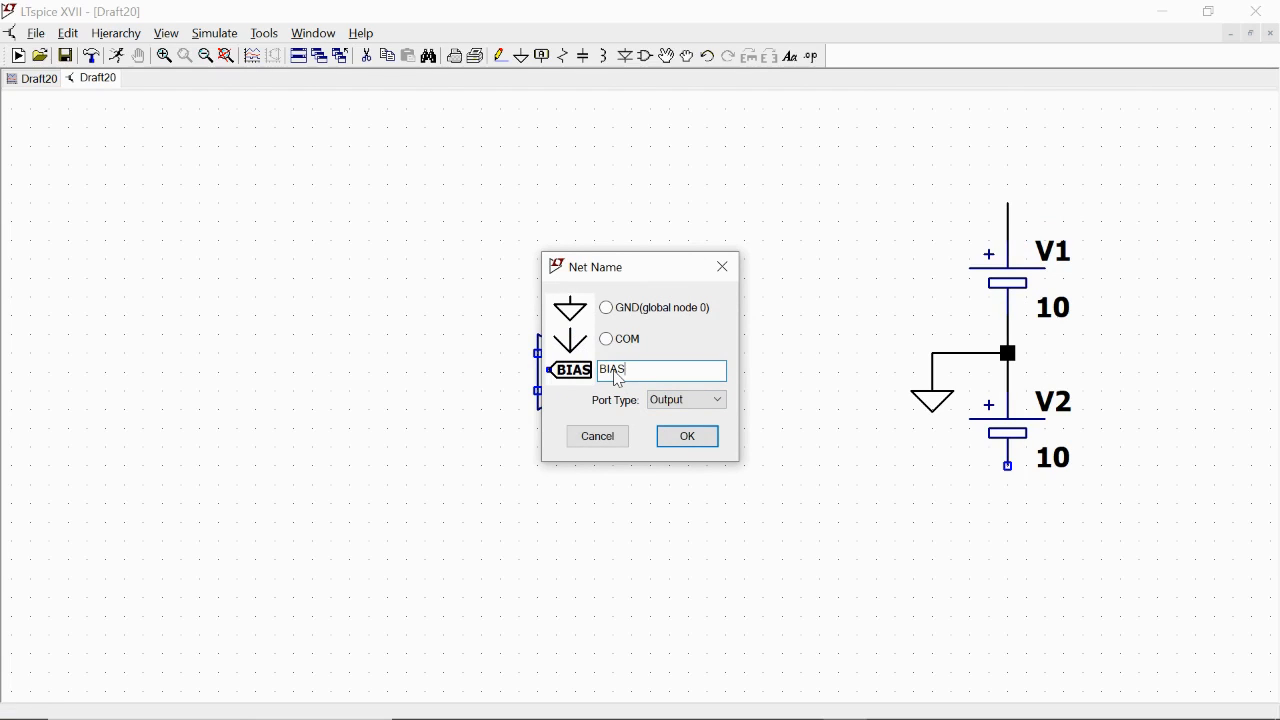
{"action": "left_click", "coordinate": [686, 436]}
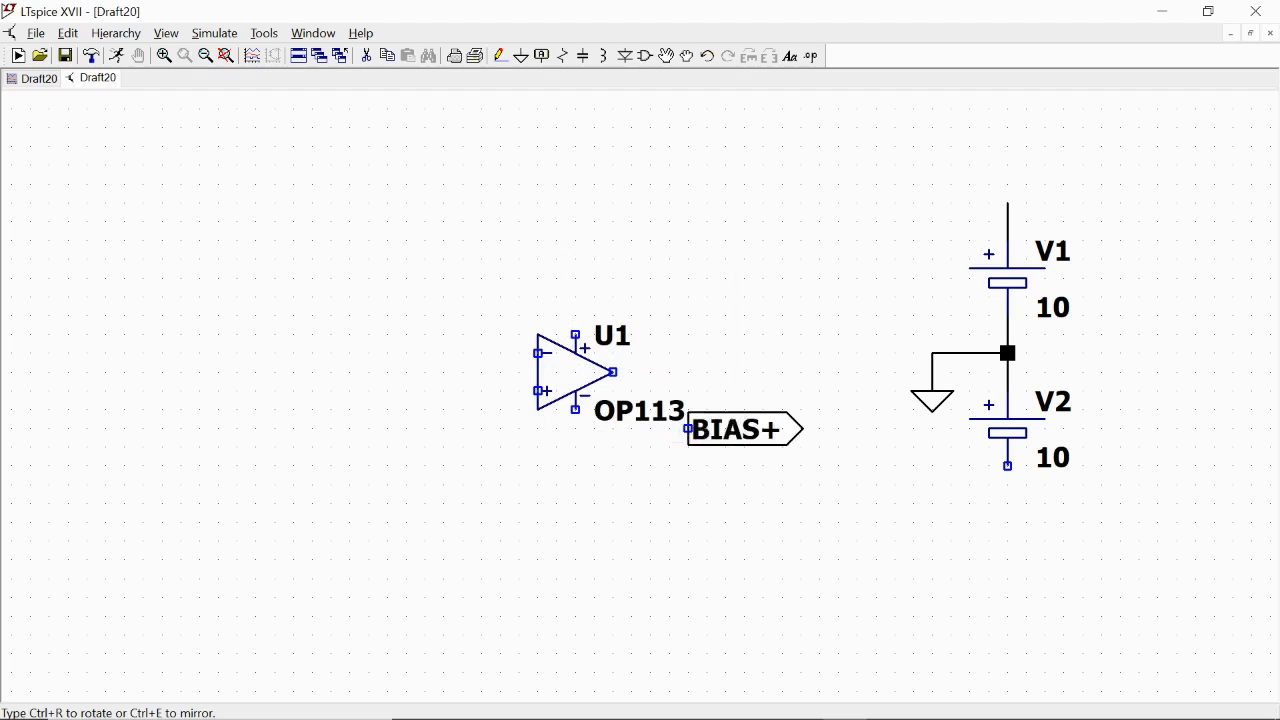
{"action": "left_click_drag", "start_coordinate": [740, 428], "coordinate": [1008, 144]}
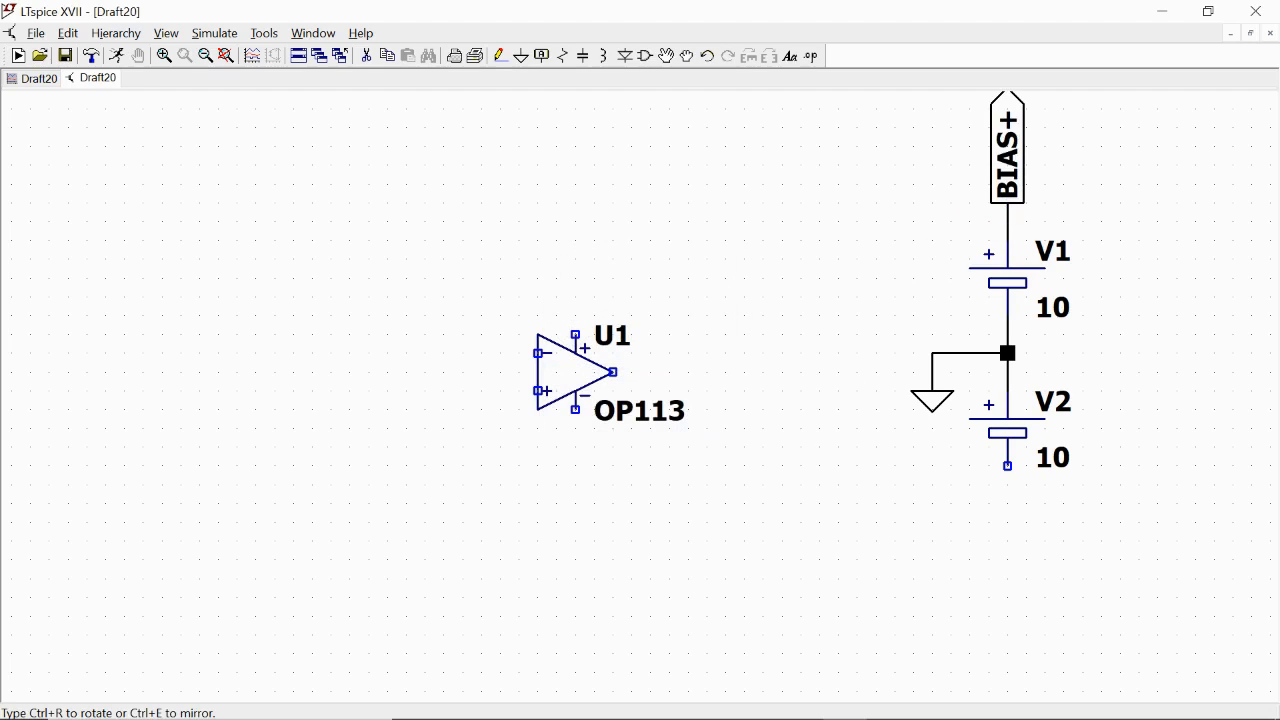
Label the net below V2 as BIAS-.
{"action": "left_click", "coordinate": [1008, 504]}
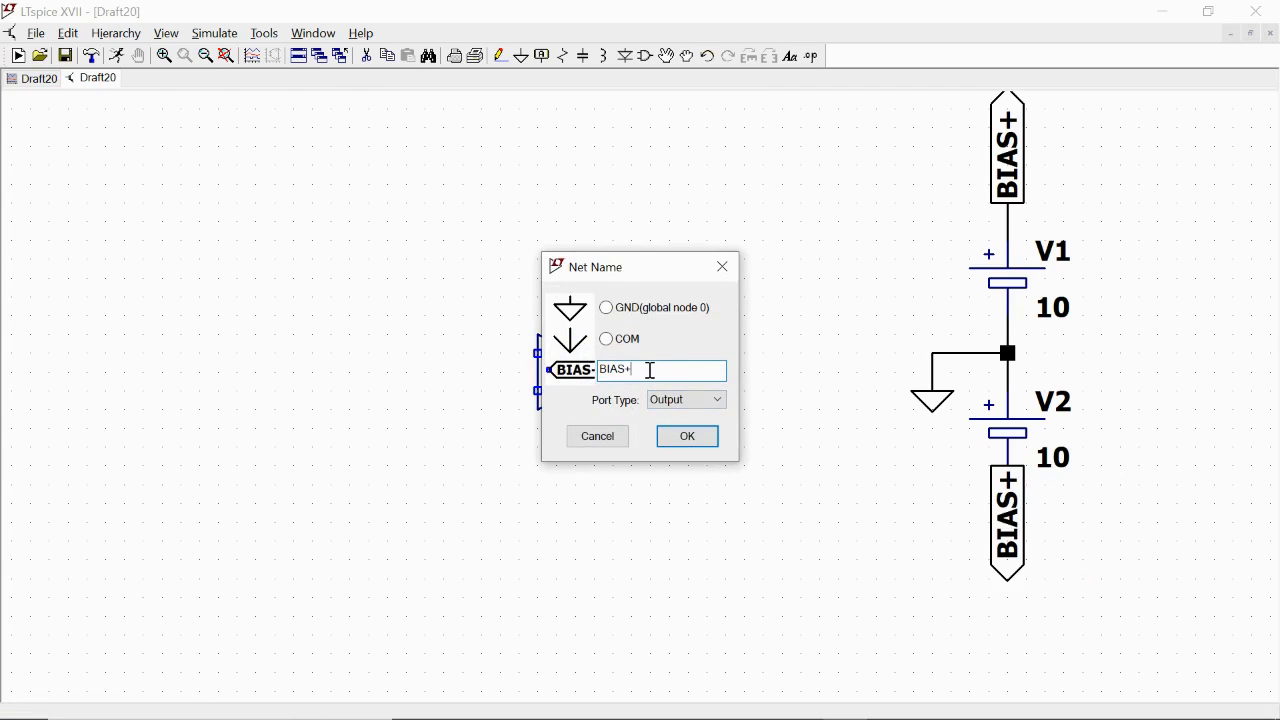
{"action": "left_click", "coordinate": [686, 436]}
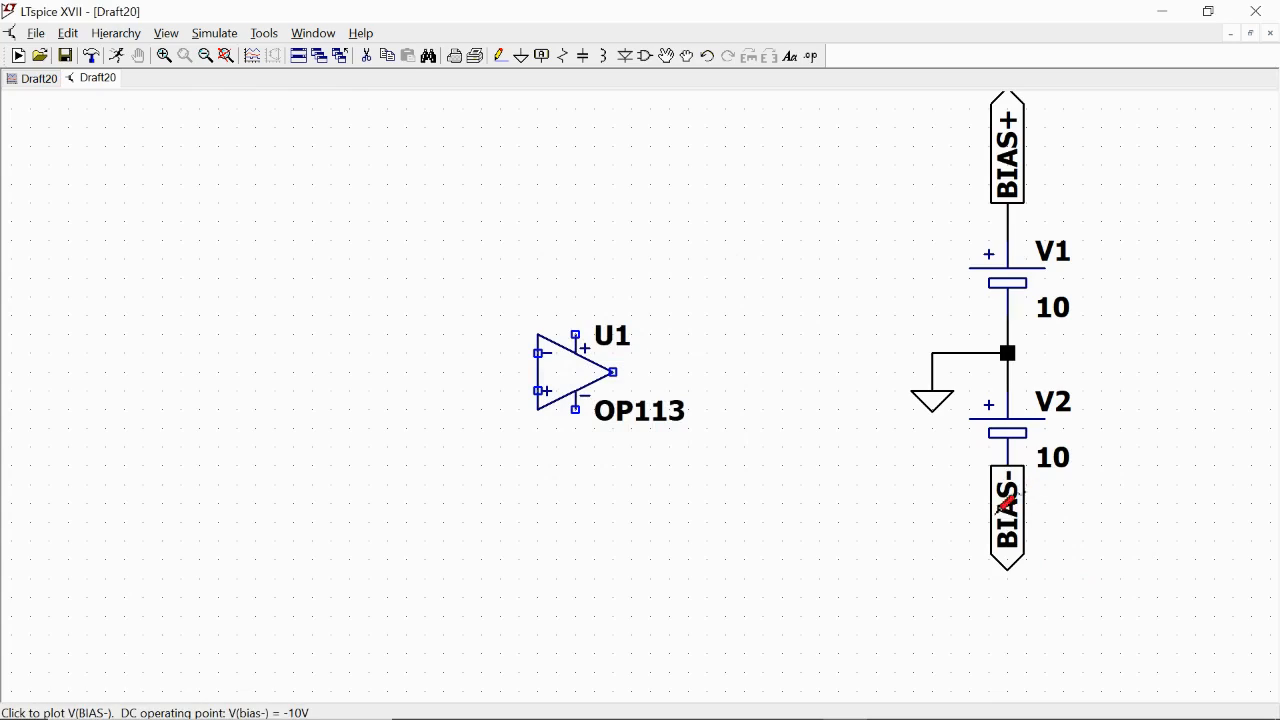
{"action": "mouse_move", "coordinate": [882, 344]}
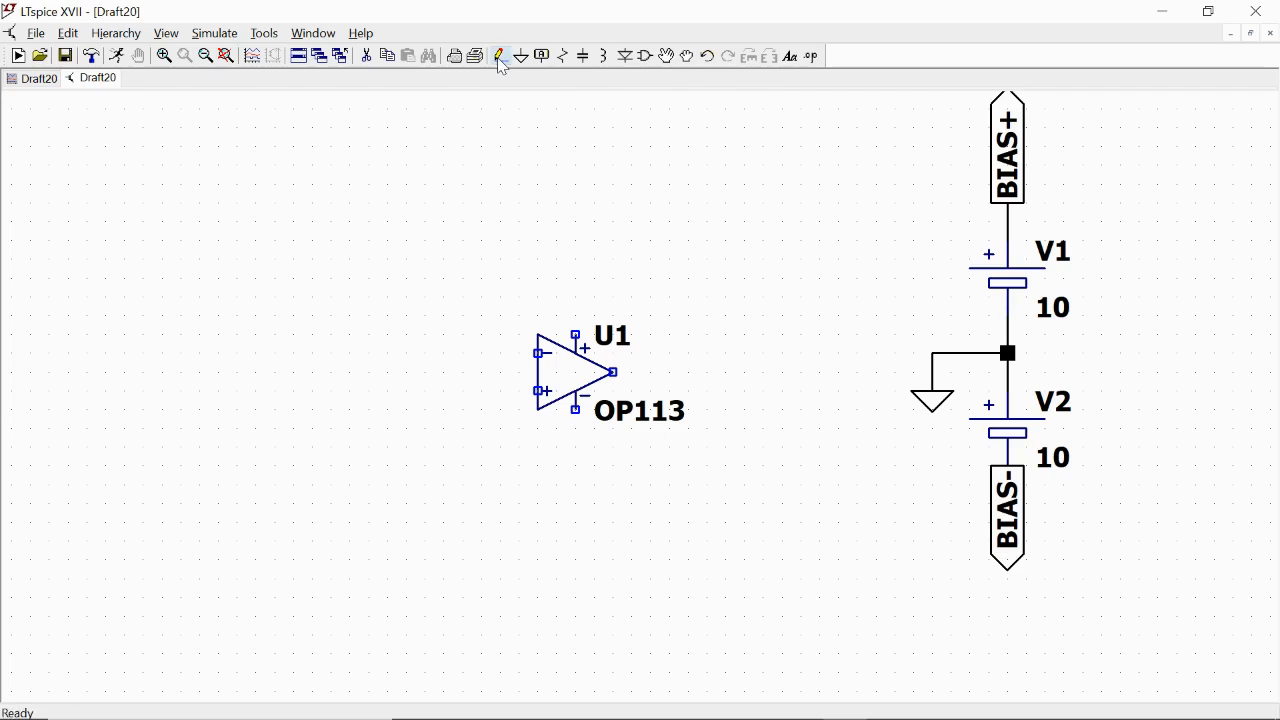
Label the op-amp's positive supply net BIAS+ as an input port, tying U1 to V1/V2.
{"action": "left_click", "coordinate": [496, 56]}
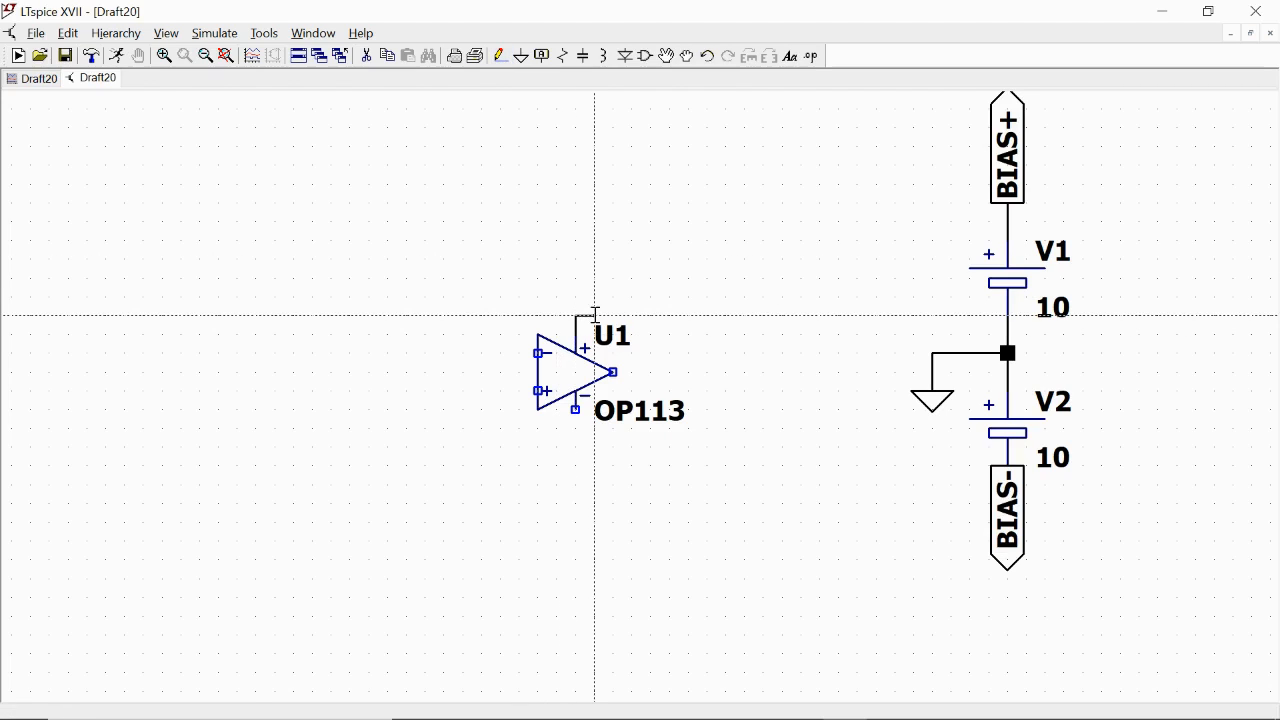
{"action": "mouse_move", "coordinate": [556, 410]}
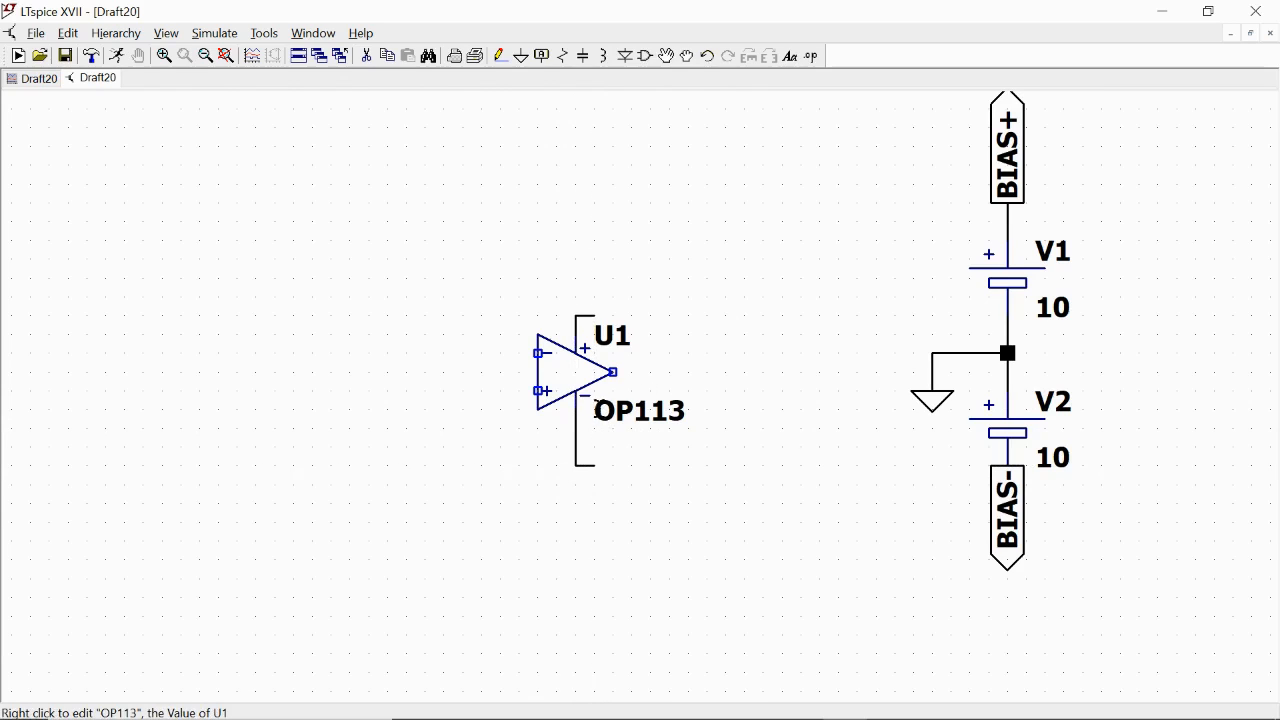
{"action": "mouse_move", "coordinate": [604, 300]}
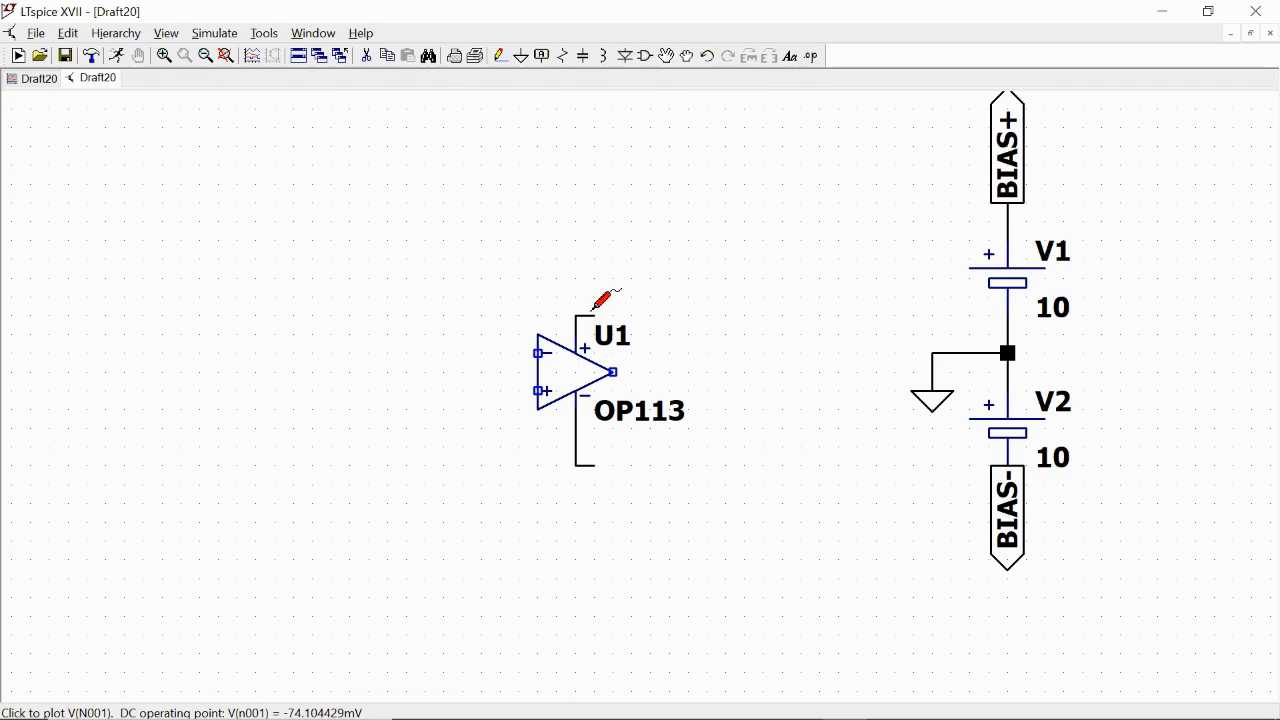
{"action": "right_click", "coordinate": [596, 320]}
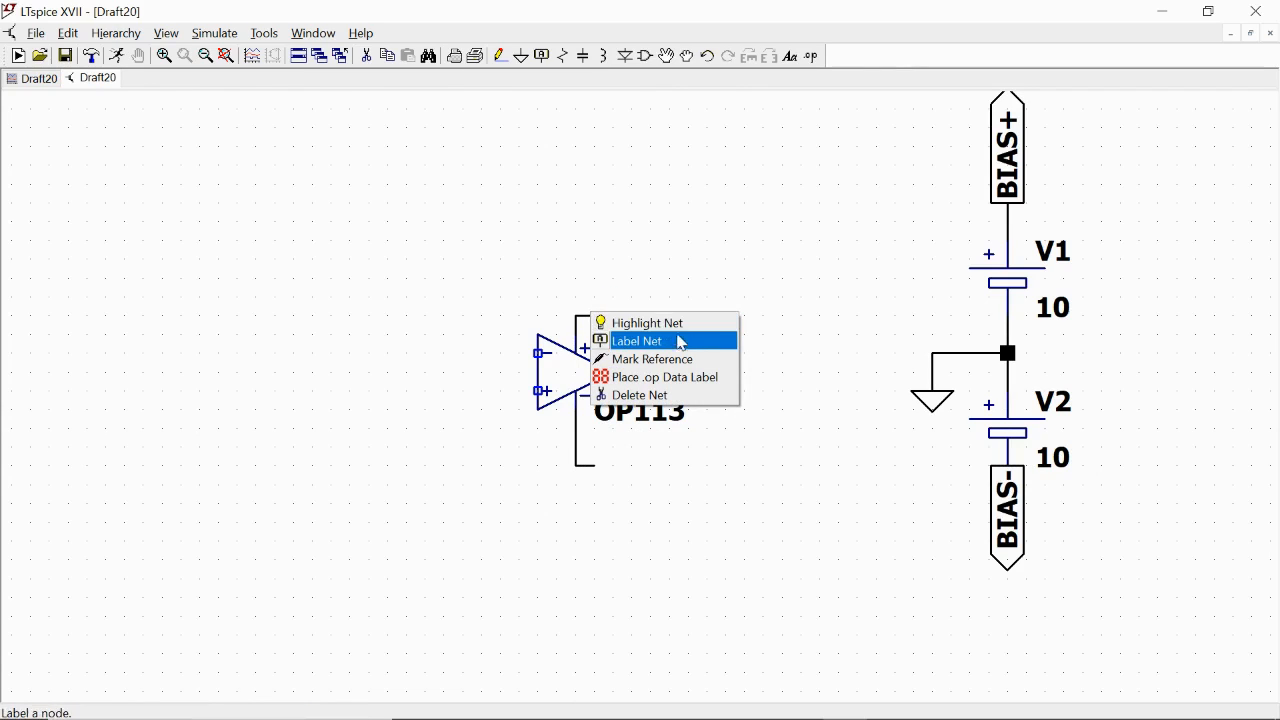
{"action": "left_click", "coordinate": [636, 340]}
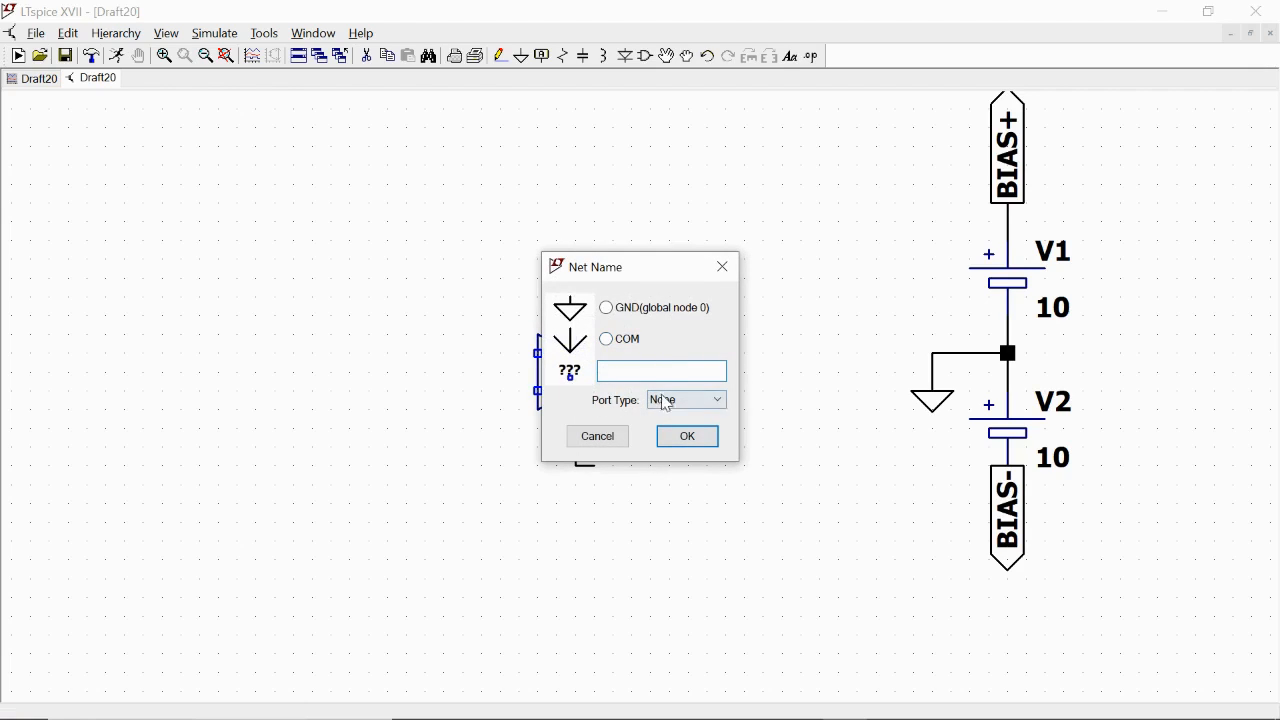
{"action": "left_click", "coordinate": [684, 400]}
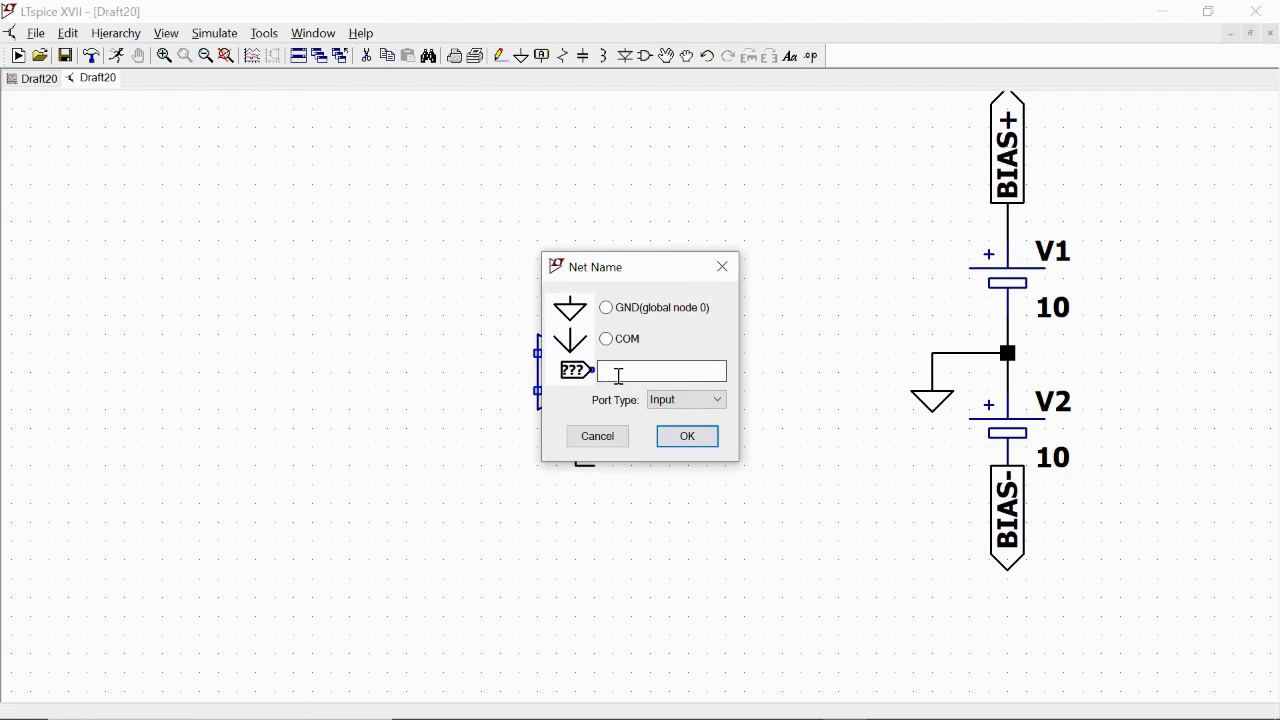
{"action": "type", "text": "BAS"}
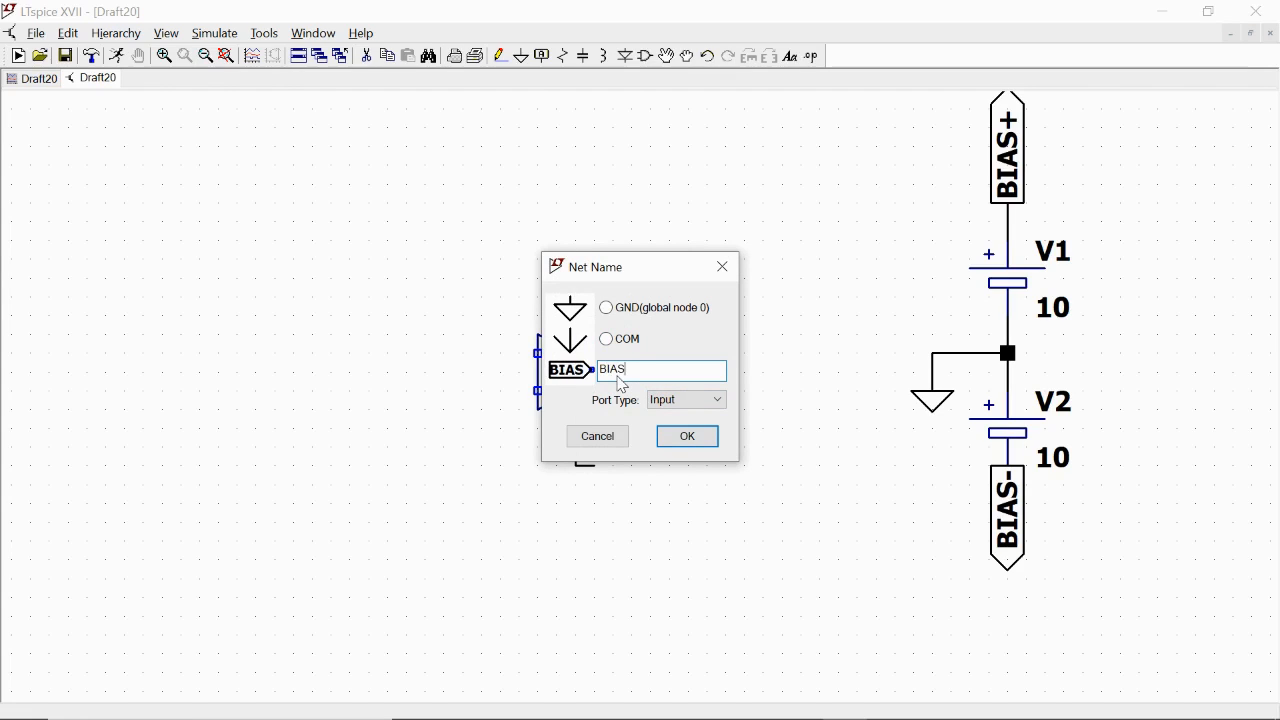
{"action": "left_click", "coordinate": [686, 436]}
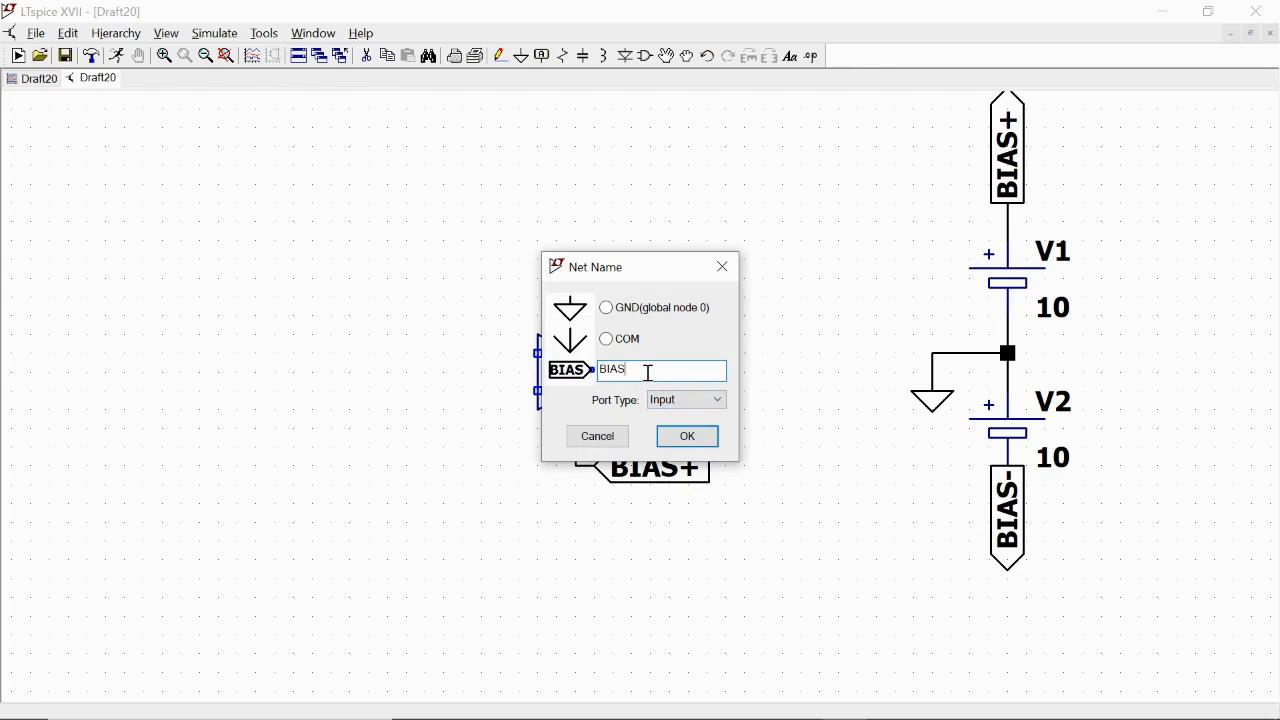
{"action": "left_click", "coordinate": [686, 436]}
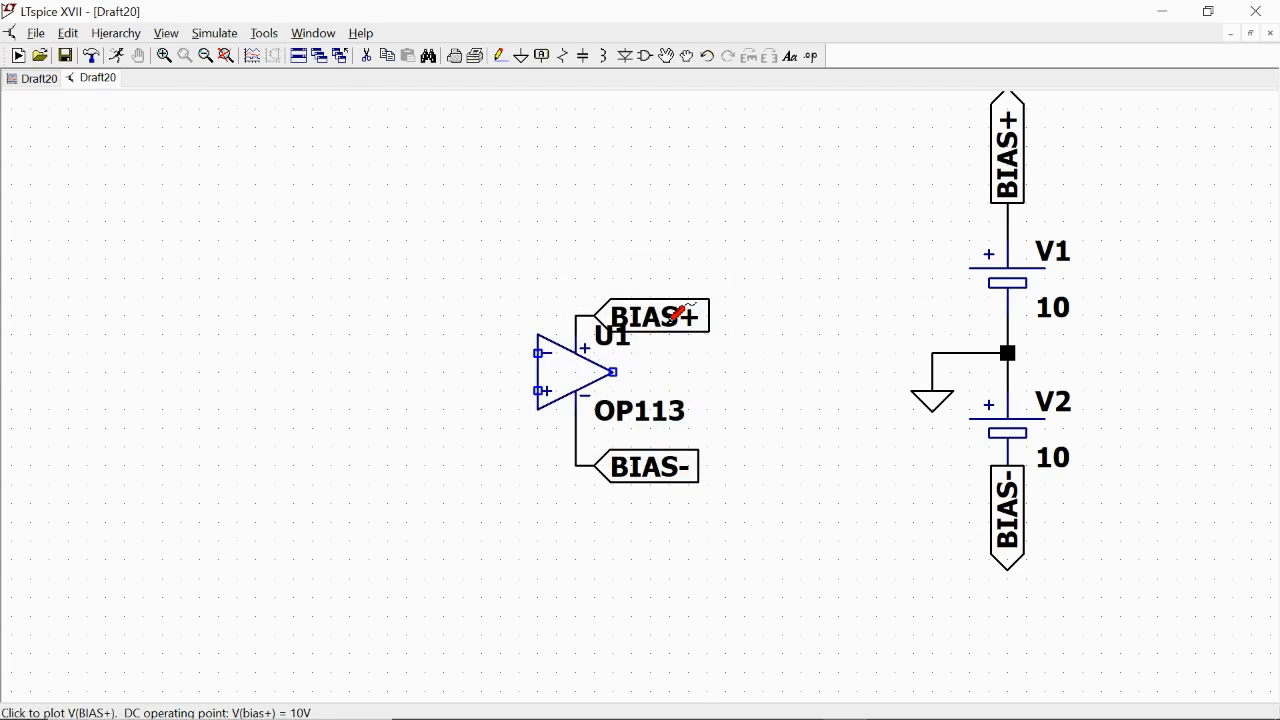
{"action": "mouse_move", "coordinate": [990, 150]}
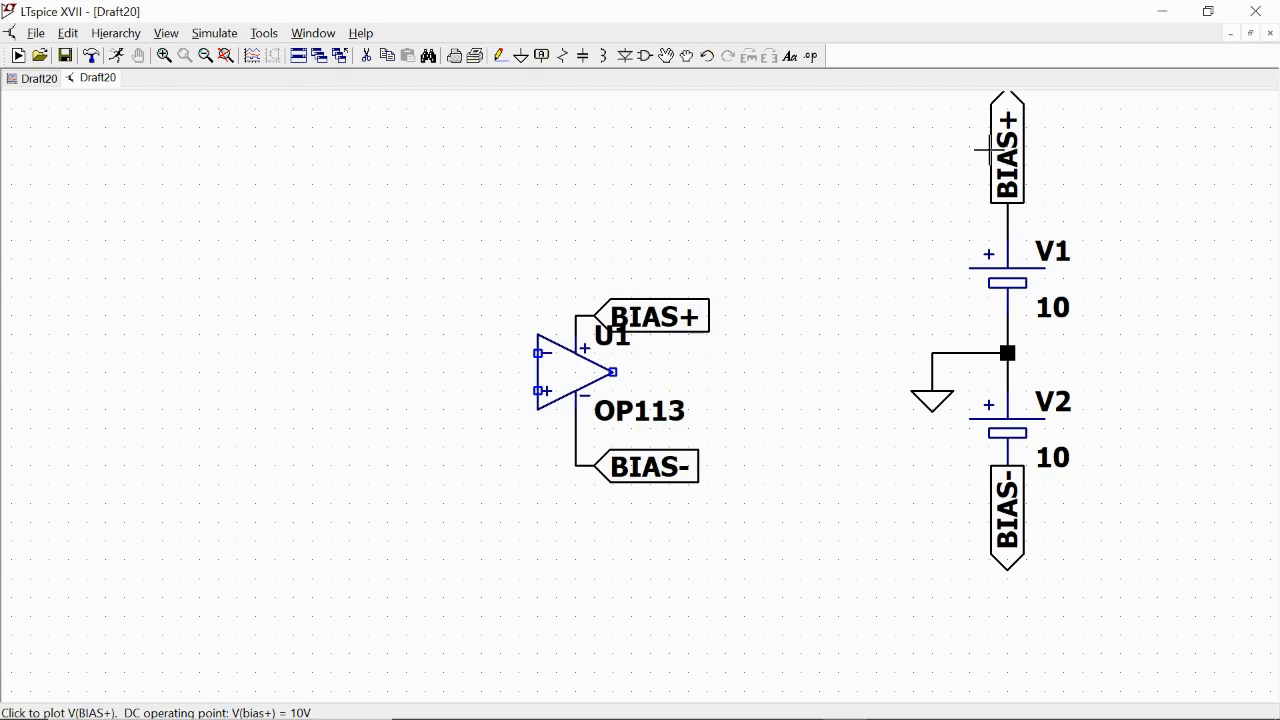
{"action": "mouse_move", "coordinate": [690, 296]}
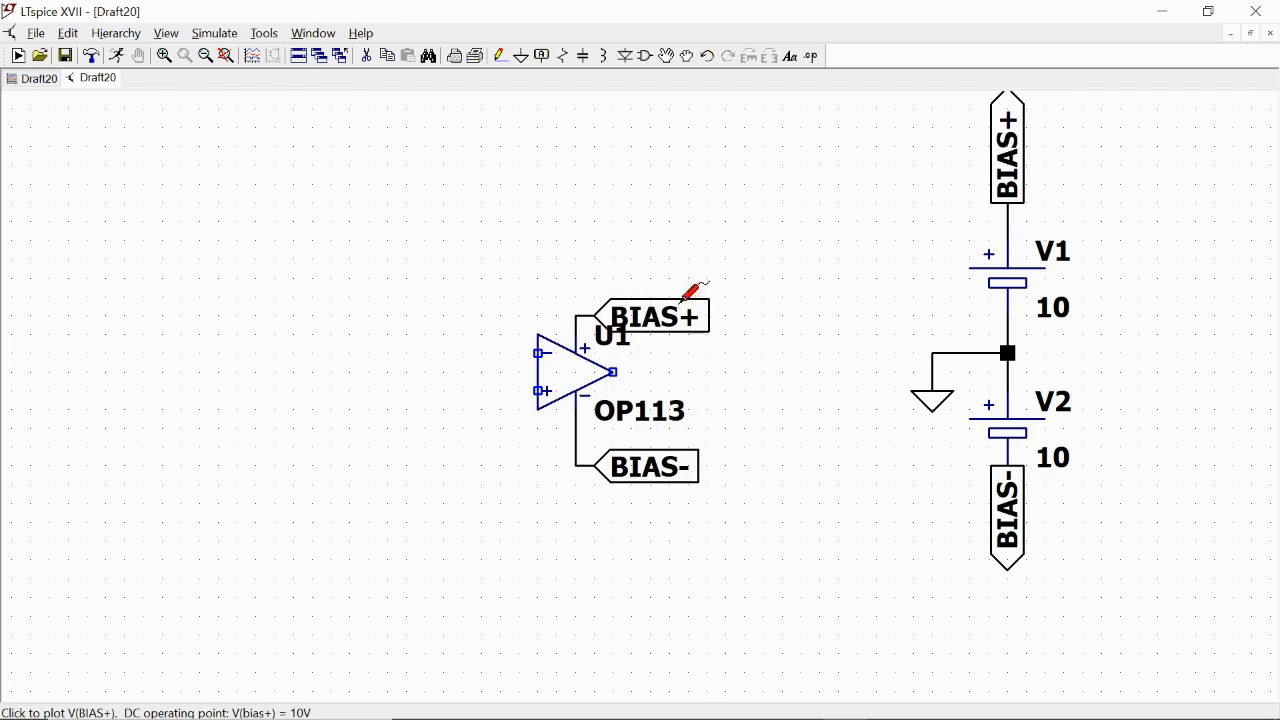
{"action": "mouse_move", "coordinate": [888, 644]}
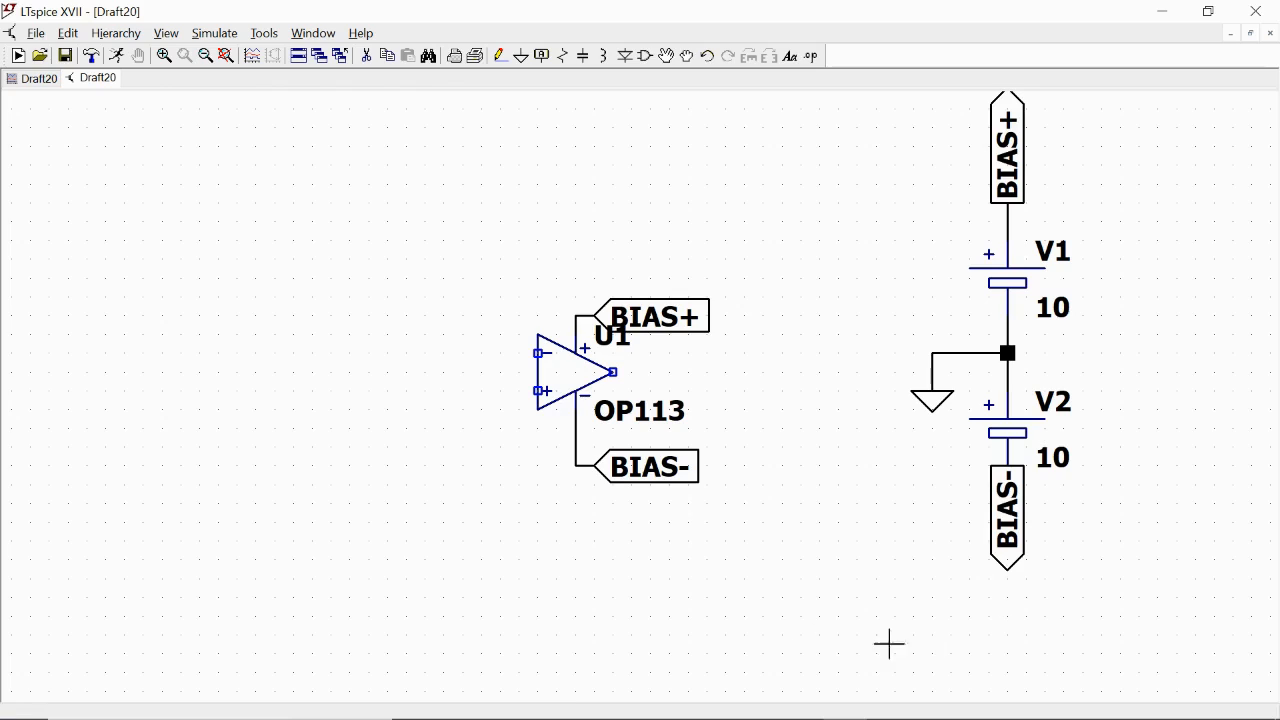
{"action": "mouse_move", "coordinate": [836, 172]}
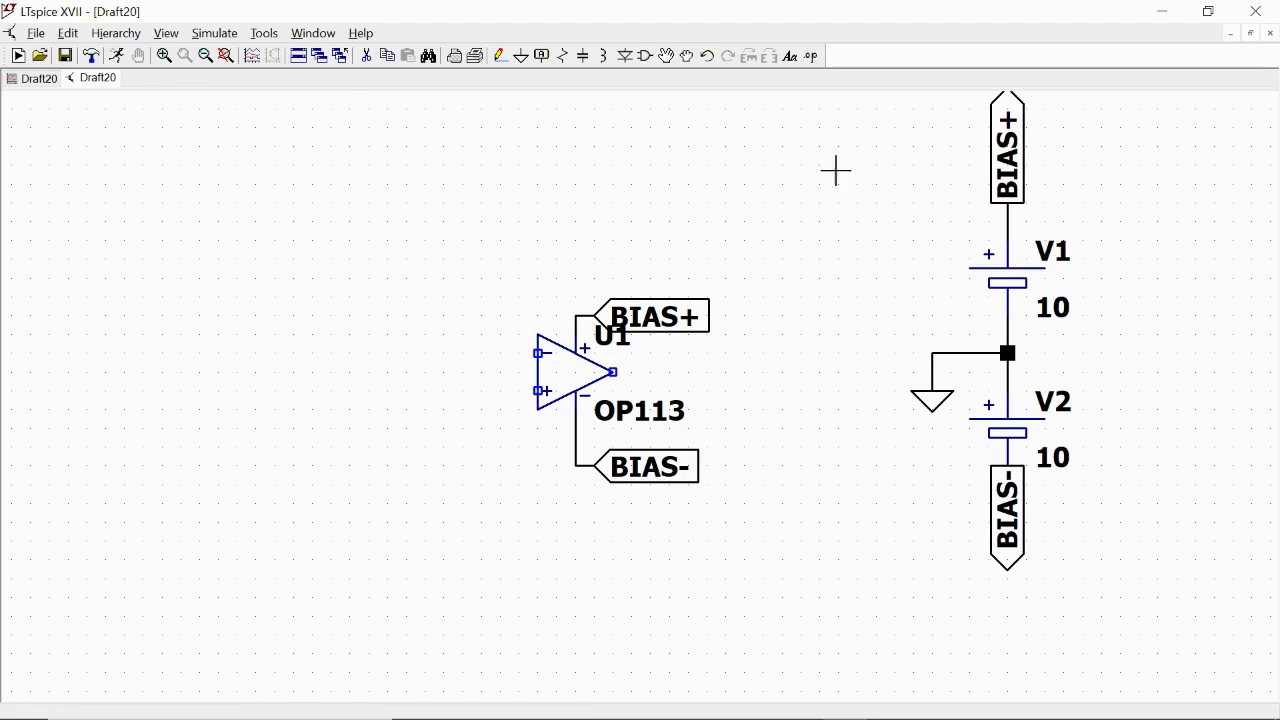
{"action": "mouse_move", "coordinate": [1104, 182]}
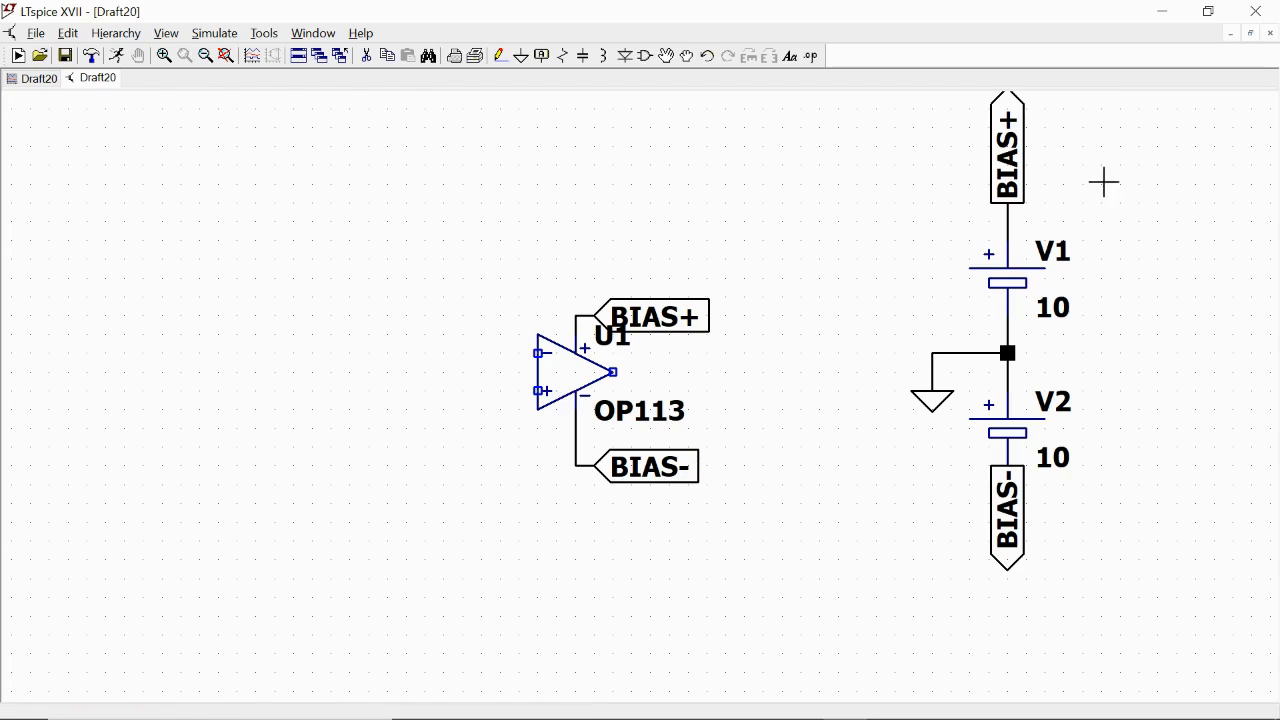
{"action": "mouse_move", "coordinate": [844, 258]}
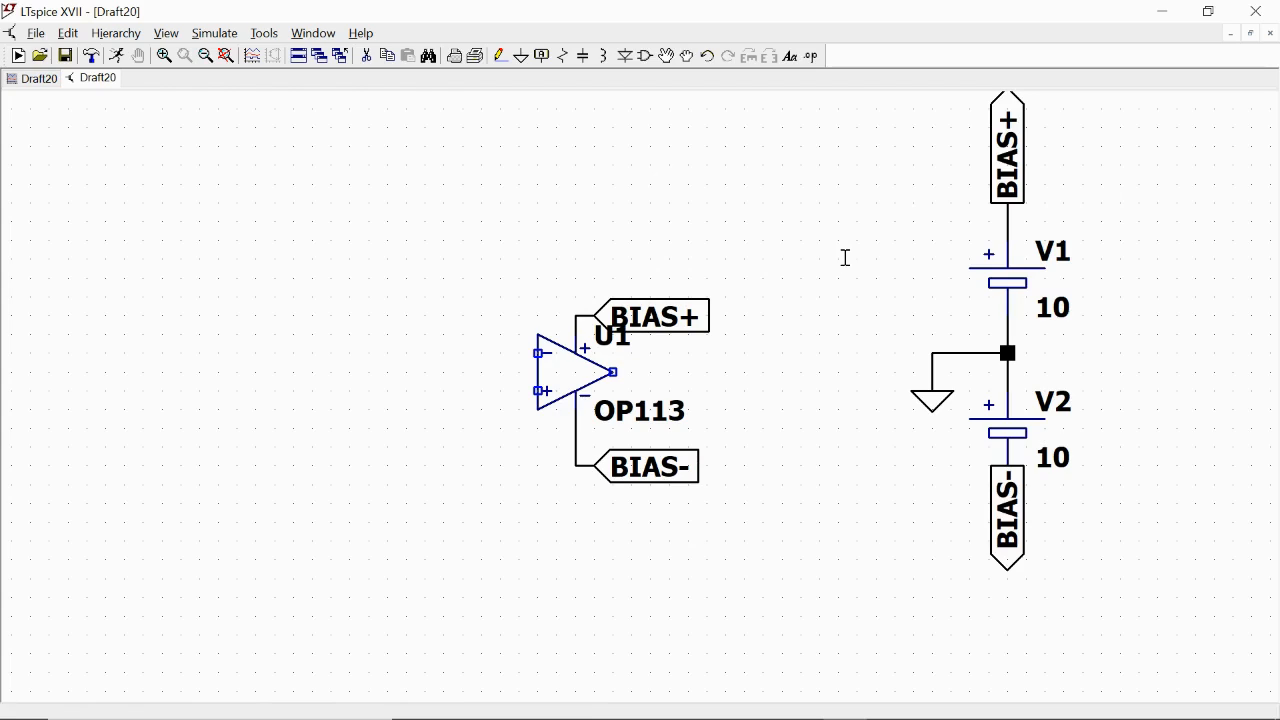
{"action": "mouse_move", "coordinate": [488, 302]}
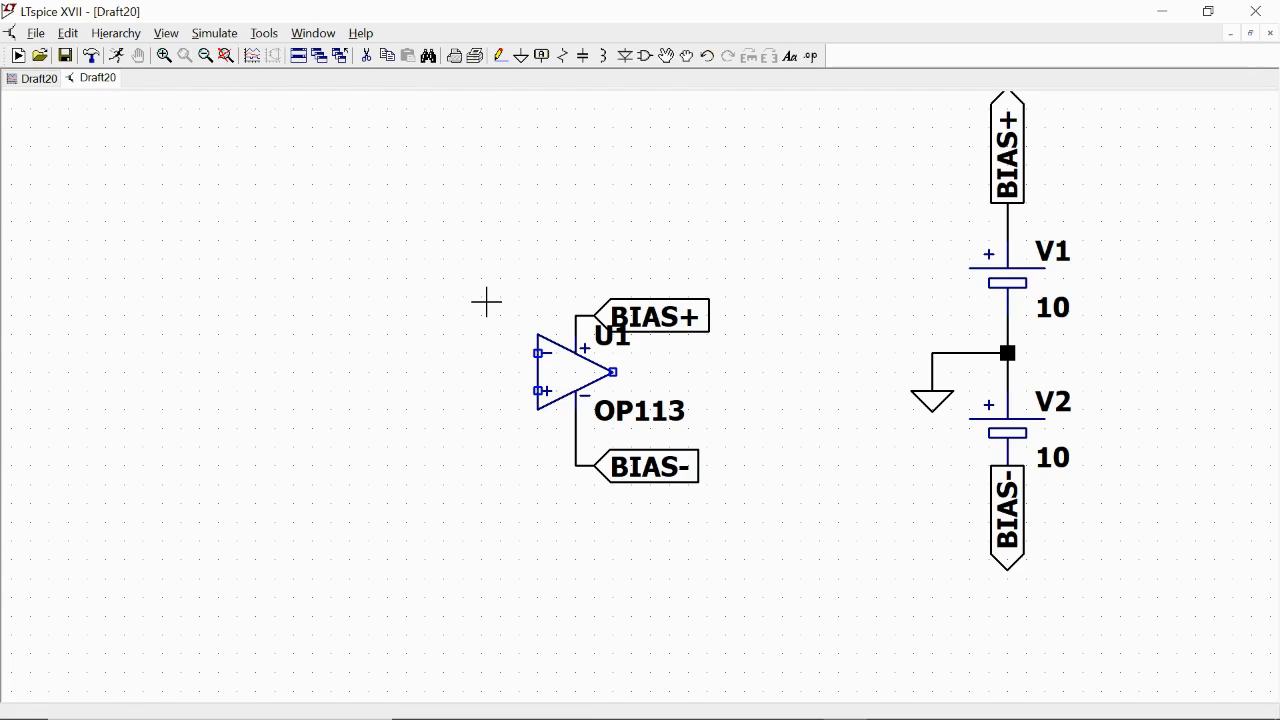
{"action": "mouse_move", "coordinate": [524, 246]}
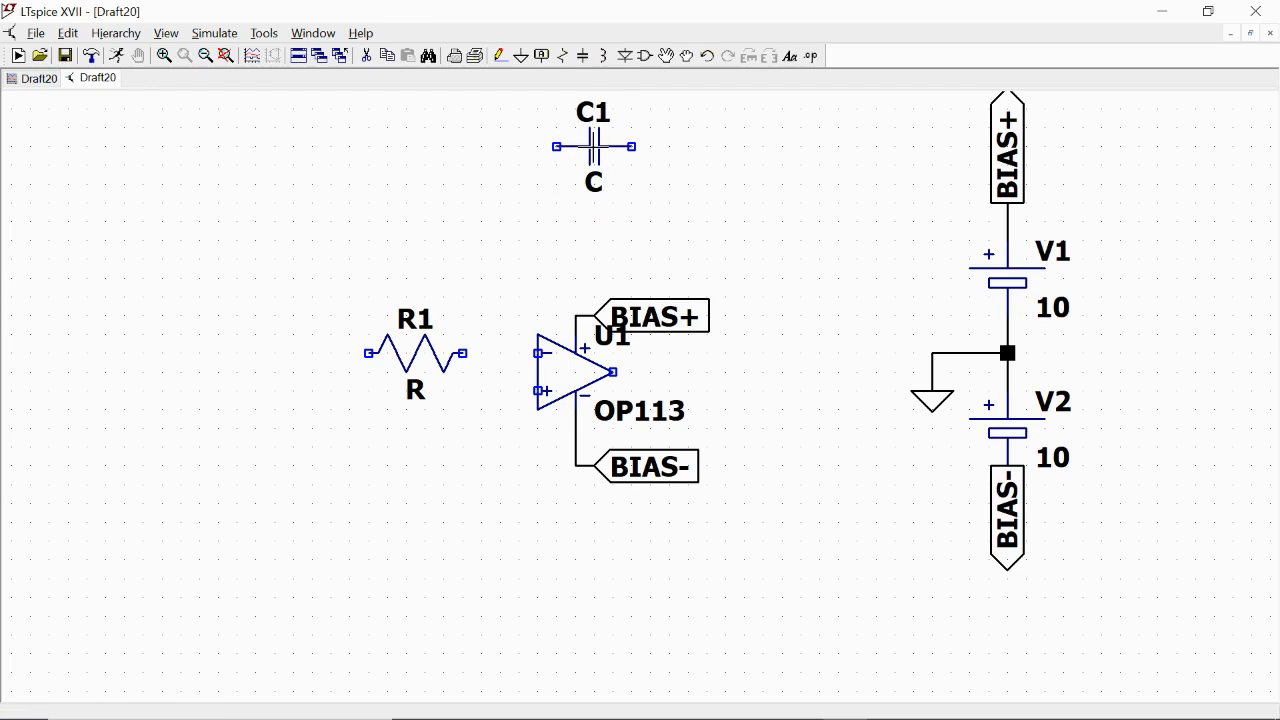
{"action": "mouse_move", "coordinate": [592, 148]}
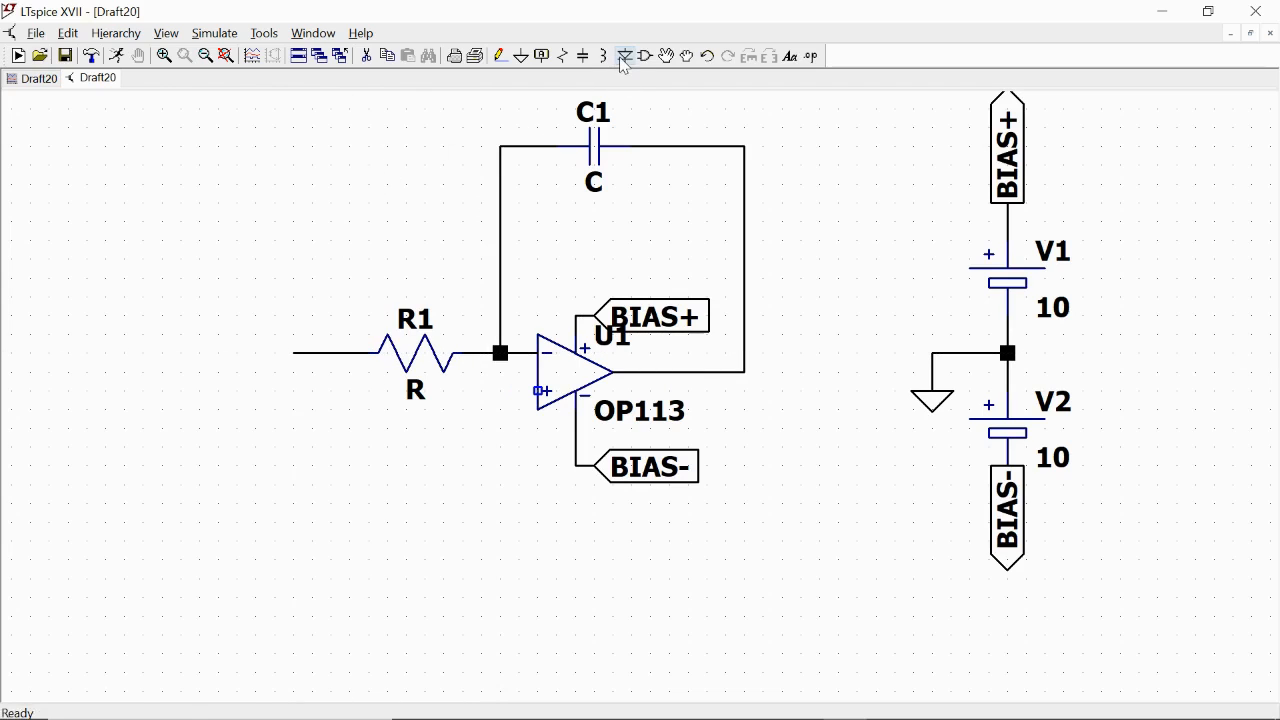
Bring up the component library to add the input voltage source.
{"action": "left_click", "coordinate": [624, 56]}
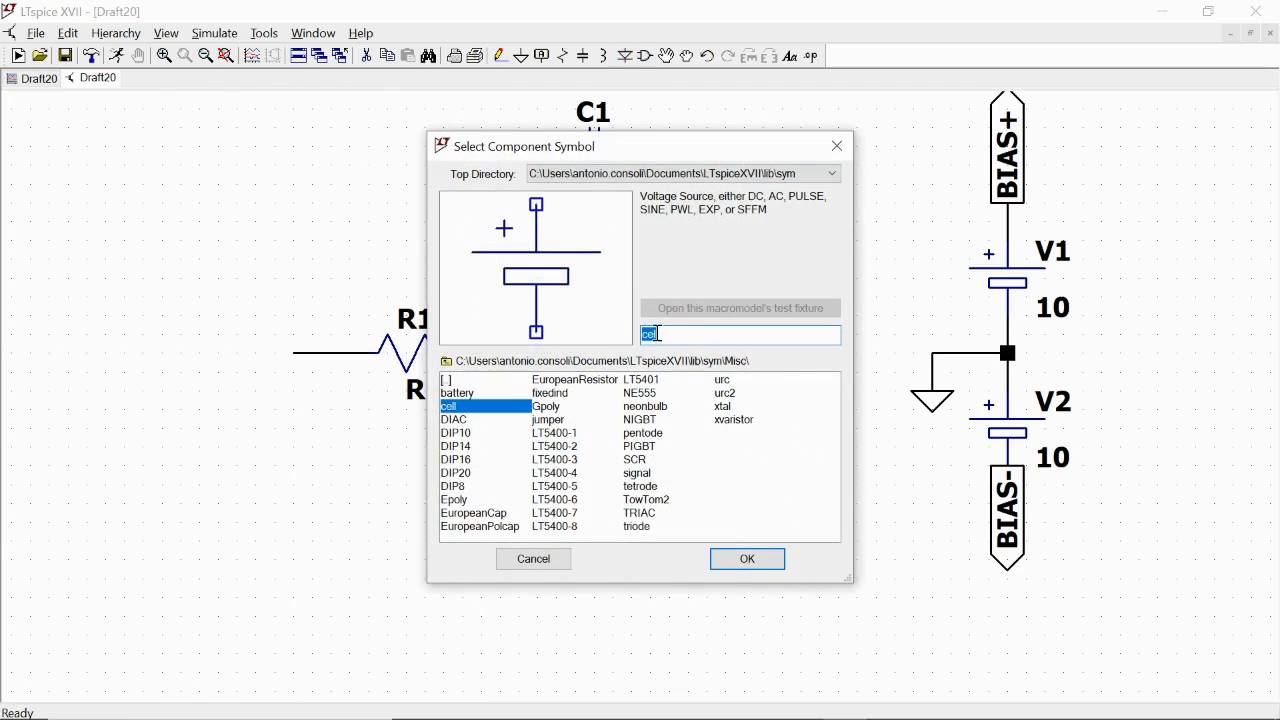
Place voltage source V3 to the left of R1 as the integrator's input.
{"action": "left_click", "coordinate": [746, 558]}
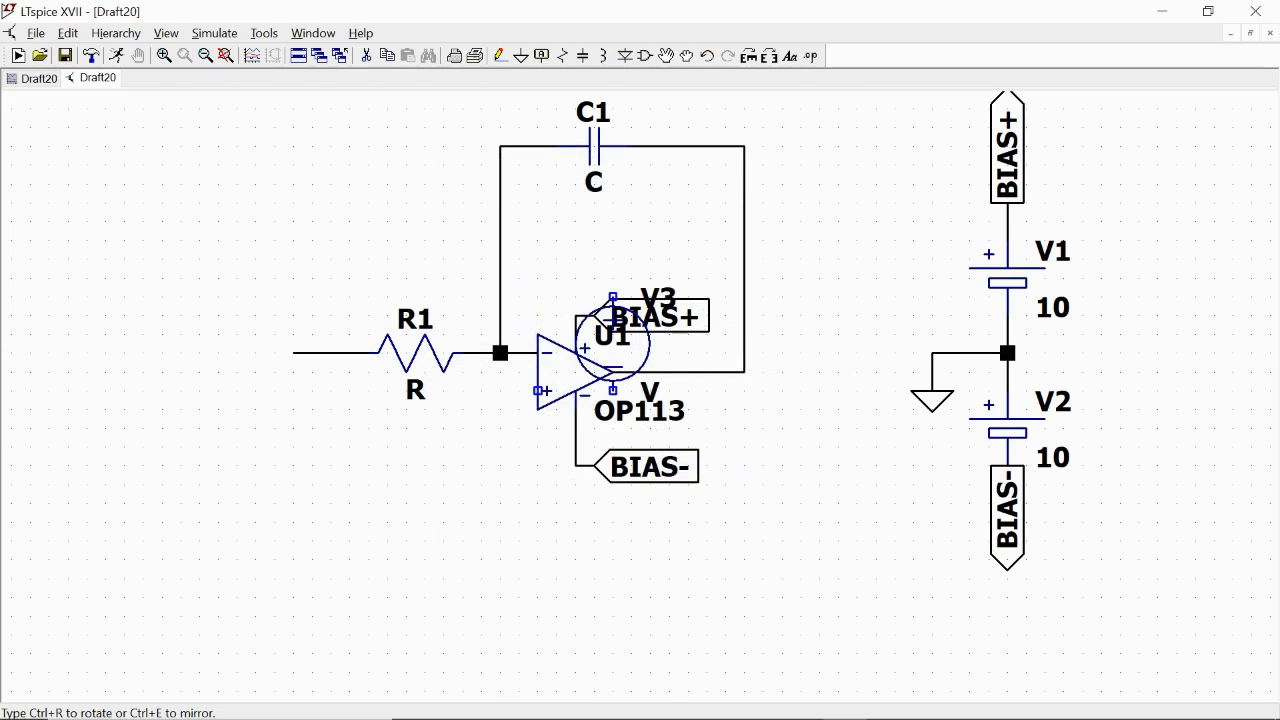
{"action": "left_click", "coordinate": [216, 398]}
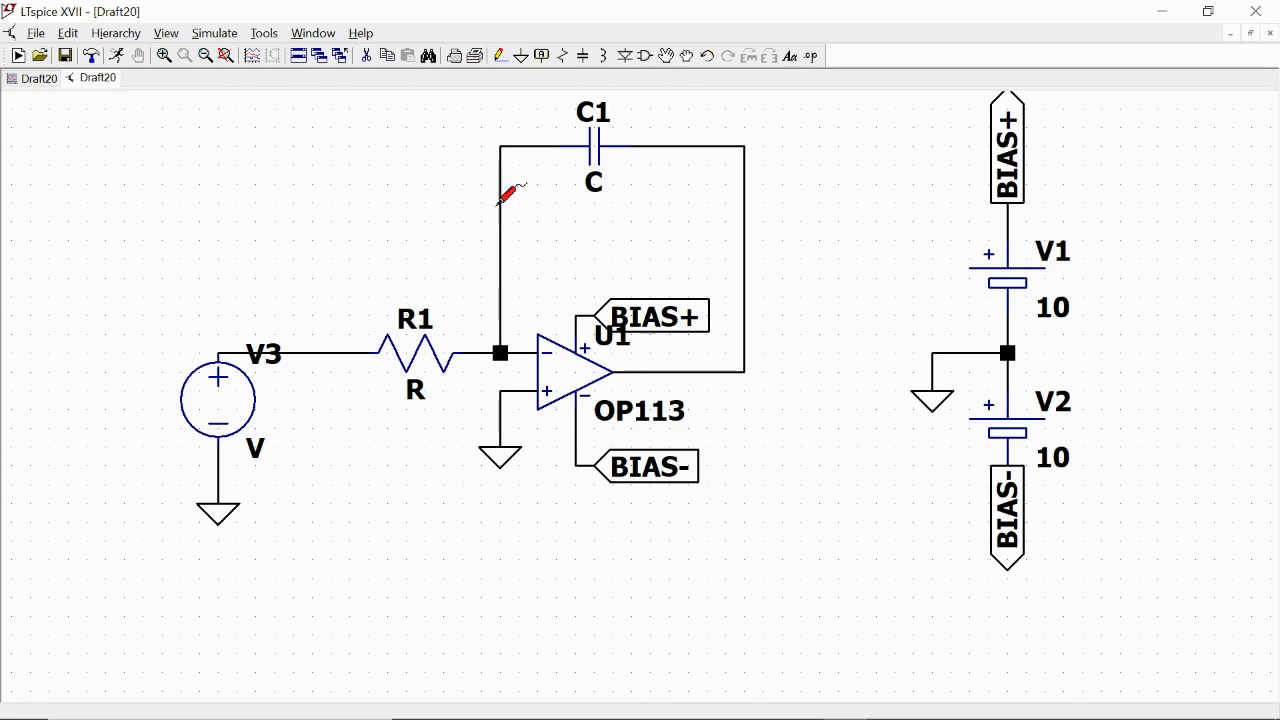
{"action": "mouse_move", "coordinate": [416, 344]}
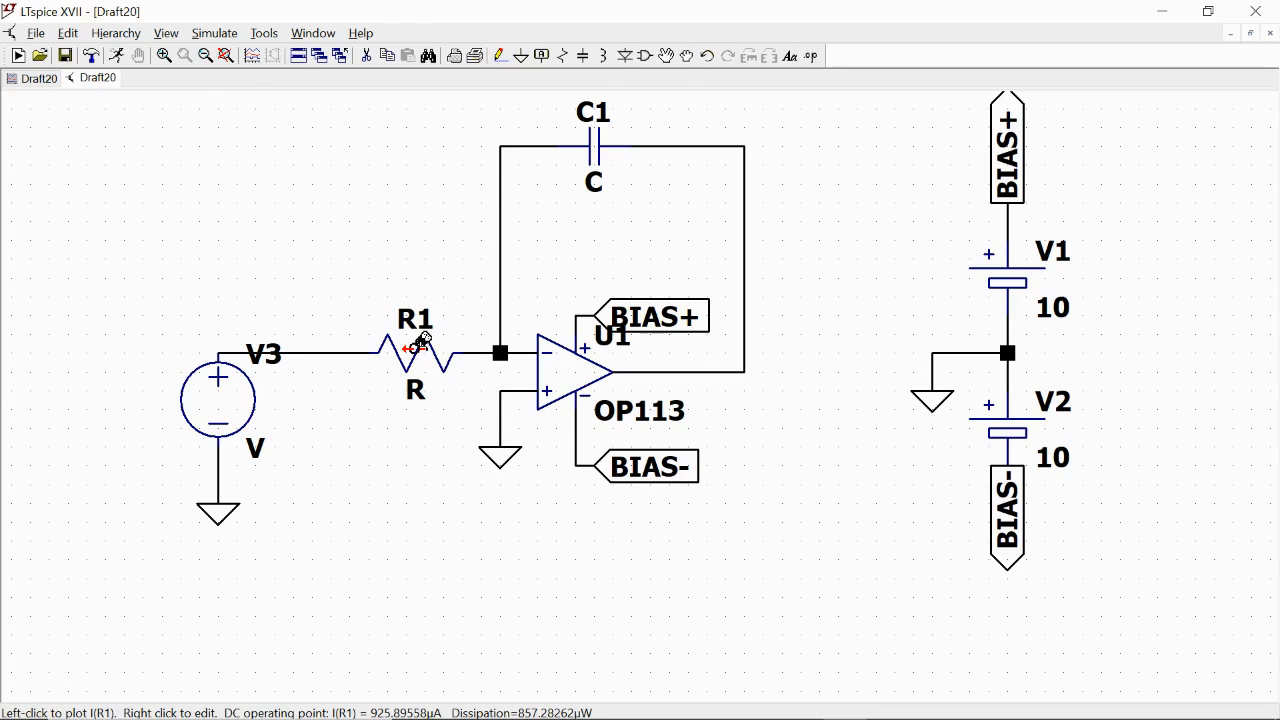
Set R1 to 1k resistance and C1 to 1µ capacitance.
{"action": "right_click", "coordinate": [416, 350]}
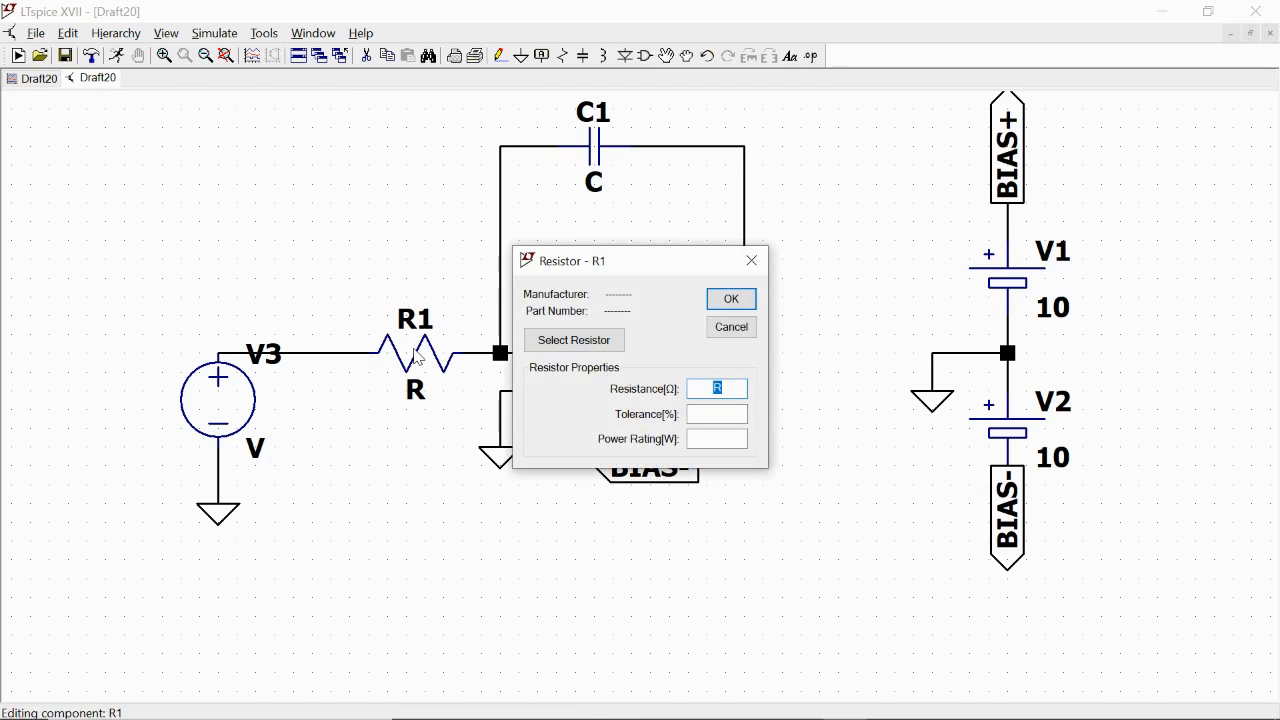
{"action": "type", "text": "1kç"}
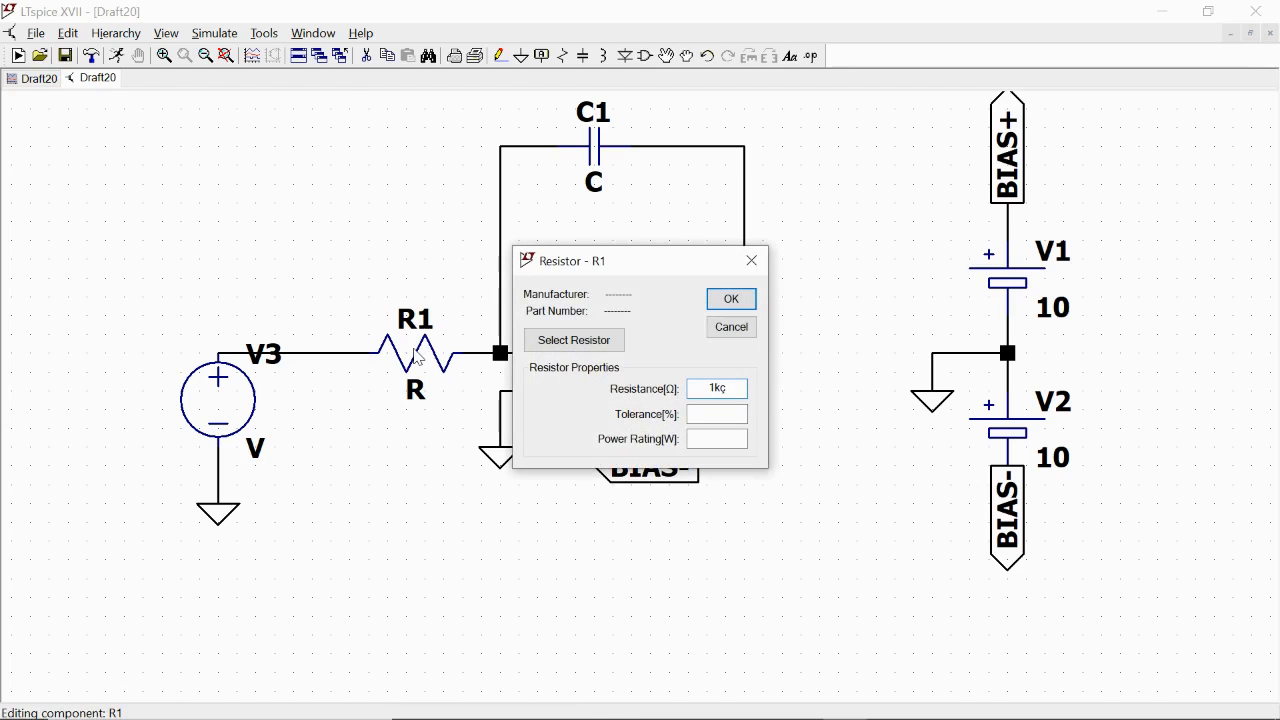
{"action": "left_click", "coordinate": [730, 298]}
{"action": "type", "text": "1"}
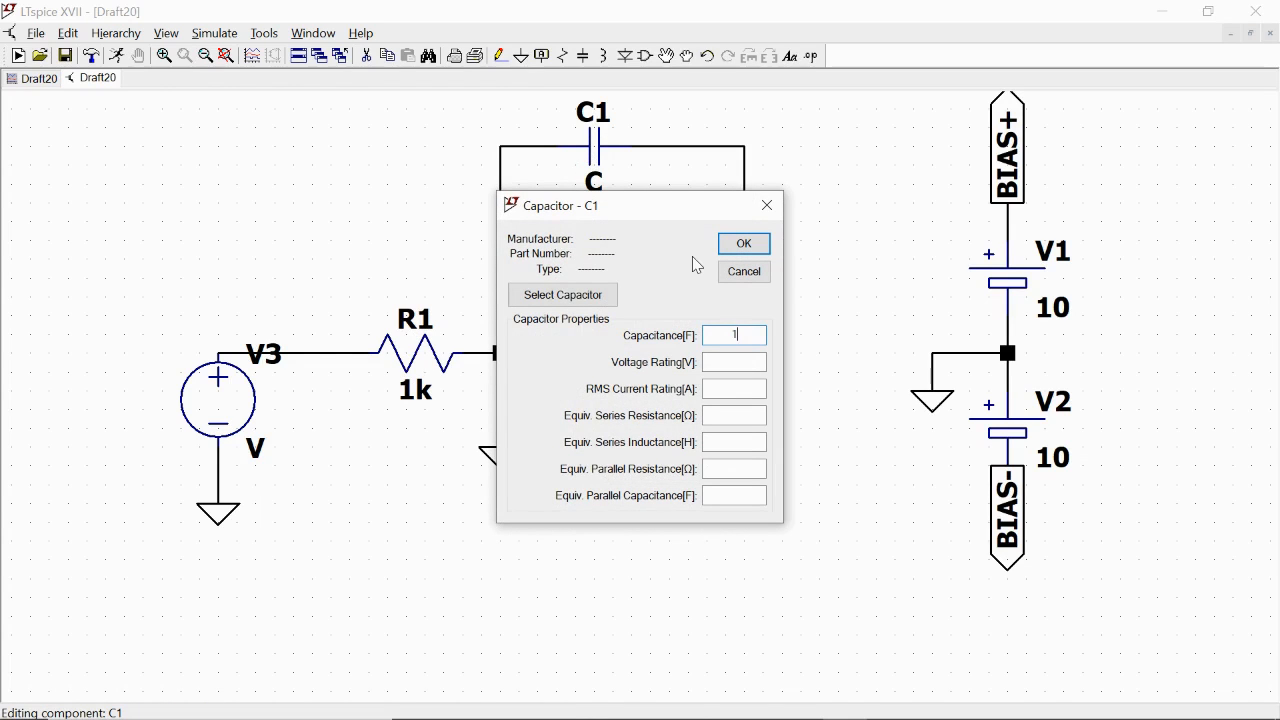
{"action": "left_click", "coordinate": [744, 244]}
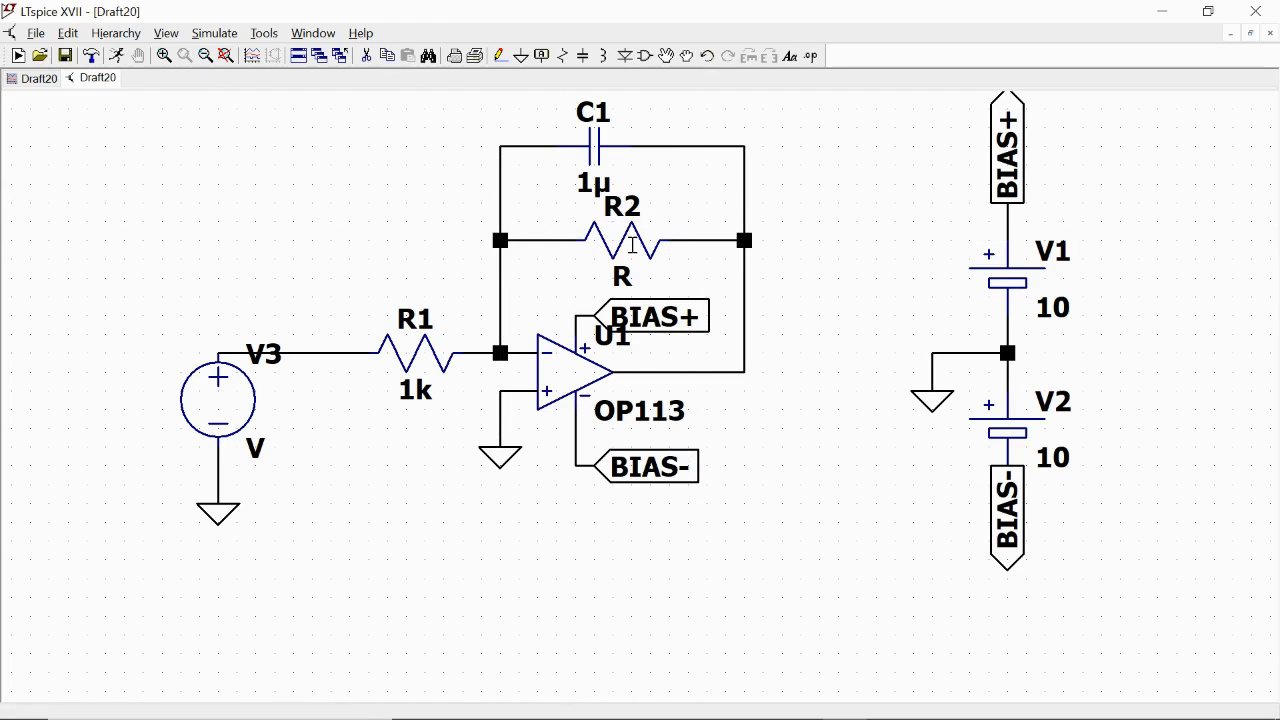
Set feedback resistor R2, in parallel with C1, to 10k.
{"action": "double_click", "coordinate": [620, 240]}
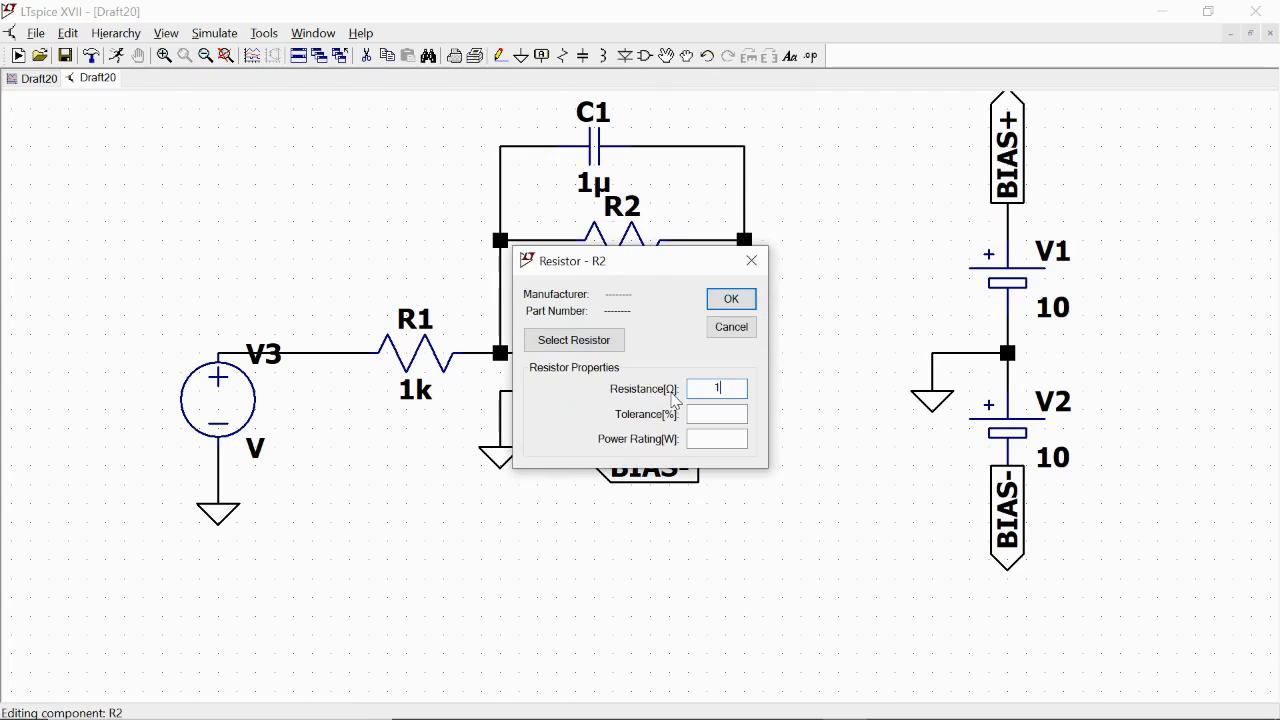
{"action": "left_click", "coordinate": [732, 298]}
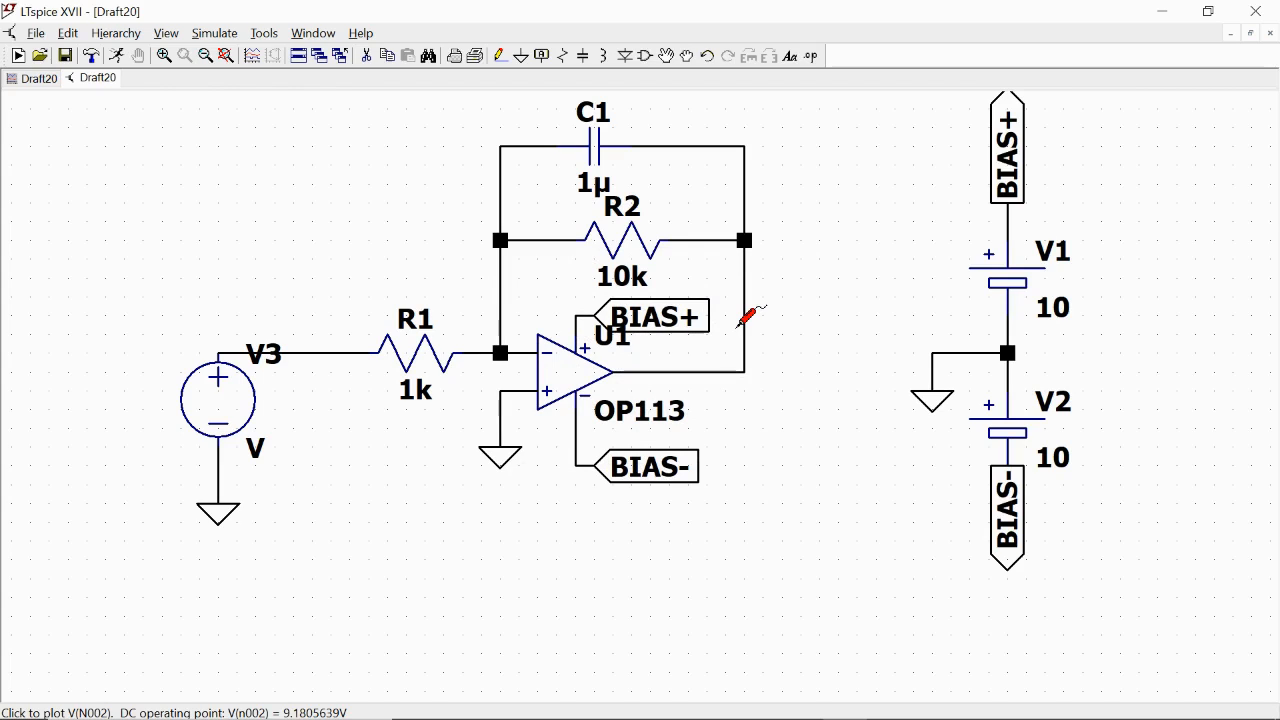
{"action": "mouse_move", "coordinate": [218, 404]}
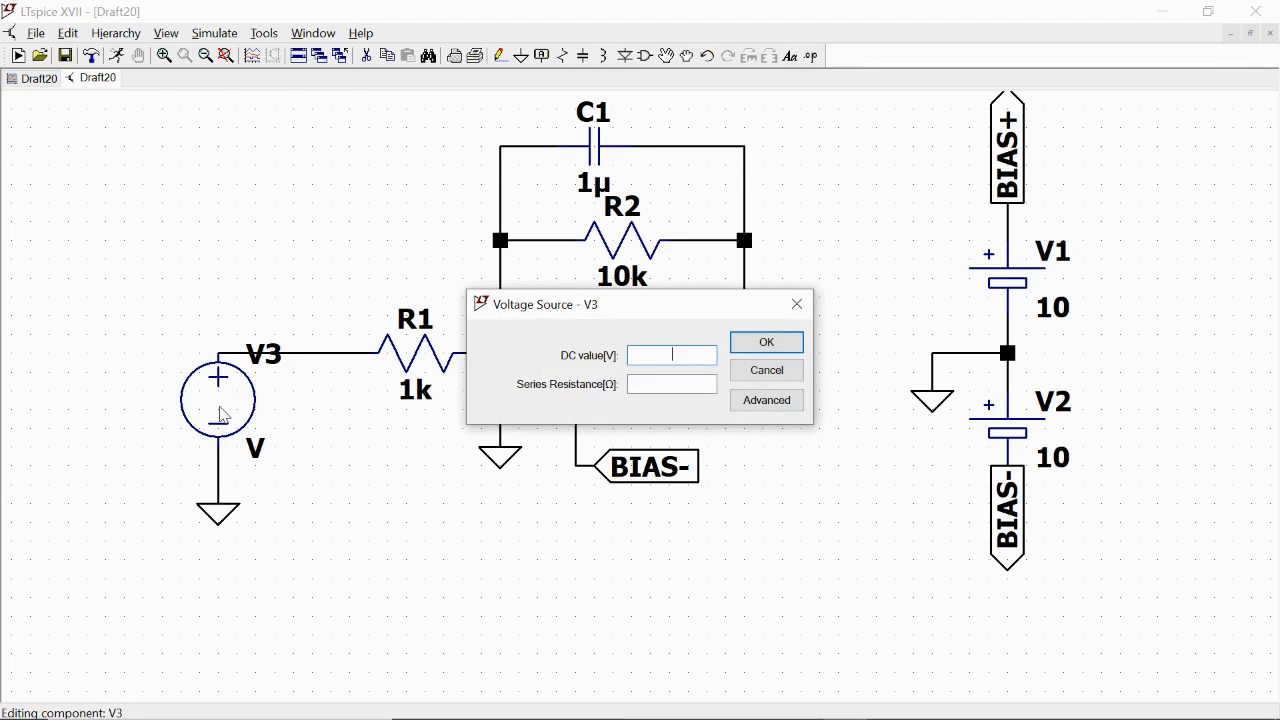
Make V3 a PULSE source with Vinitial -1, Von 1 and 0.01m rise/fall times.
{"action": "type", "text": "0"}
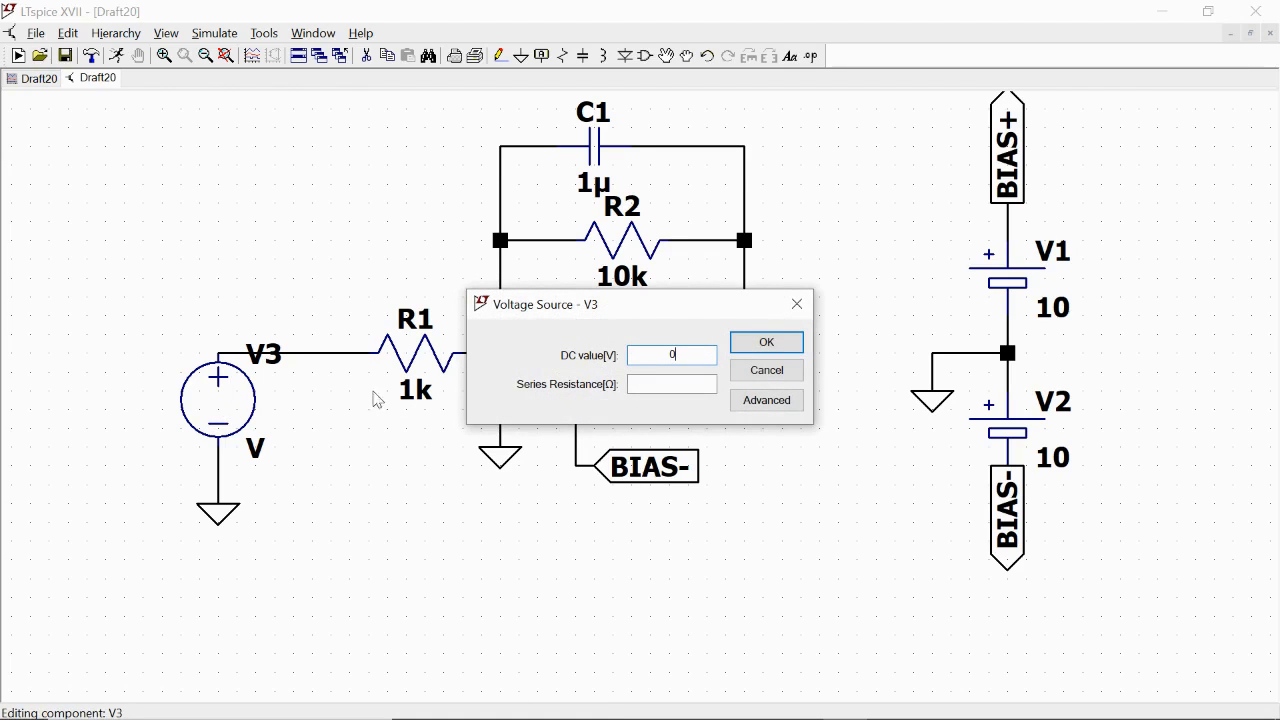
{"action": "left_click", "coordinate": [766, 400]}
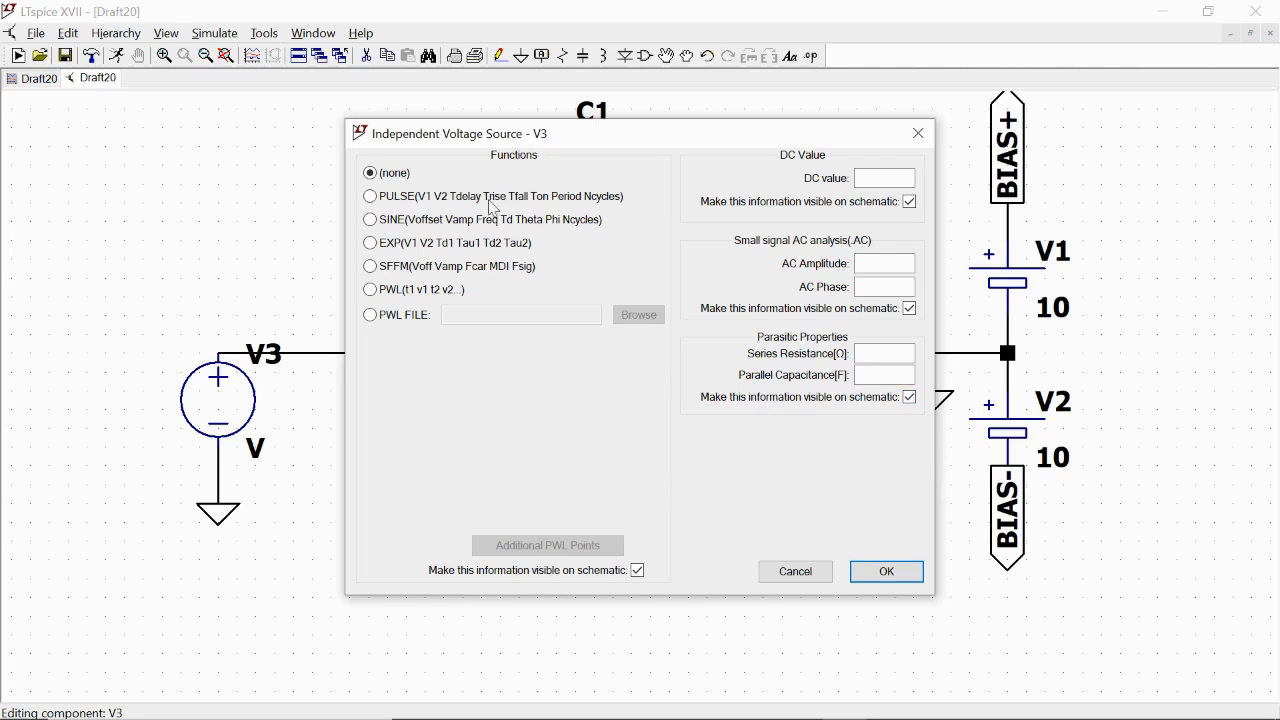
{"action": "left_click", "coordinate": [370, 196]}
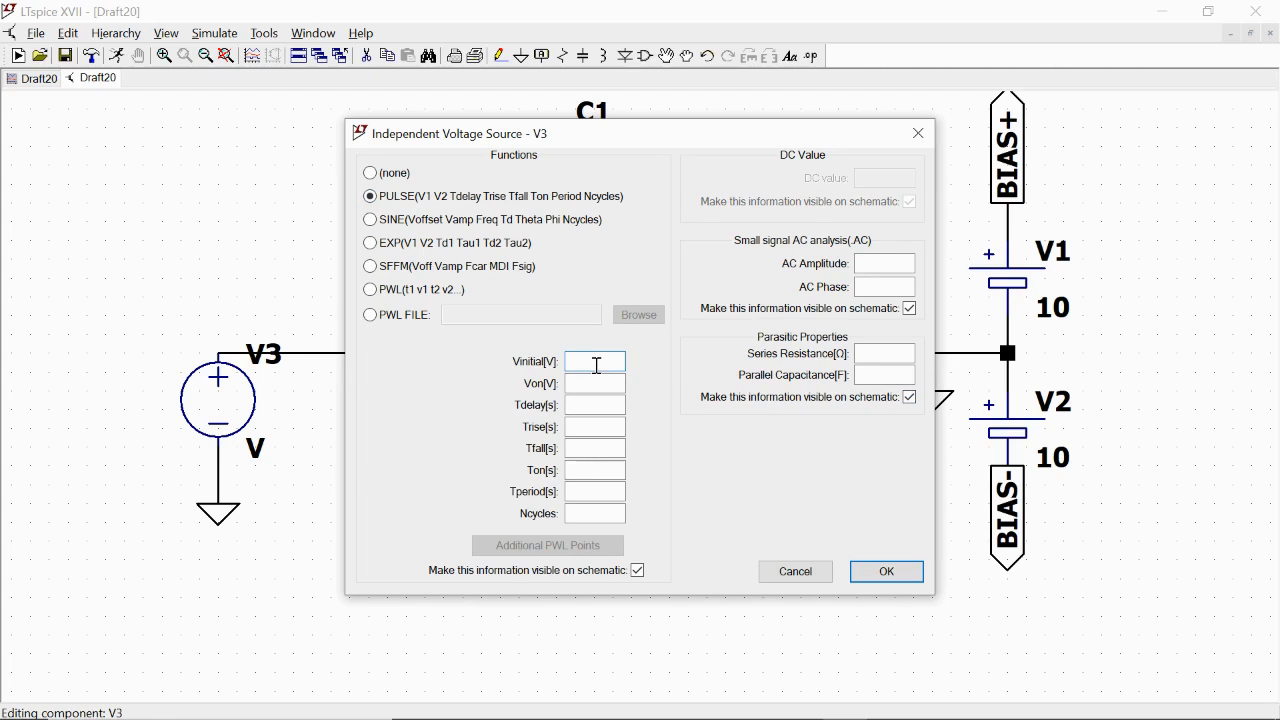
{"action": "type", "text": "-1"}
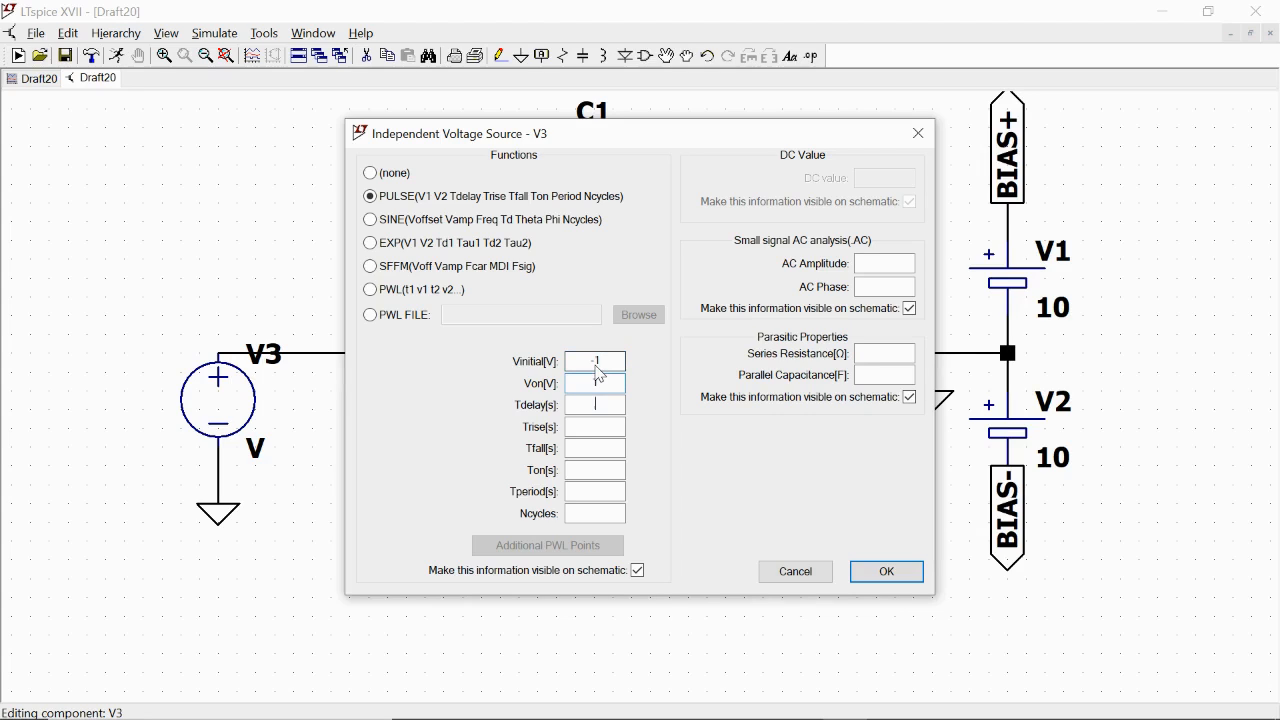
{"action": "left_click", "coordinate": [594, 404]}
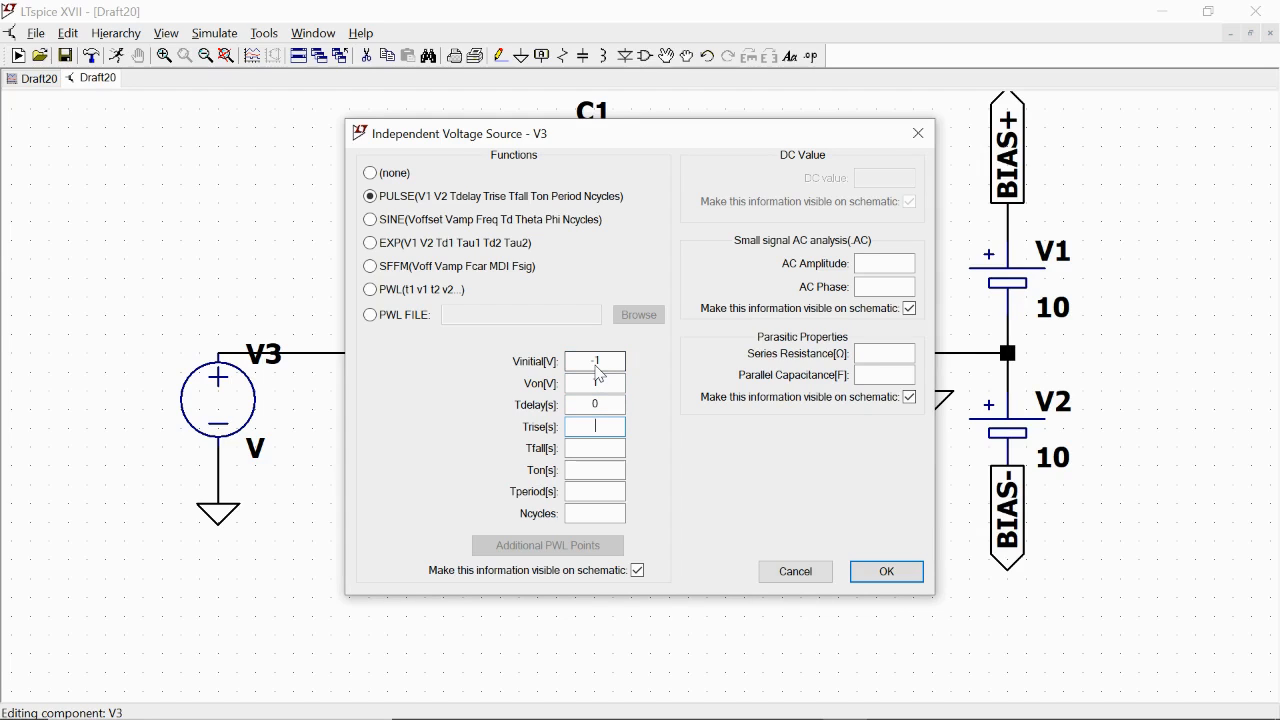
{"action": "type", "text": "0.01m"}
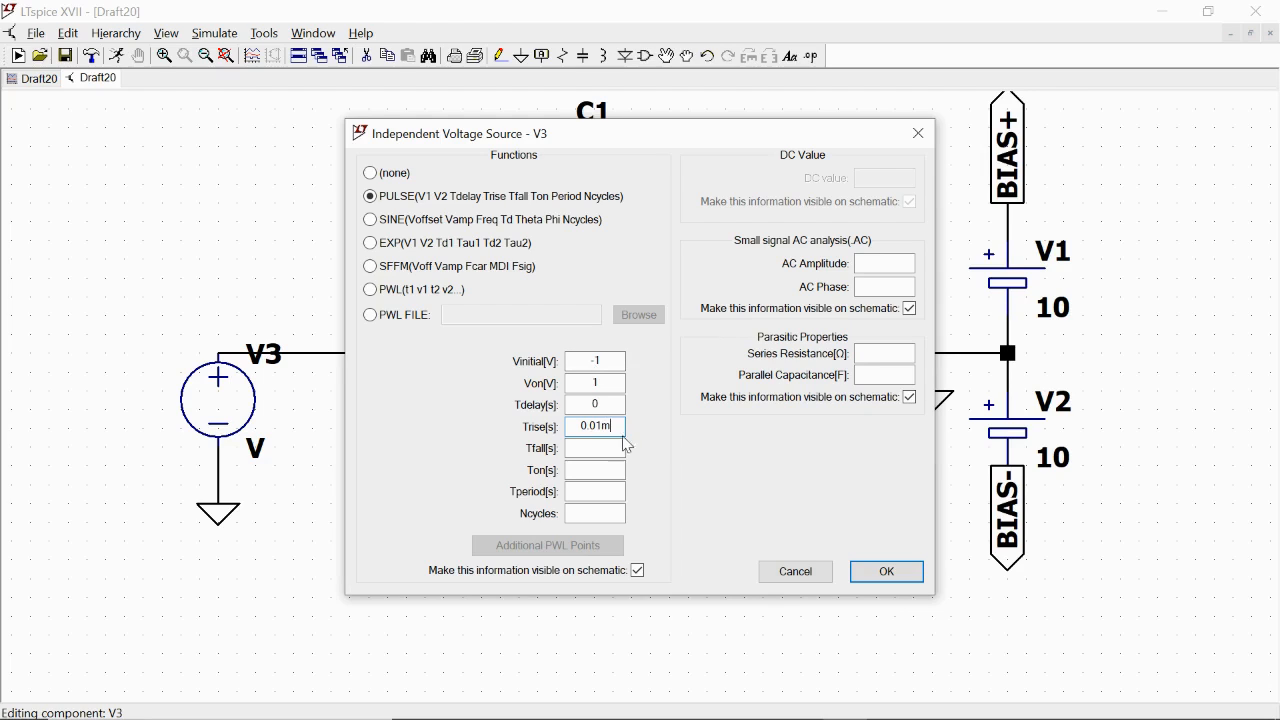
Give the pulse 1m on-time, 2m period and 50 cycles, and apply it to V3.
{"action": "triple_click", "coordinate": [594, 426]}
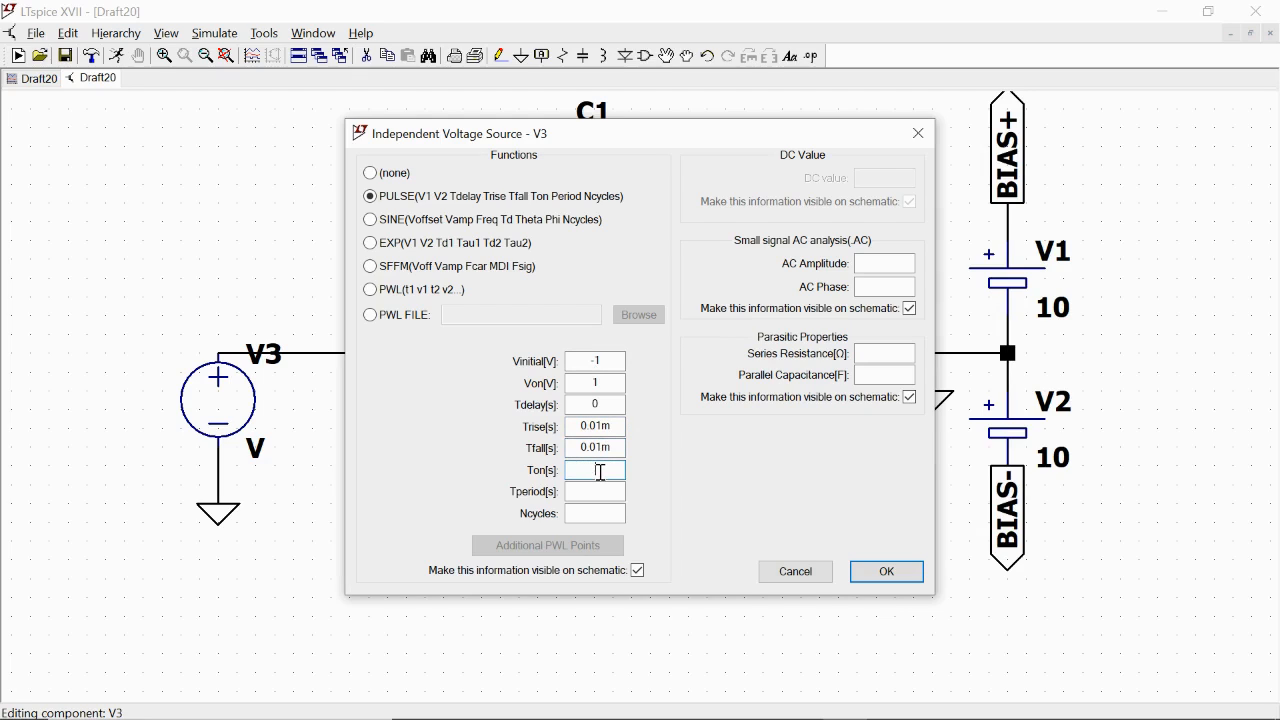
{"action": "type", "text": "1m"}
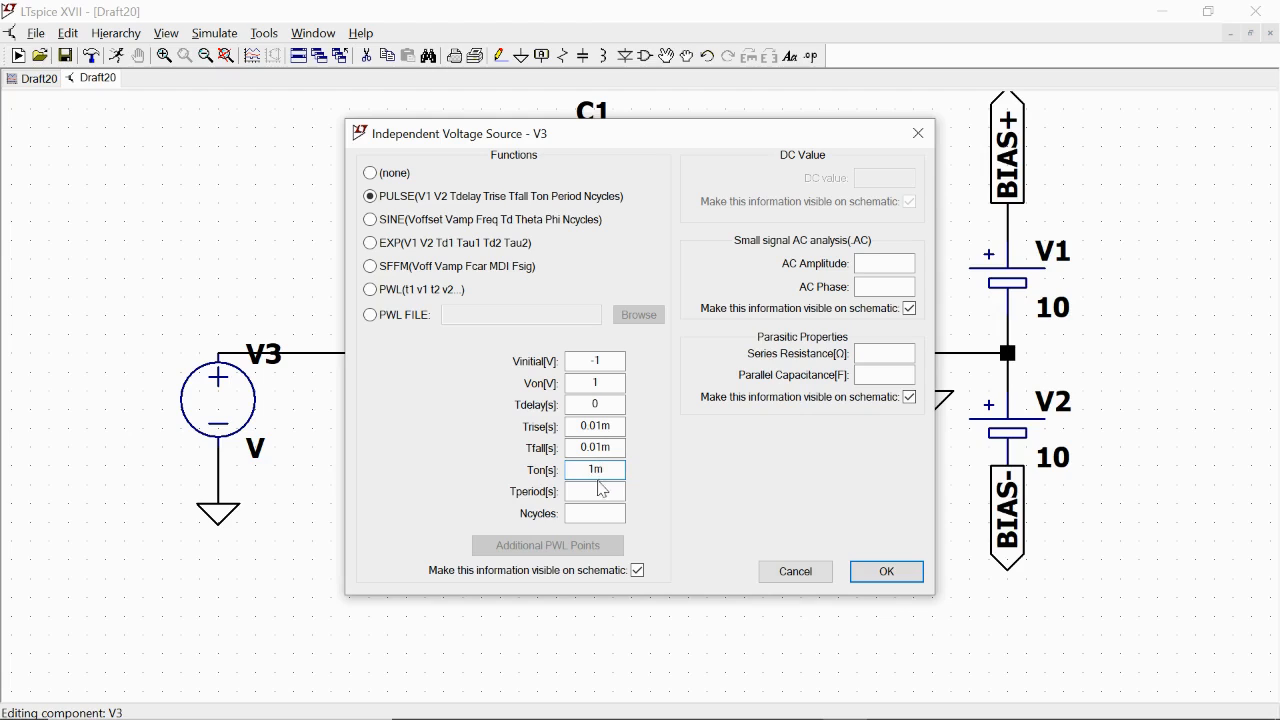
{"action": "type", "text": "2m"}
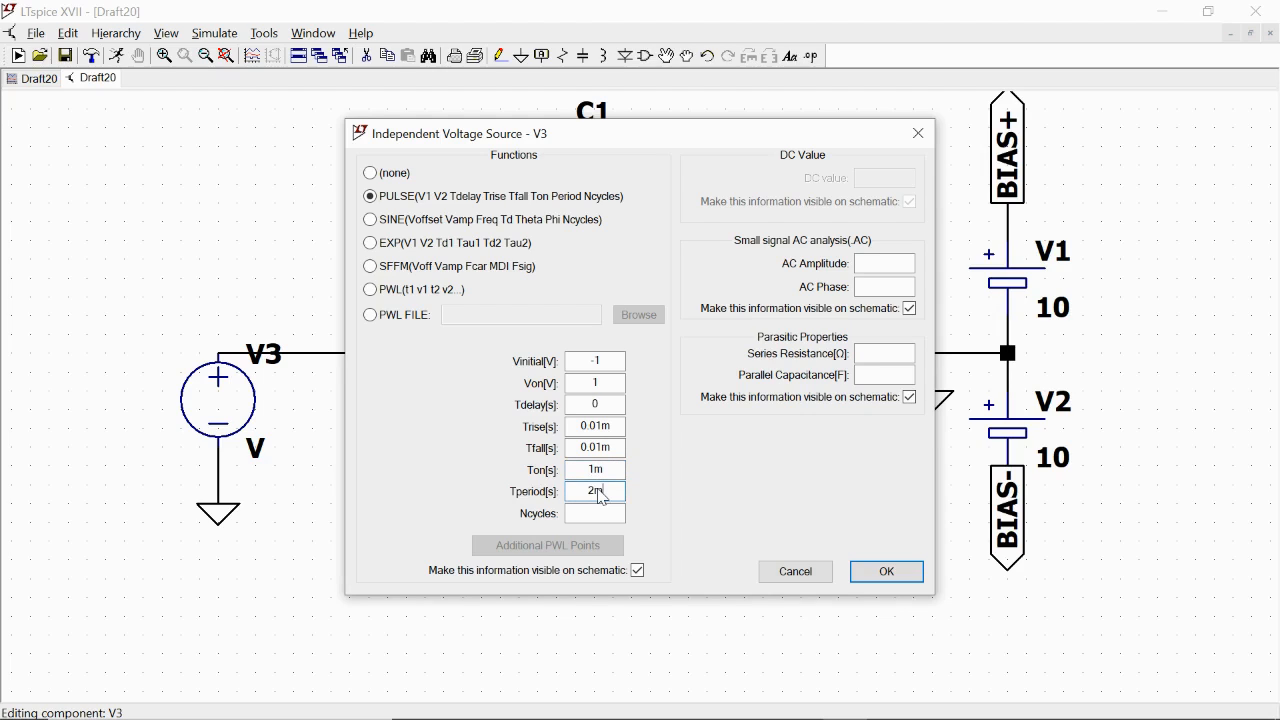
{"action": "left_click", "coordinate": [596, 512]}
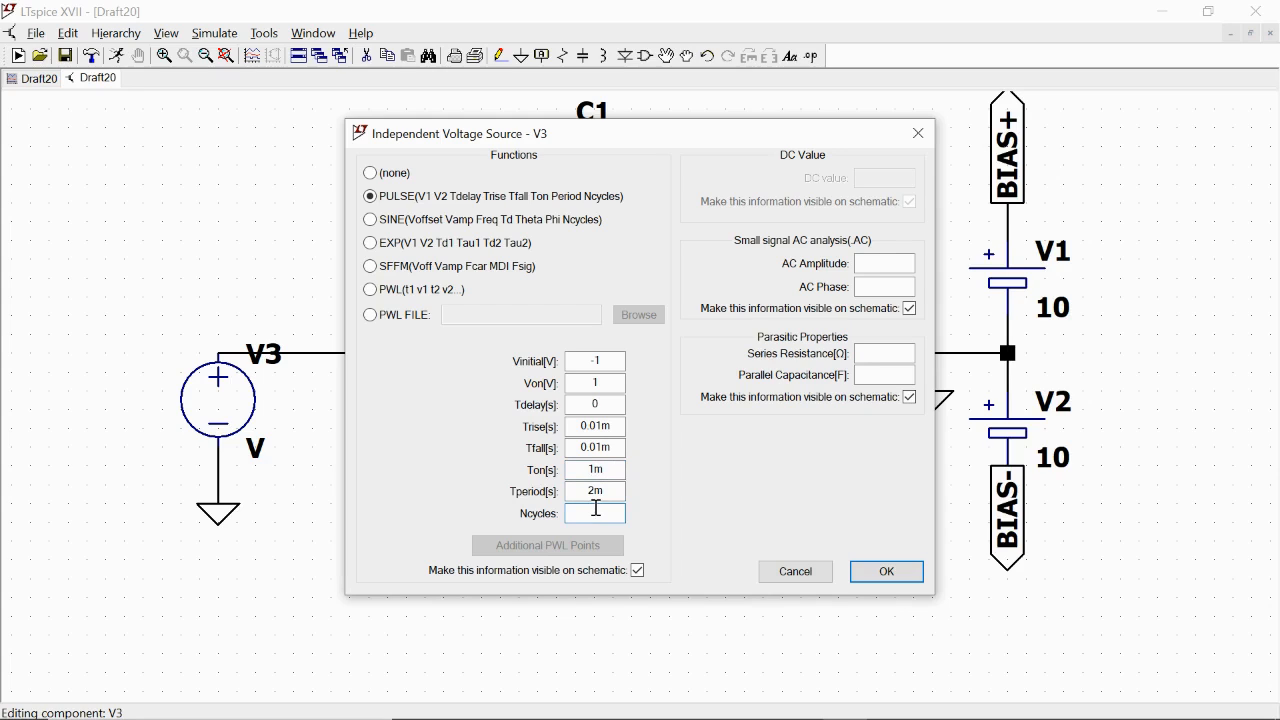
{"action": "type", "text": "50"}
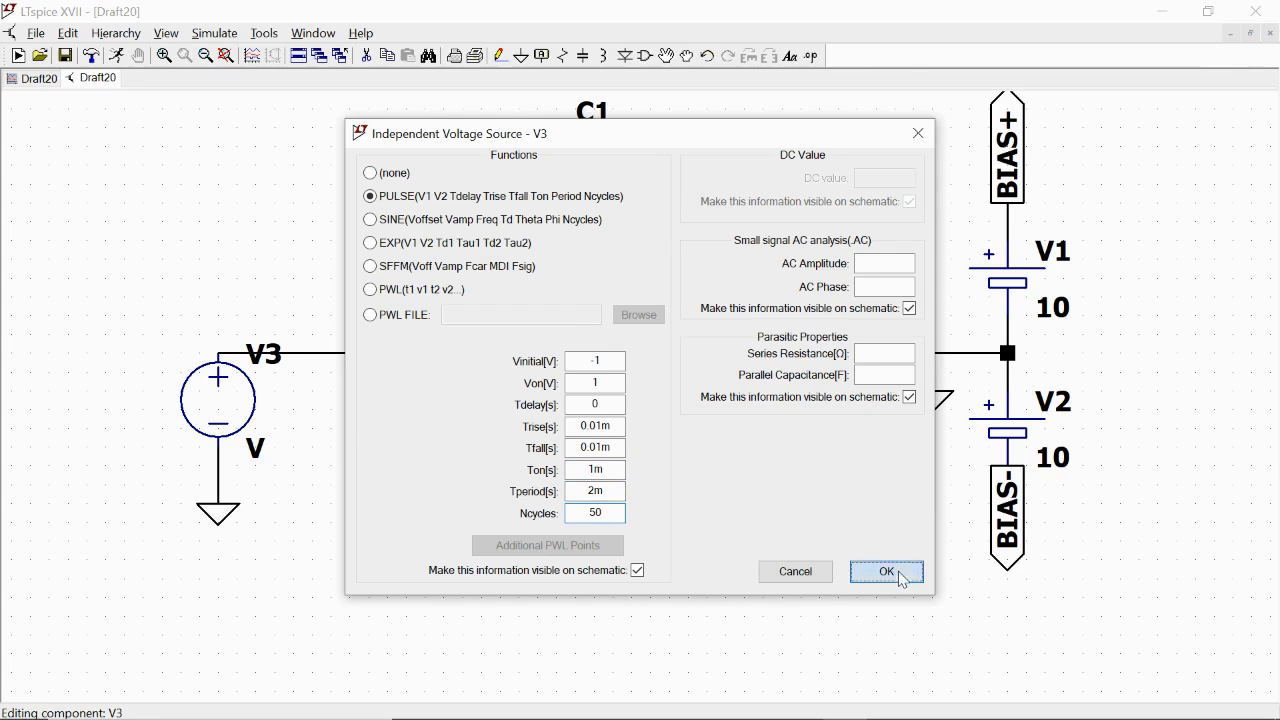
{"action": "left_click", "coordinate": [884, 572]}
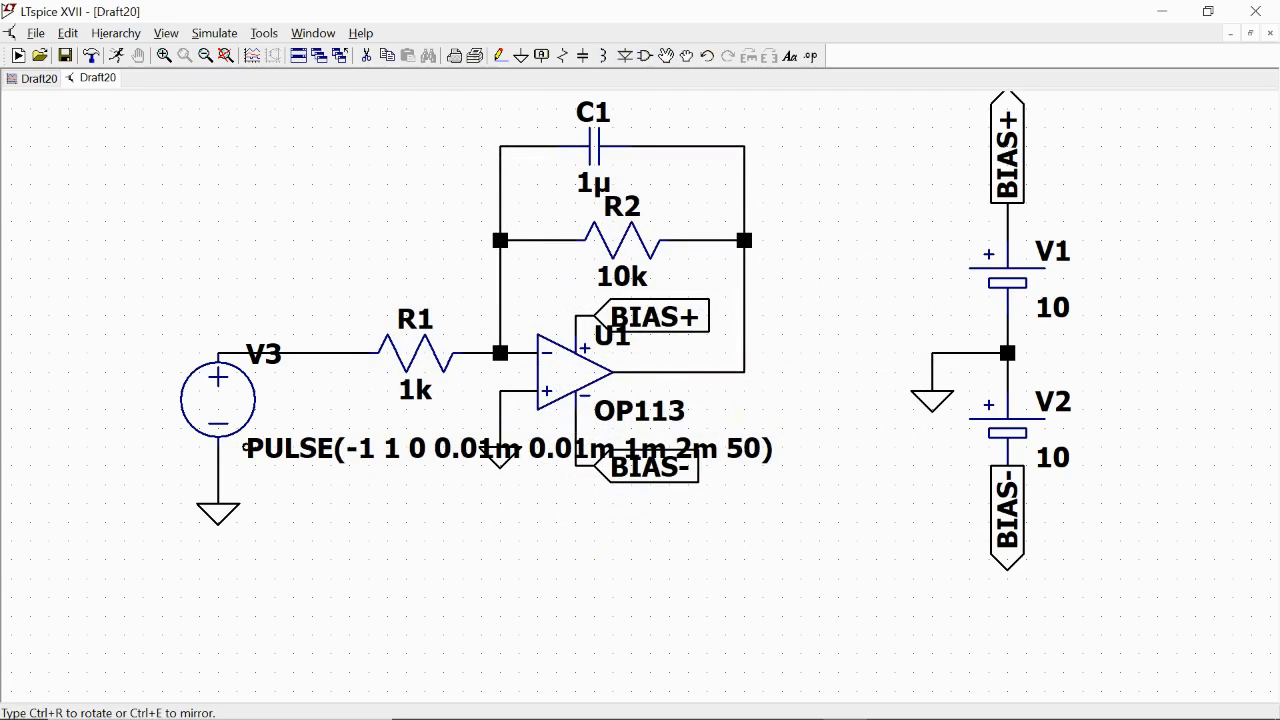
Move the PULSE text below the circuit and add a .tran directive with 100m stop time.
{"action": "left_click_drag", "start_coordinate": [500, 448], "coordinate": [398, 560]}
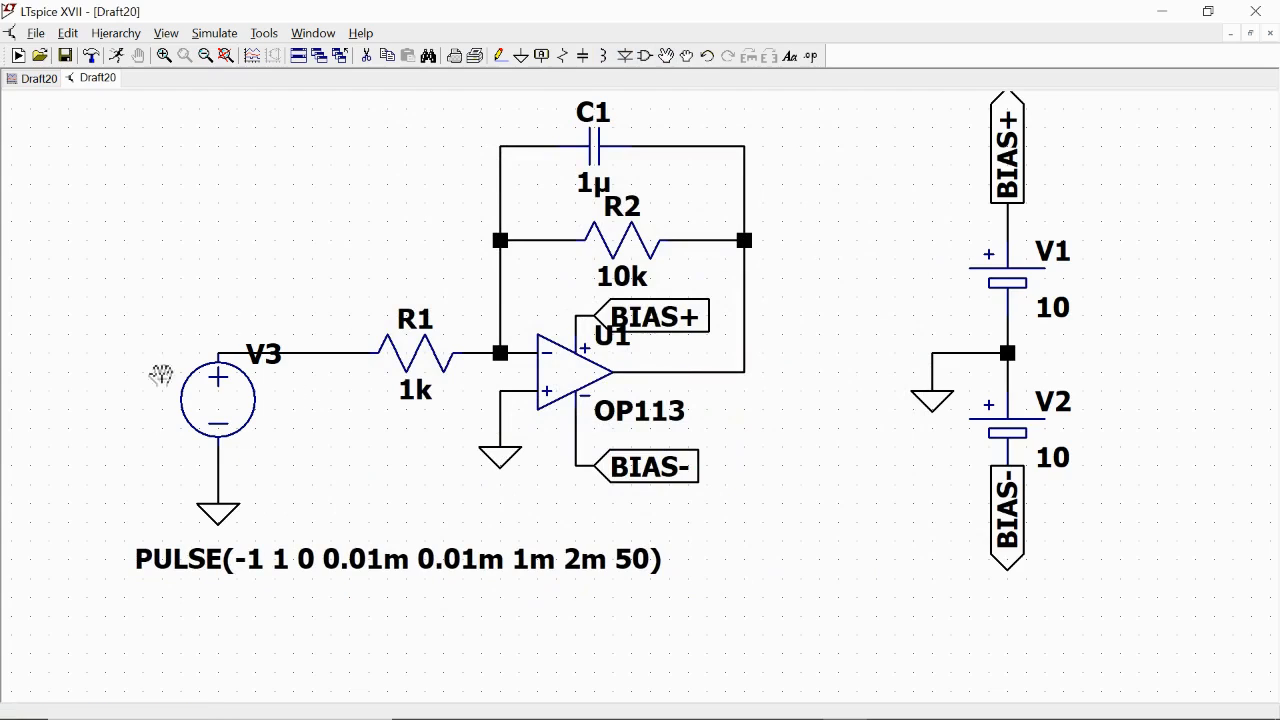
{"action": "mouse_move", "coordinate": [244, 414]}
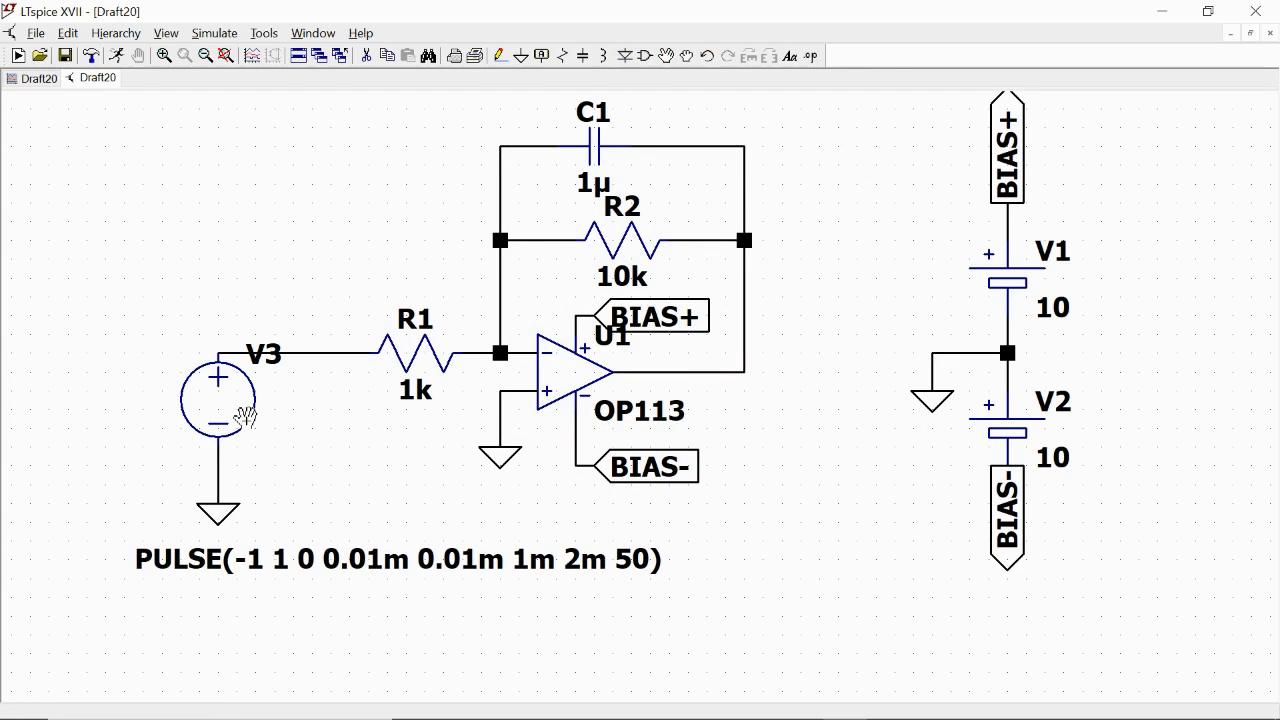
{"action": "mouse_move", "coordinate": [248, 422]}
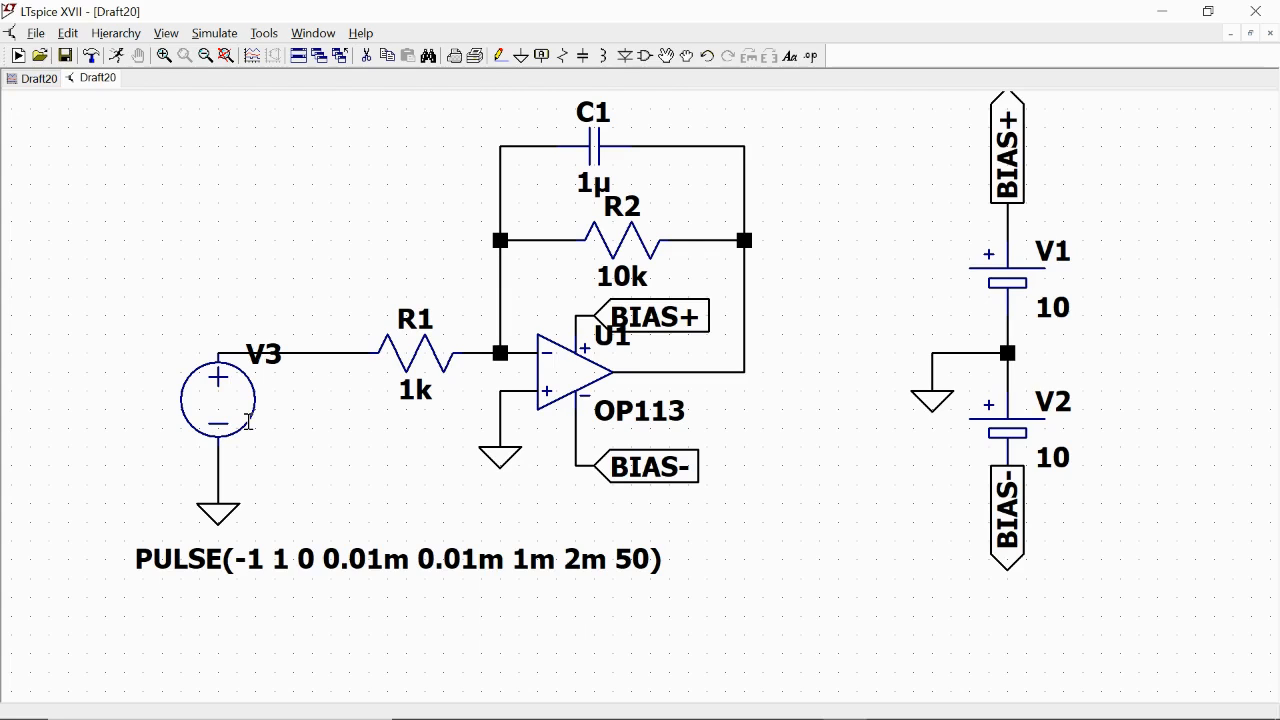
{"action": "left_click", "coordinate": [214, 32]}
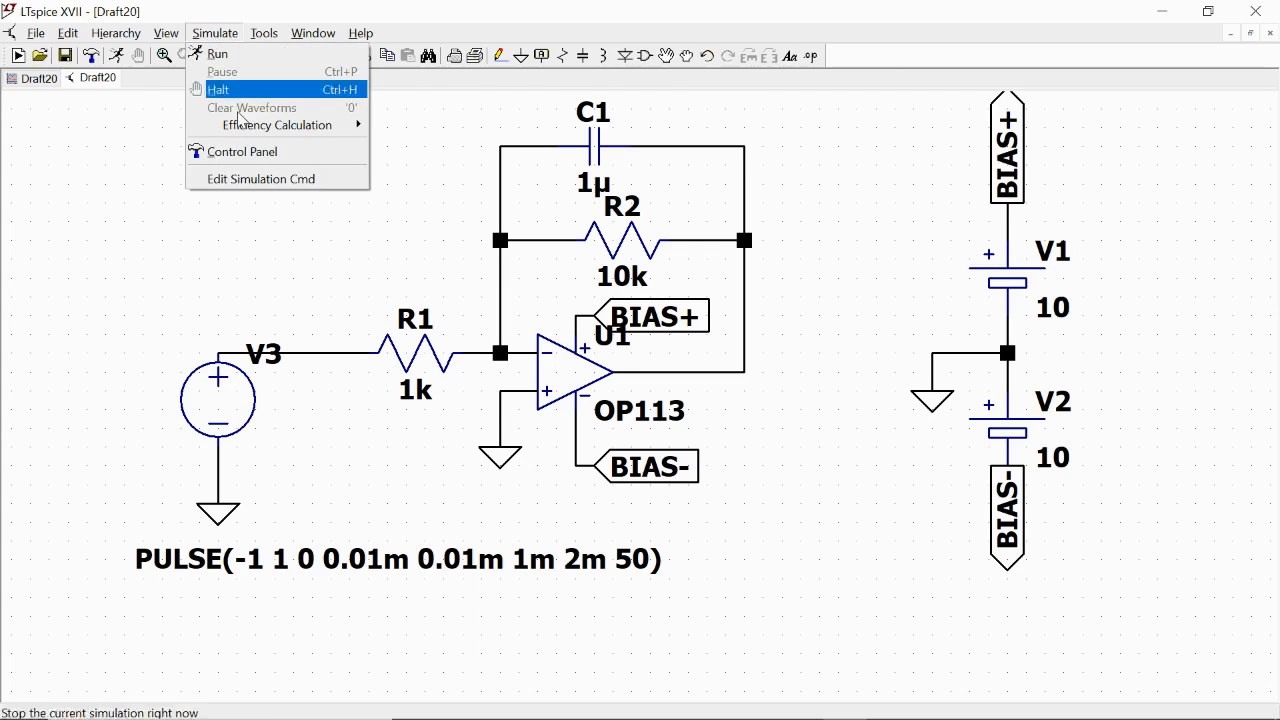
{"action": "left_click", "coordinate": [260, 178]}
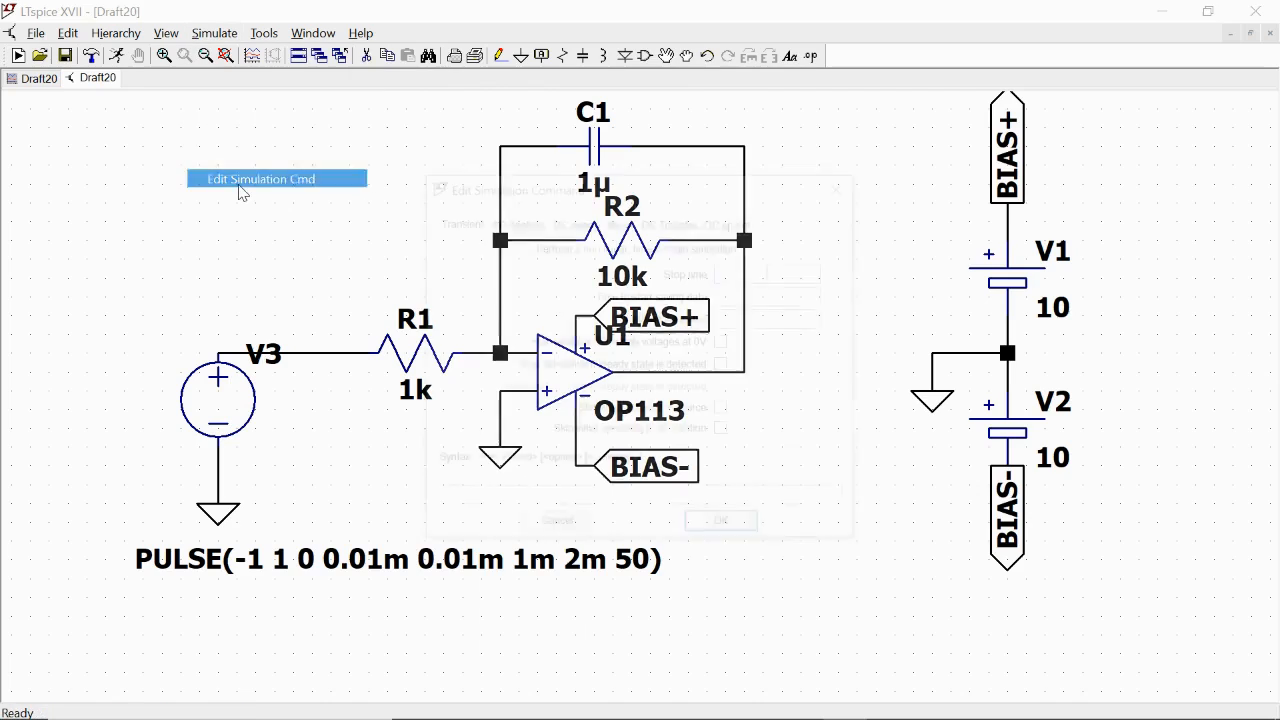
{"action": "left_click", "coordinate": [260, 178]}
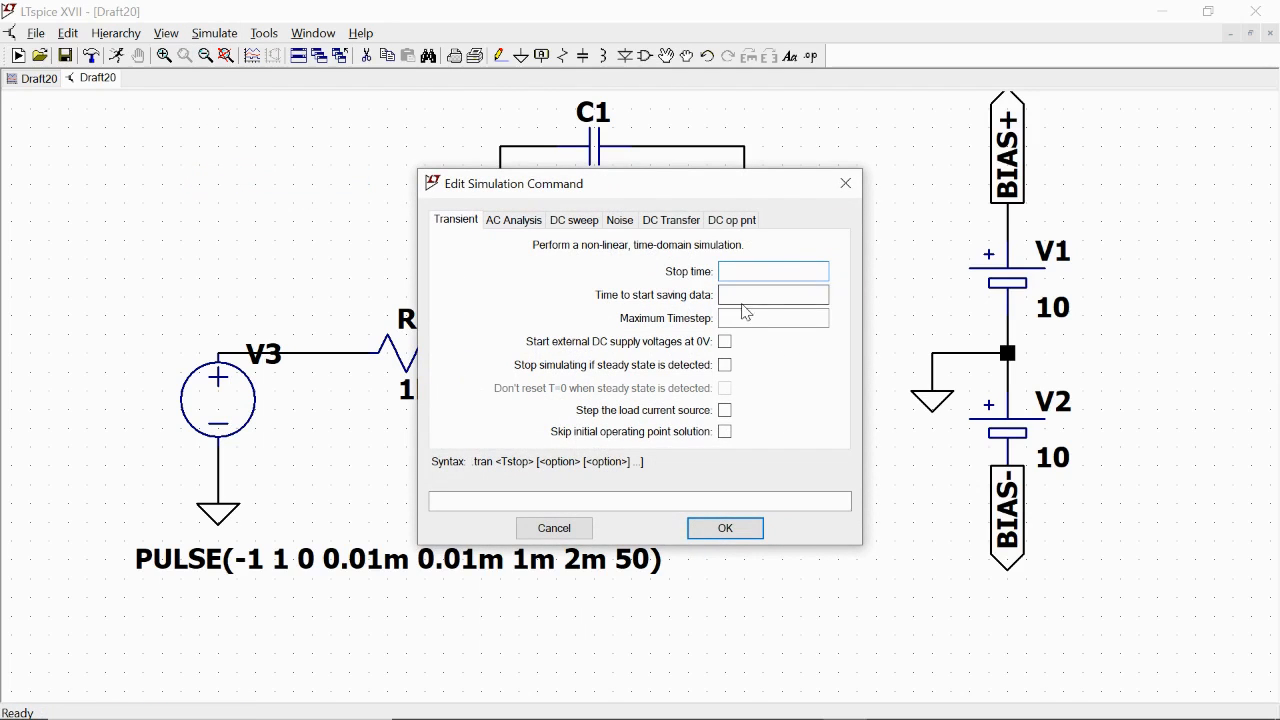
{"action": "type", "text": "100"}
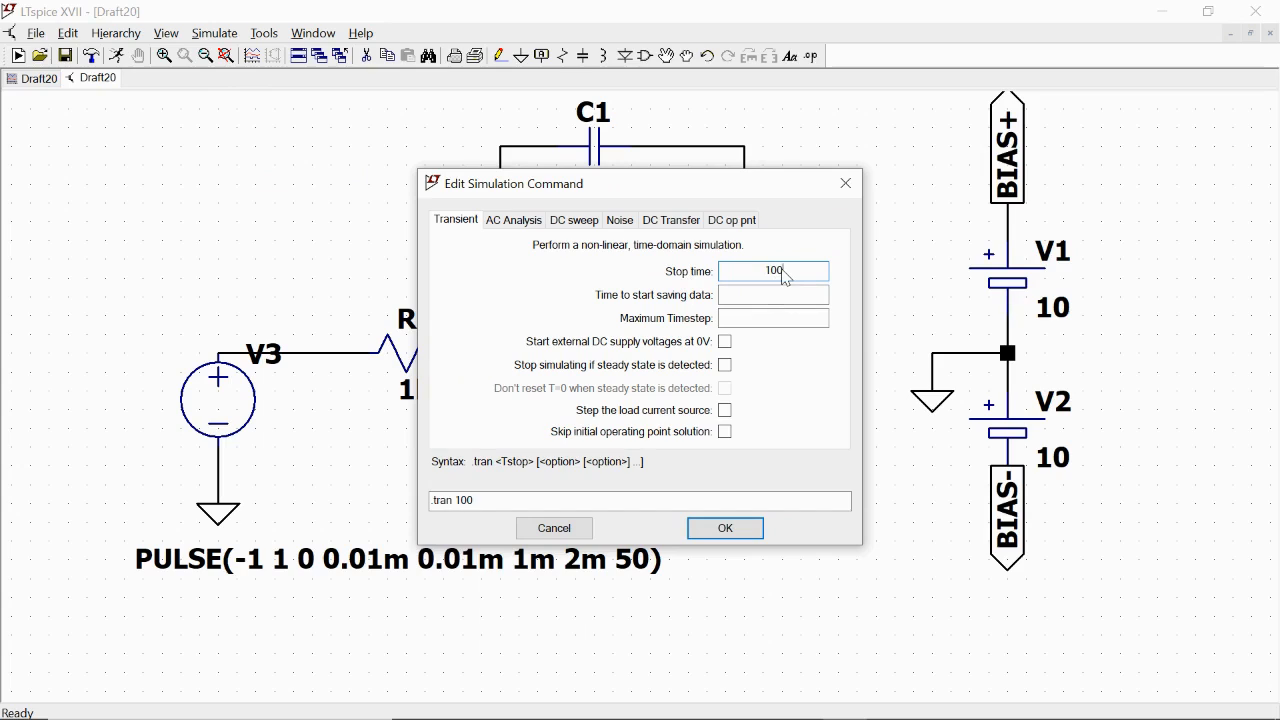
{"action": "type", "text": "m"}
{"action": "left_click", "coordinate": [774, 294]}
{"action": "type", "text": "0"}
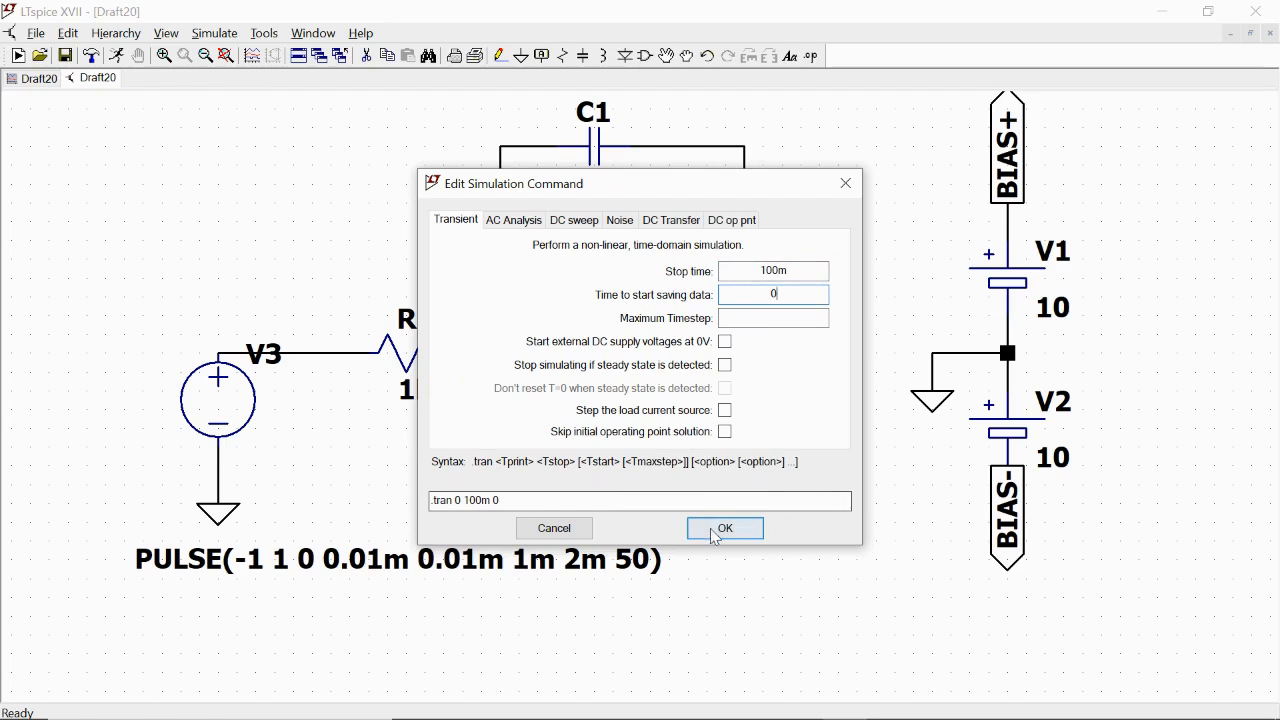
{"action": "left_click", "coordinate": [724, 528]}
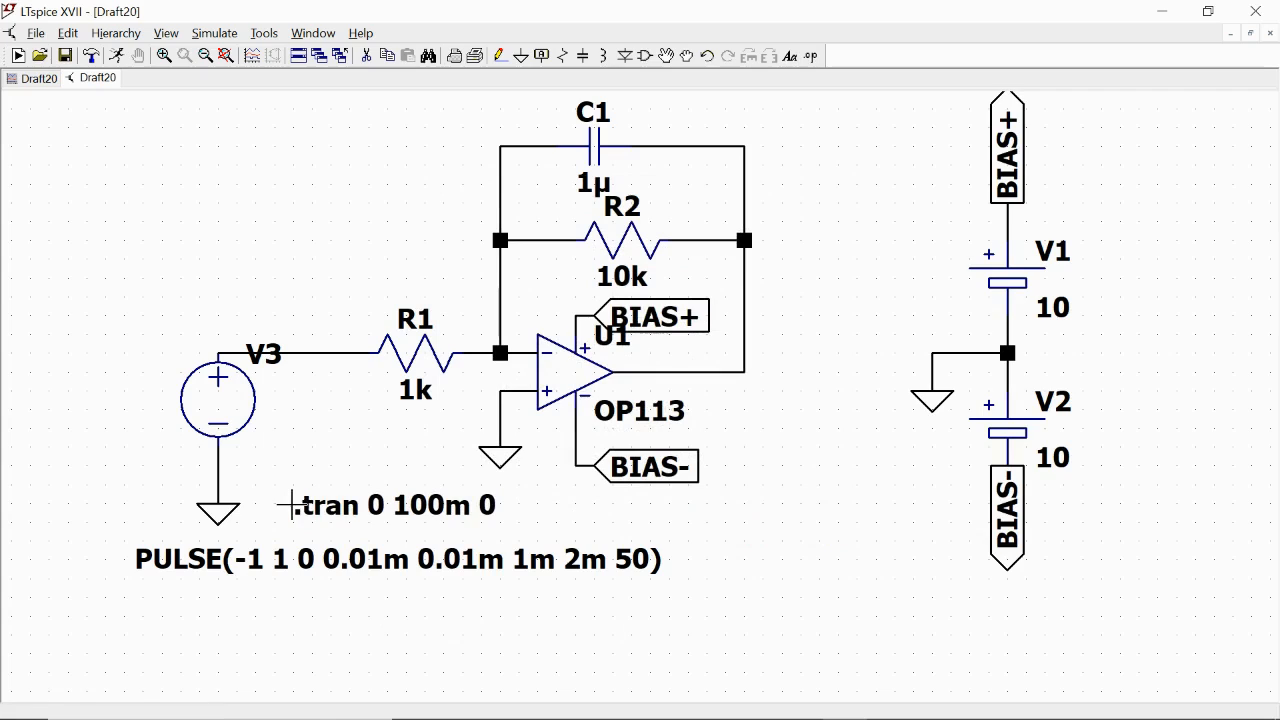
{"action": "mouse_move", "coordinate": [412, 262]}
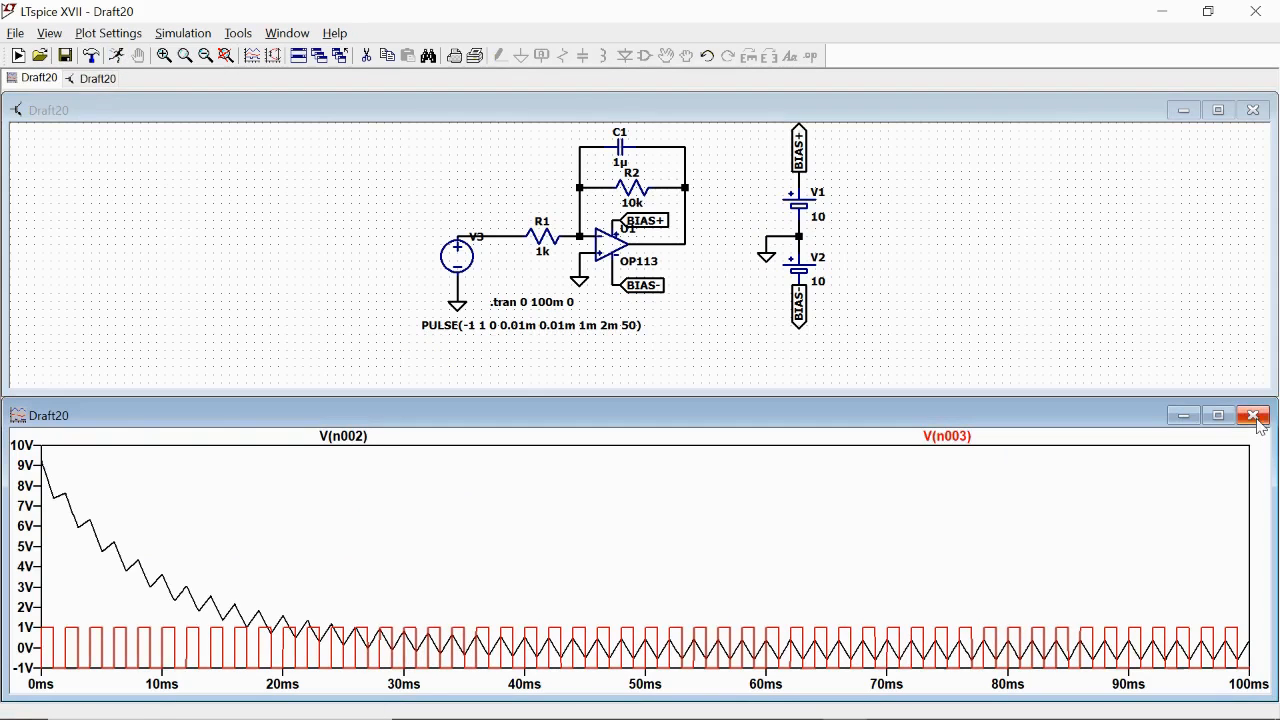
Re-run and plot the pulse input V(n003) with the integrator output V(n002) over 0–100 ms.
{"action": "left_click", "coordinate": [1252, 414]}
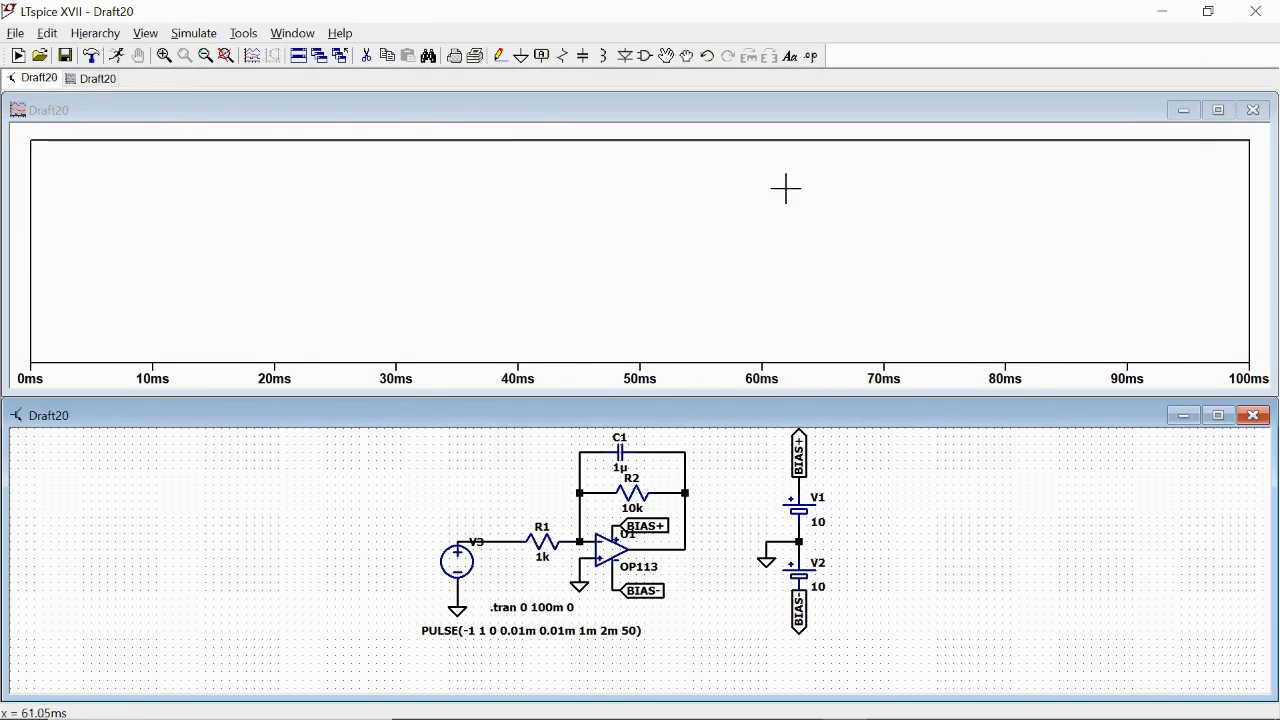
{"action": "mouse_move", "coordinate": [96, 280]}
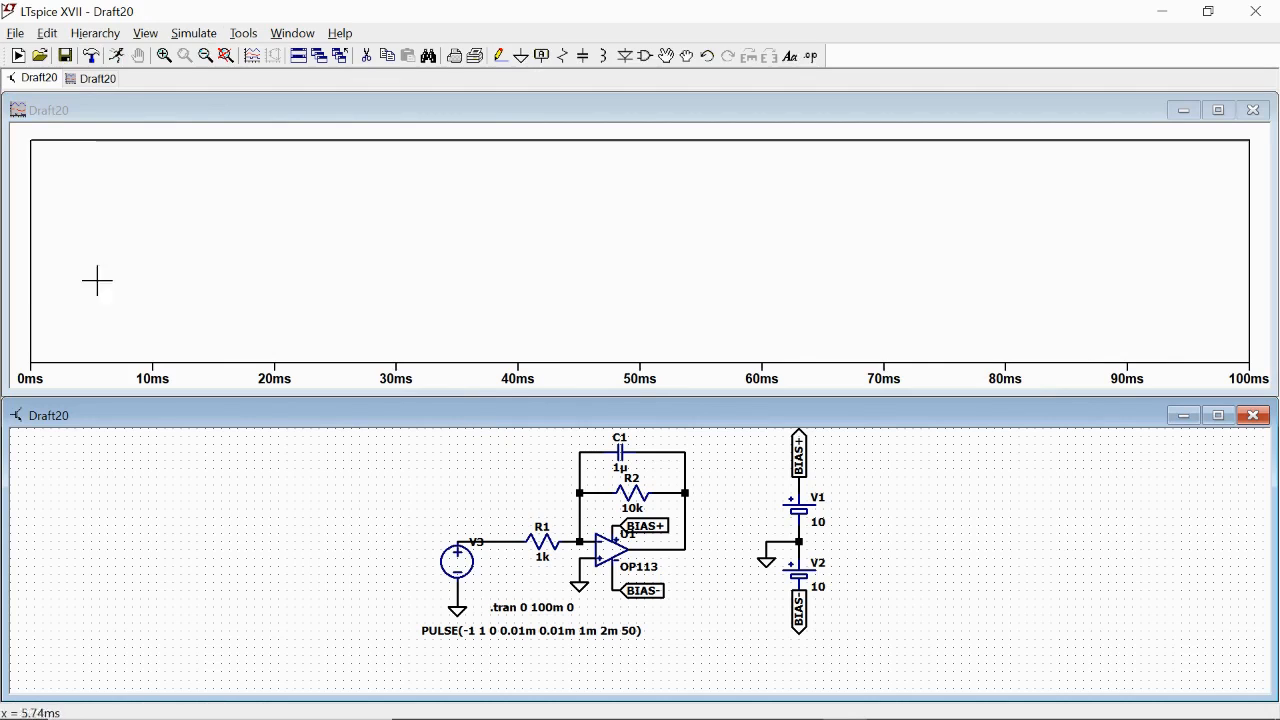
{"action": "mouse_move", "coordinate": [1096, 312]}
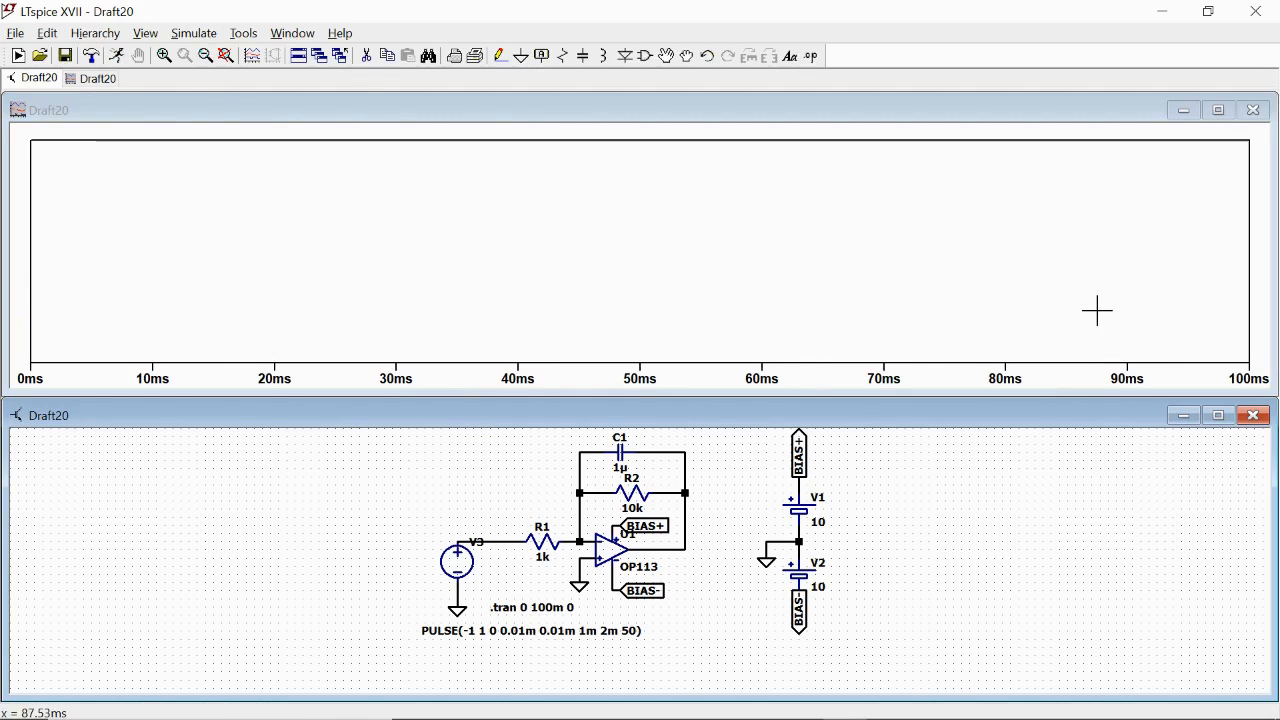
{"action": "mouse_move", "coordinate": [510, 530]}
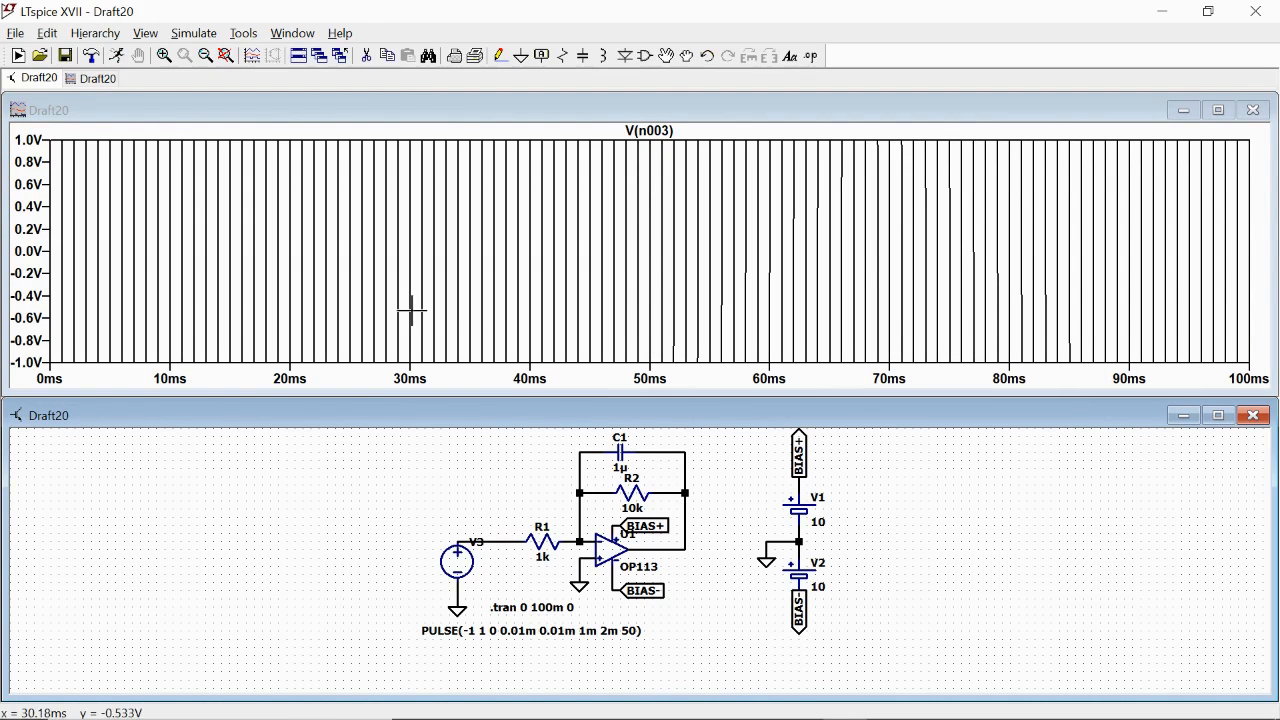
{"action": "mouse_move", "coordinate": [810, 224]}
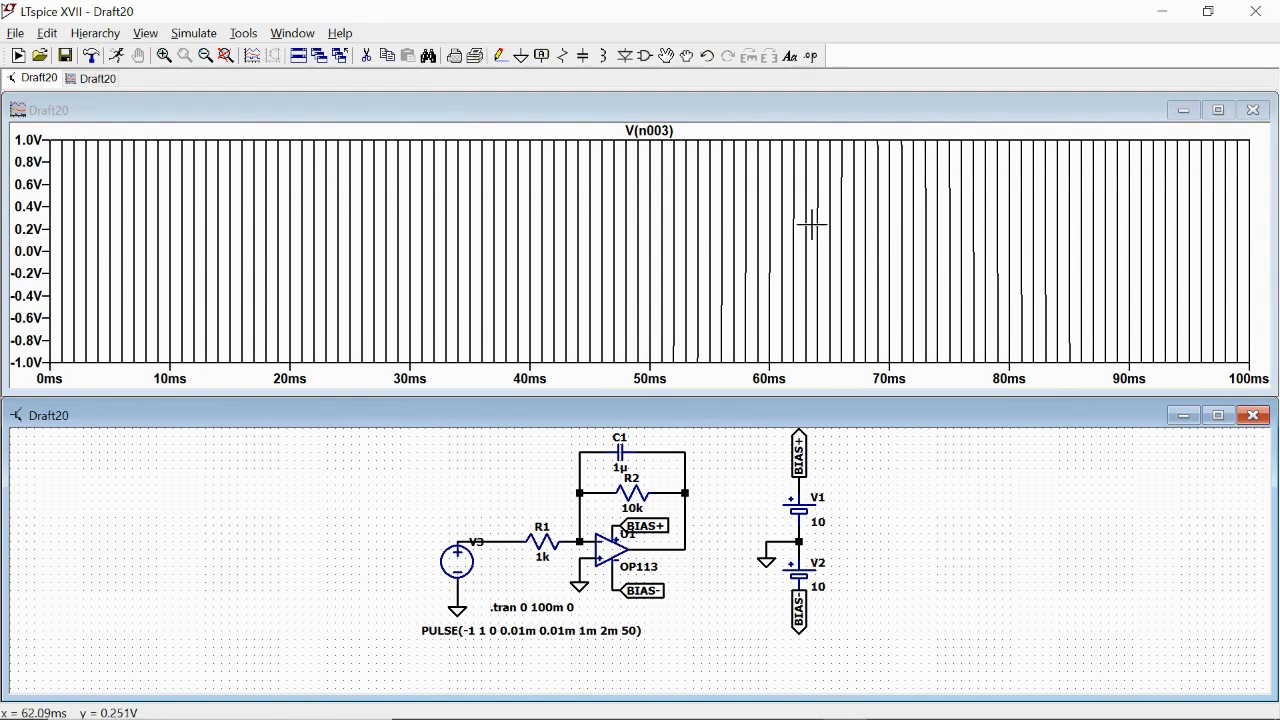
{"action": "mouse_move", "coordinate": [722, 458]}
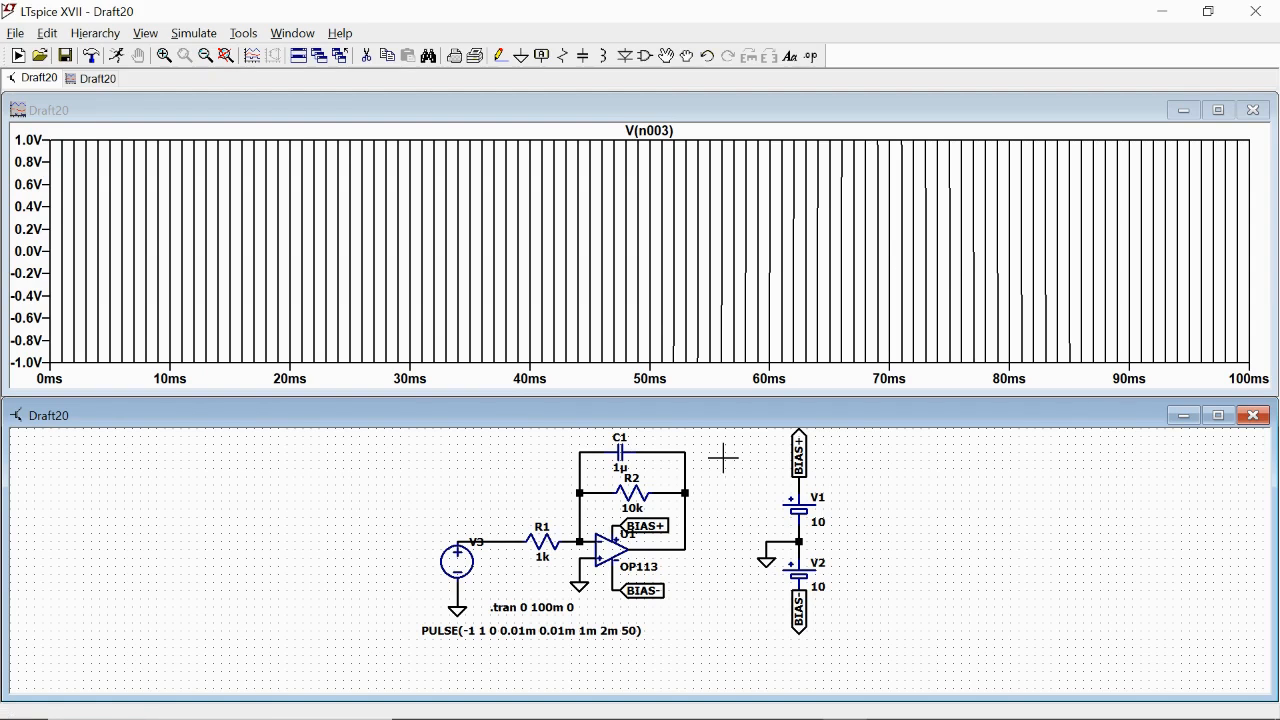
{"action": "mouse_move", "coordinate": [678, 544]}
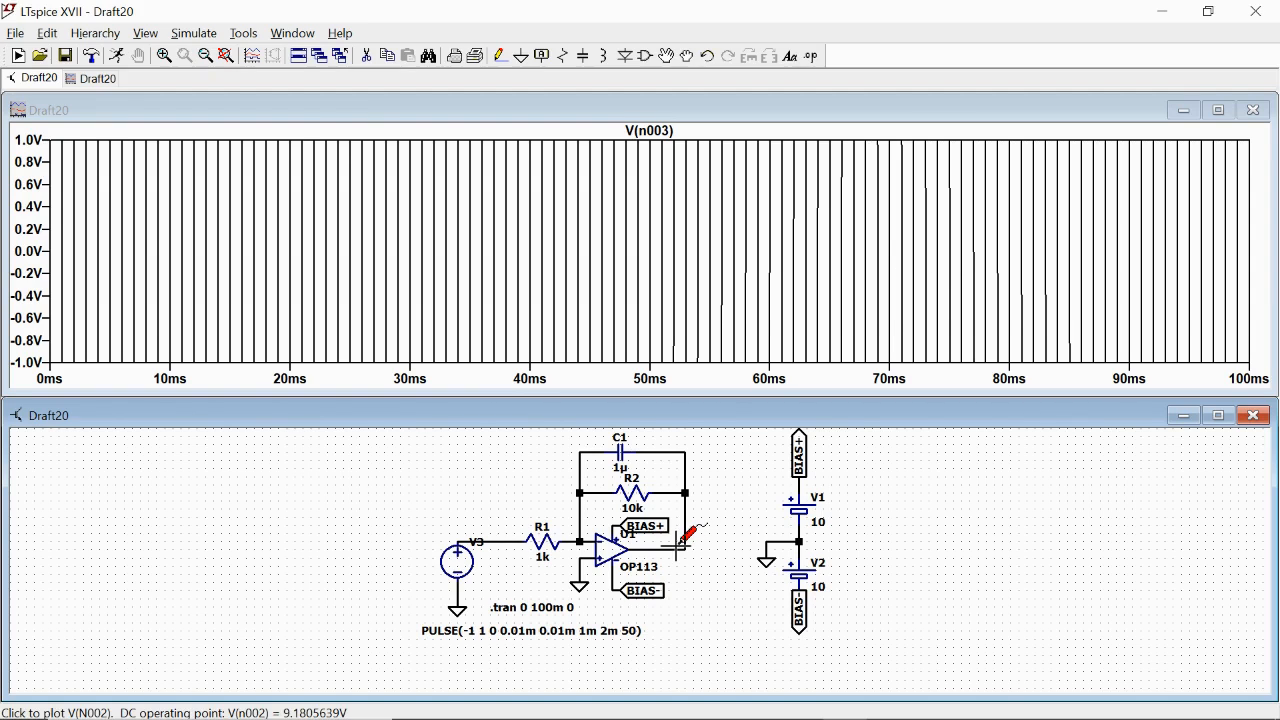
{"action": "left_click", "coordinate": [678, 544]}
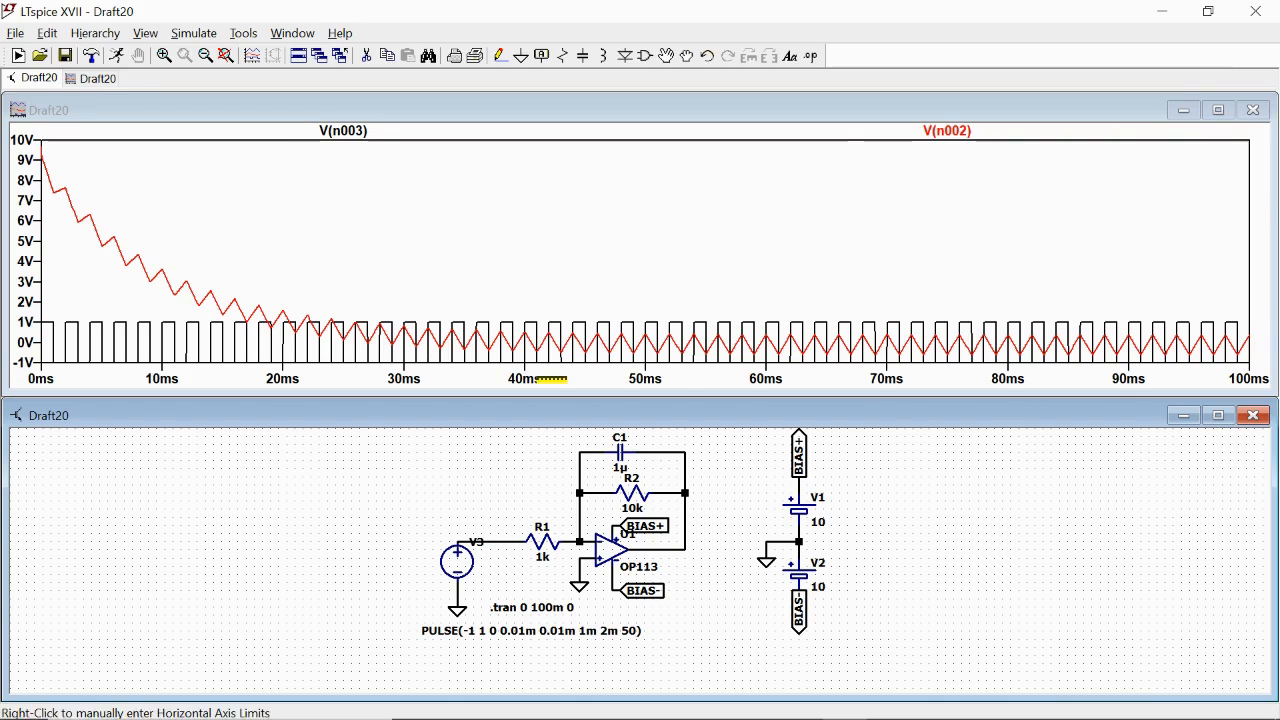
{"action": "mouse_move", "coordinate": [146, 266]}
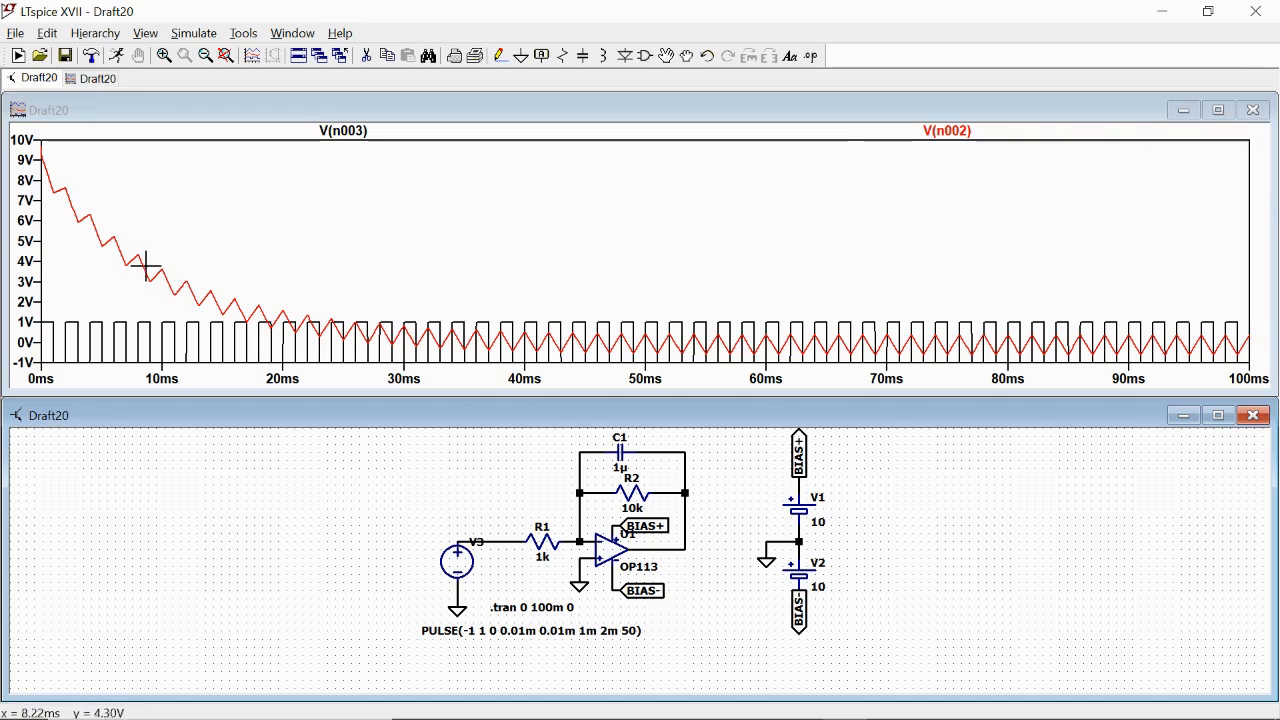
{"action": "mouse_move", "coordinate": [264, 340]}
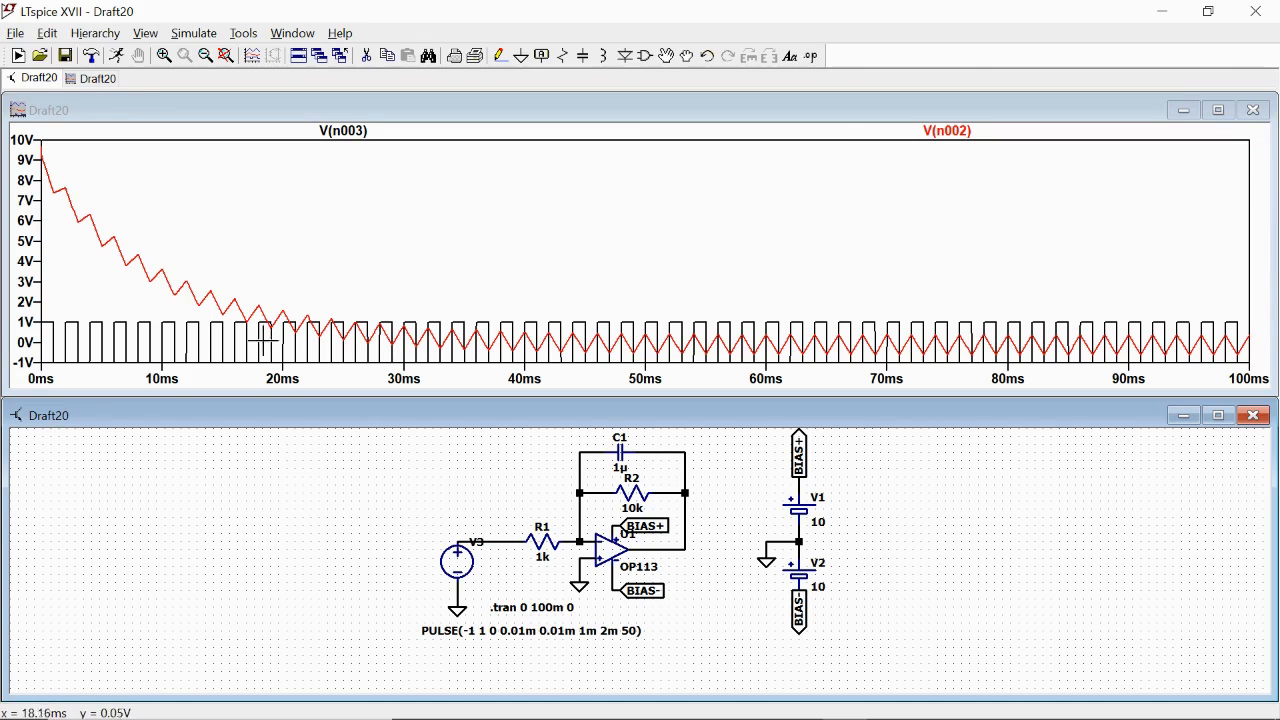
{"action": "mouse_move", "coordinate": [52, 348]}
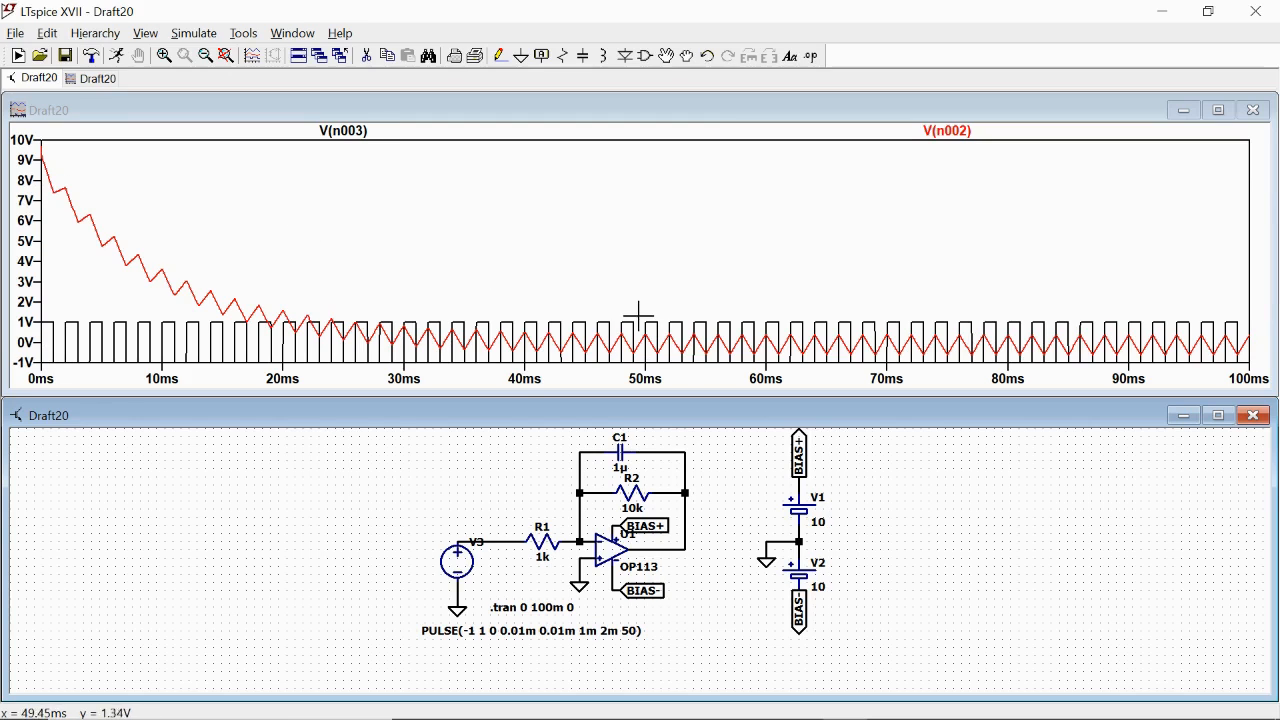
{"action": "left_click", "coordinate": [192, 32]}
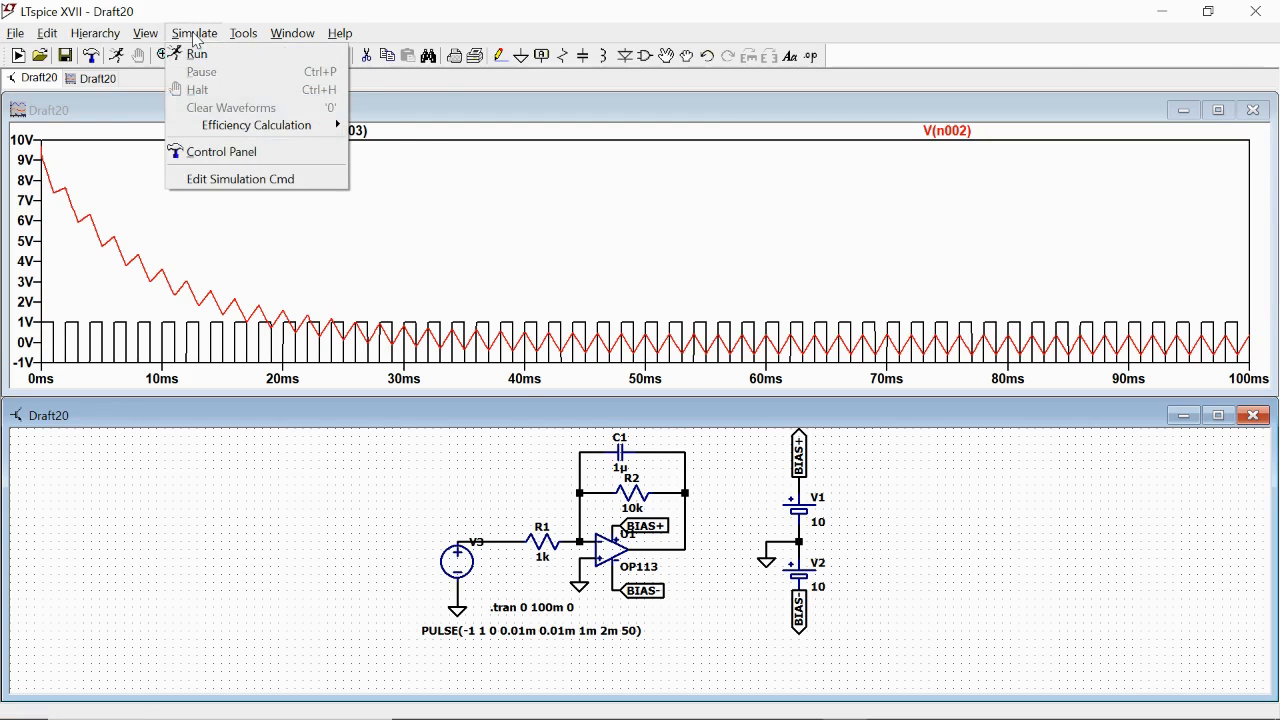
Set Time to start saving data to 60m so the directive reads .tran 0 100m 60m.
{"action": "left_click", "coordinate": [240, 178]}
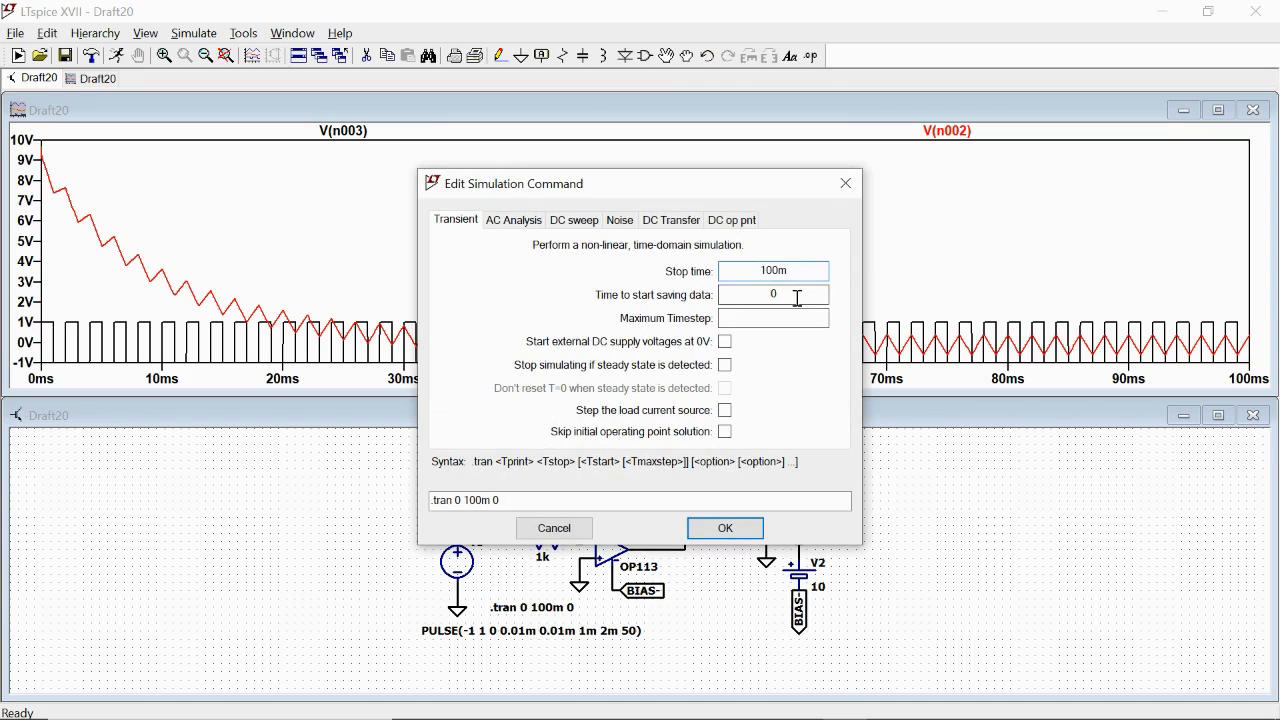
{"action": "triple_click", "coordinate": [772, 294]}
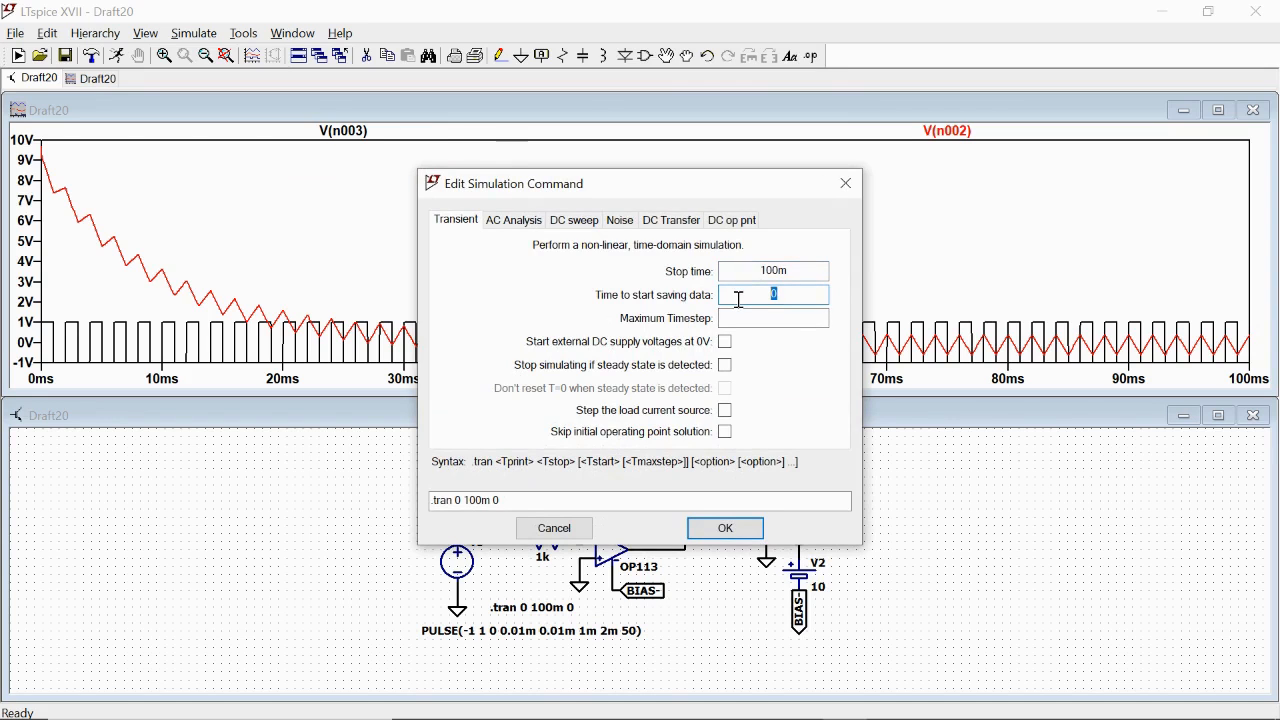
{"action": "type", "text": "60m"}
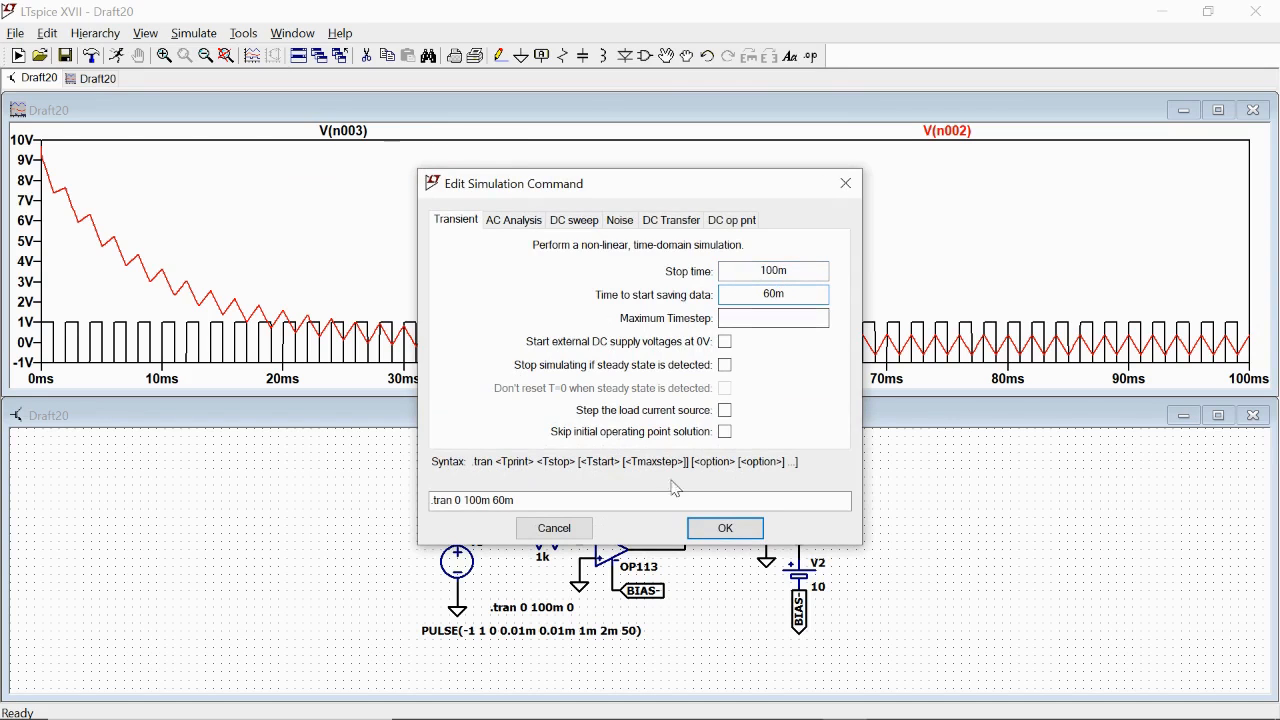
{"action": "left_click", "coordinate": [724, 528]}
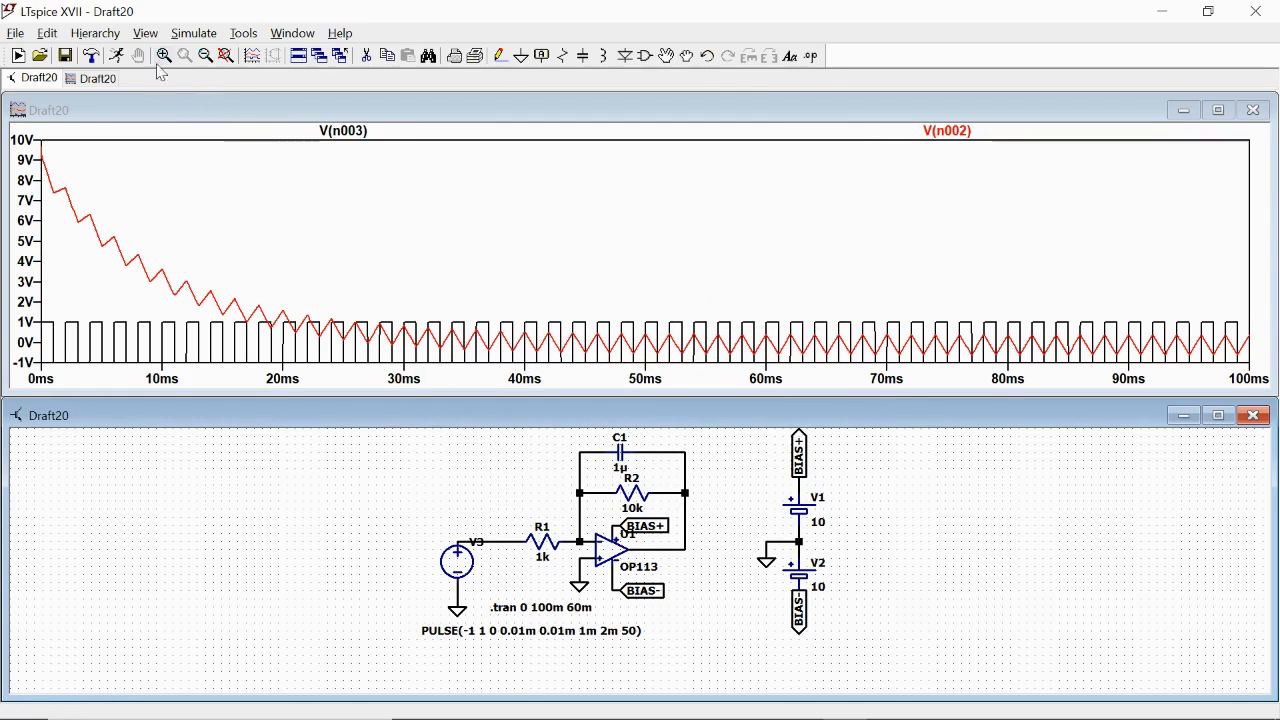